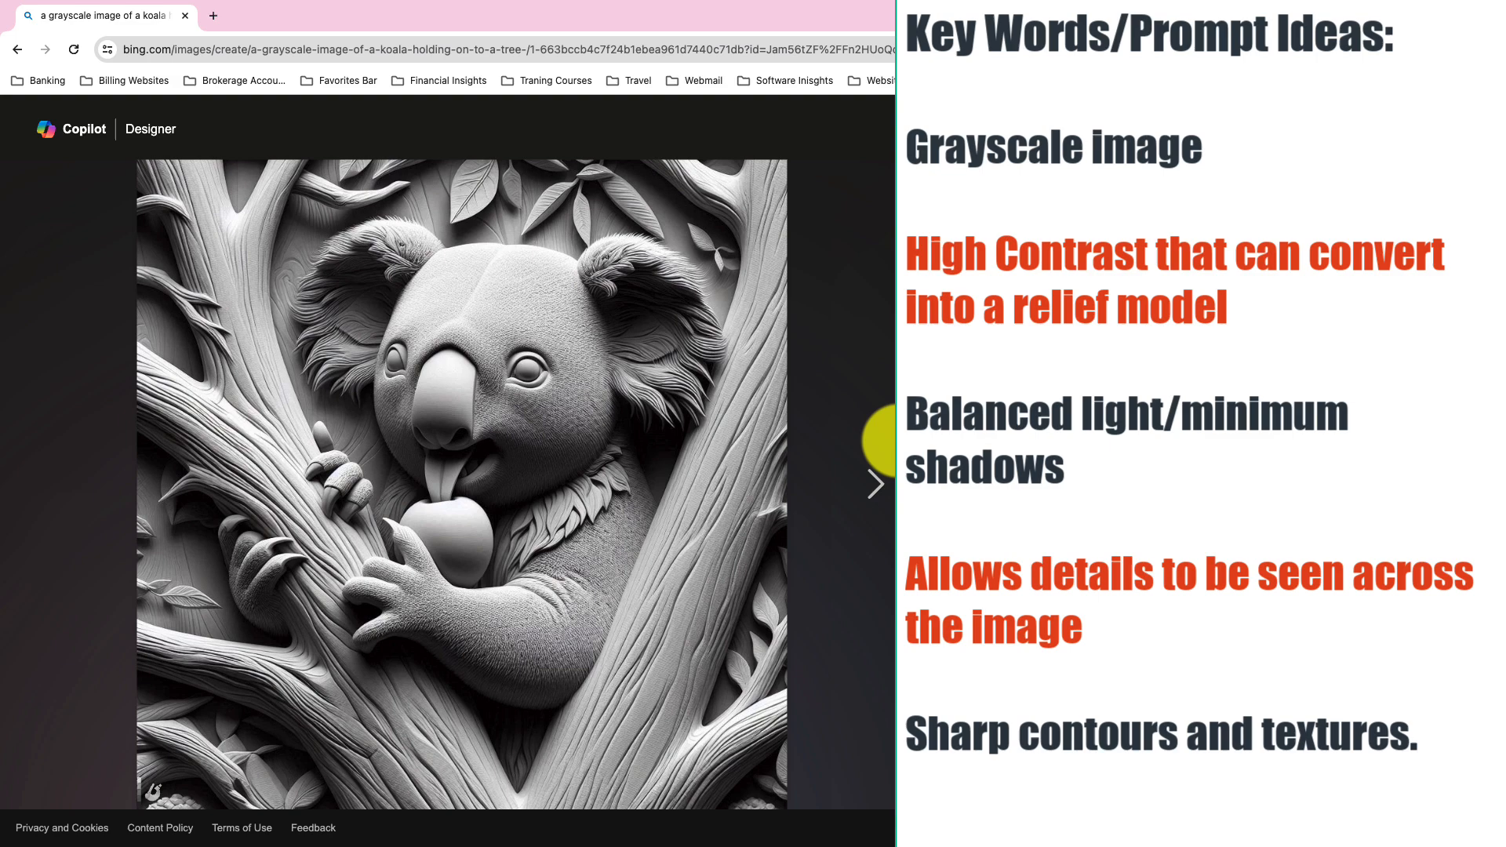
Step: Browse to another generated grayscale koala relief image in Copilot Designer
click(452, 480)
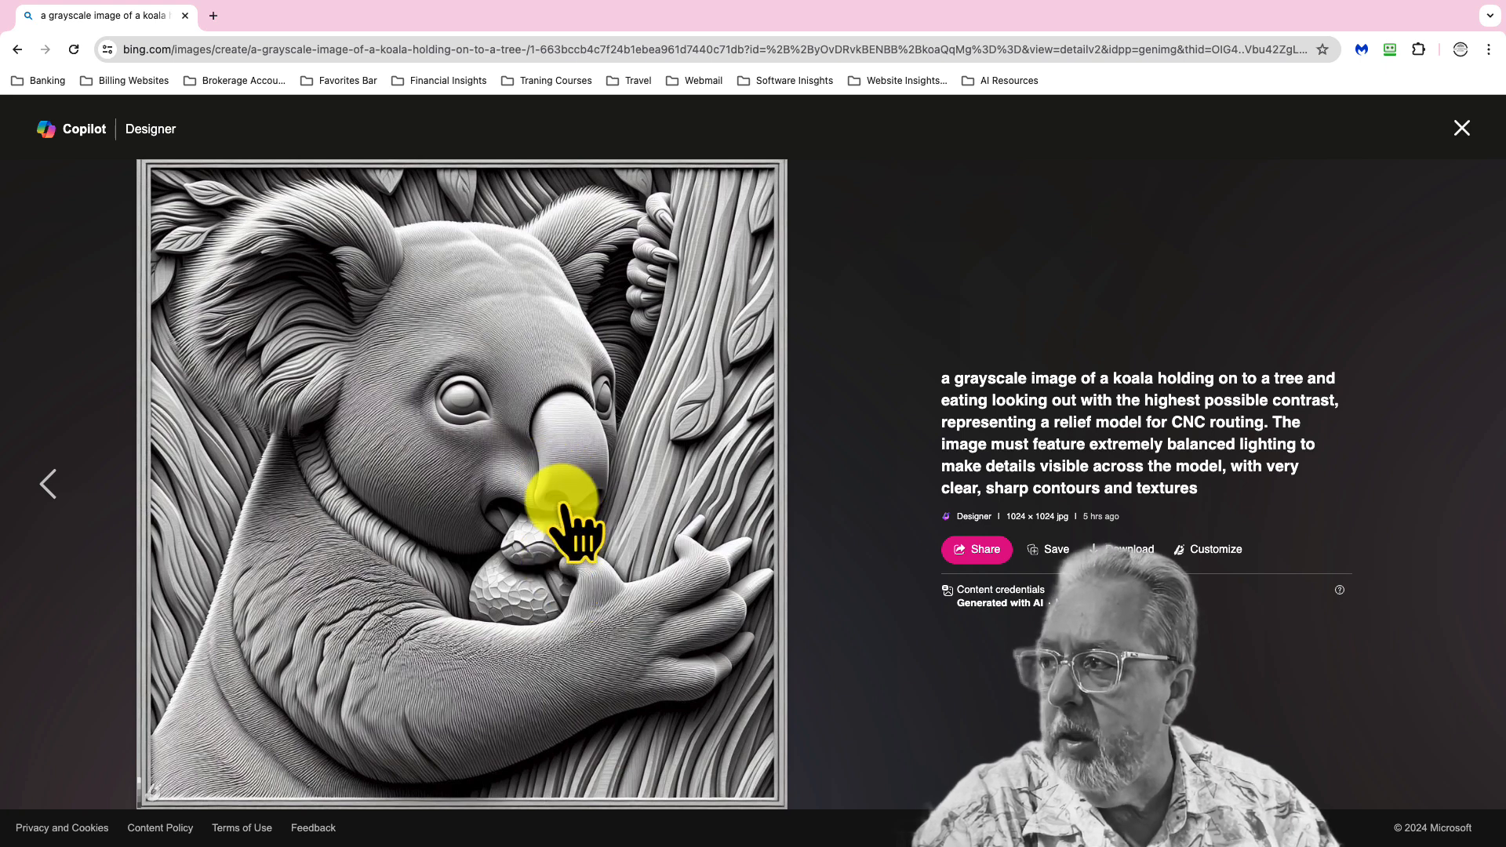
mouse_move(601, 499)
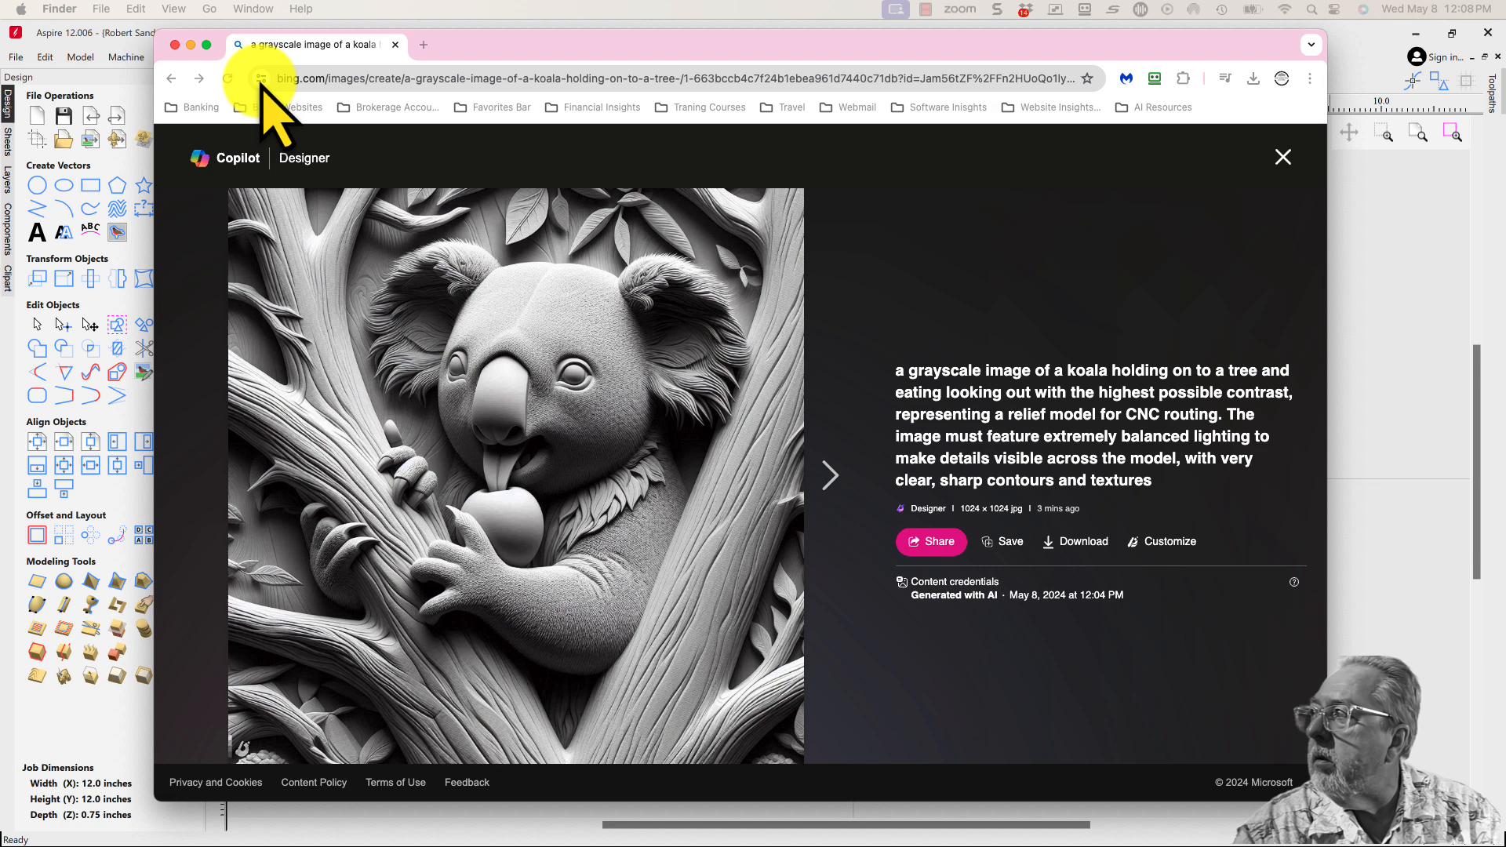
Step: Import the Koala Eating -3.jpeg bitmap from Downloads into the 12 × 12 inch job
click(1282, 157)
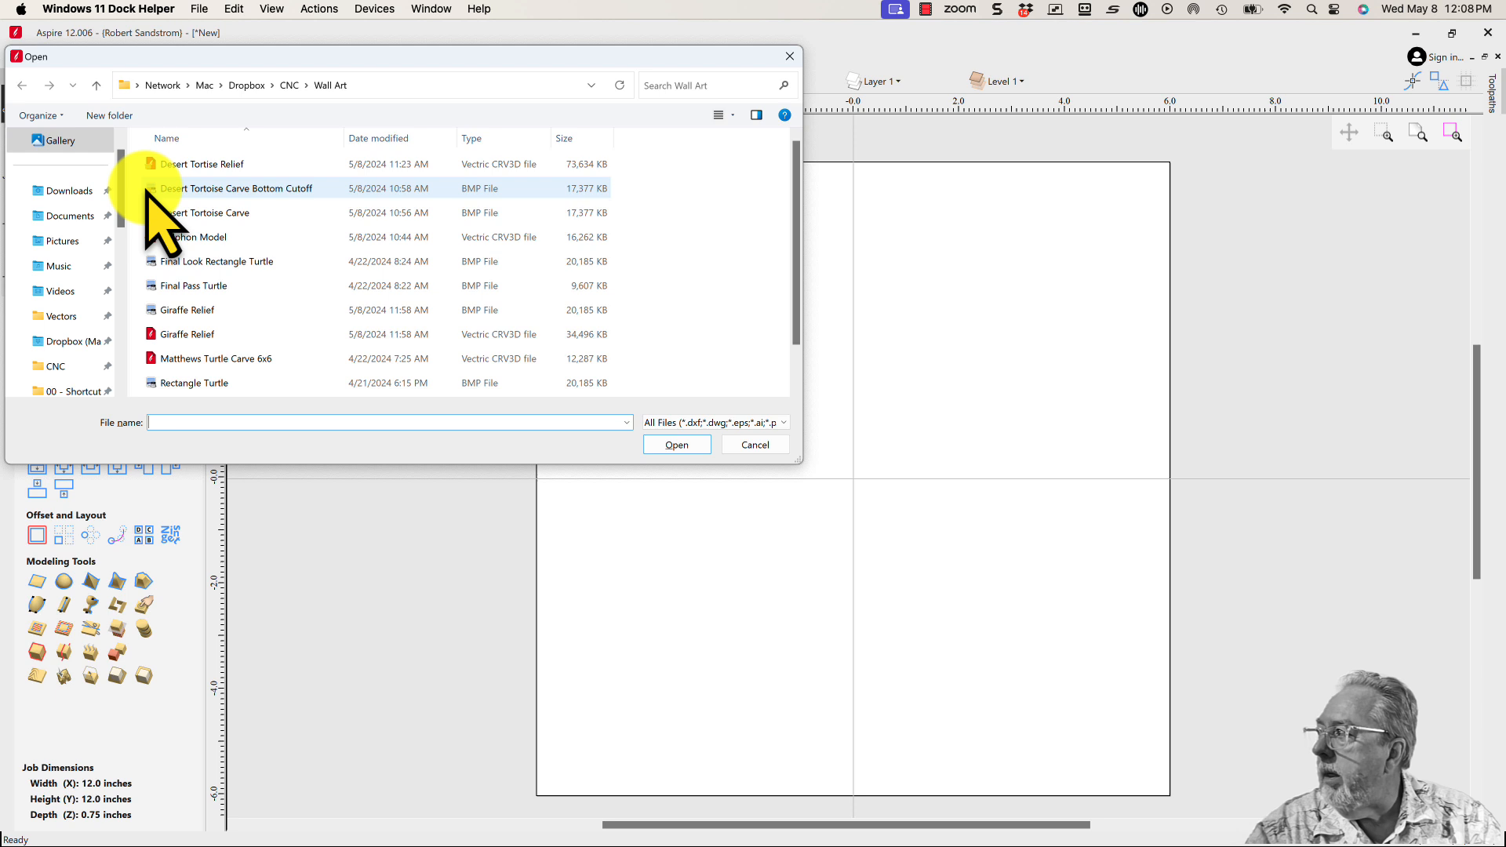
click(69, 190)
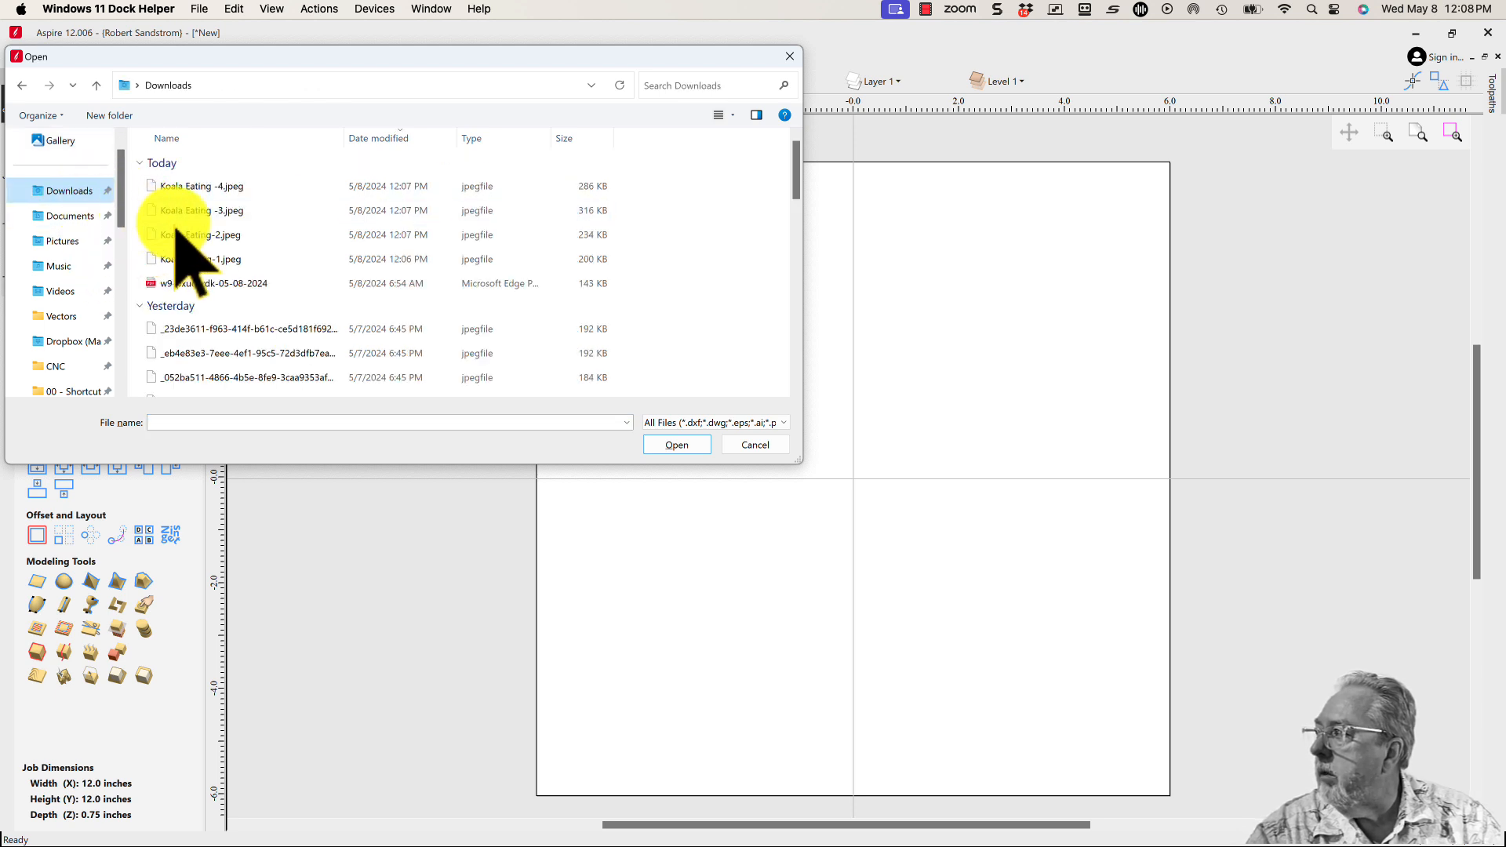
click(199, 210)
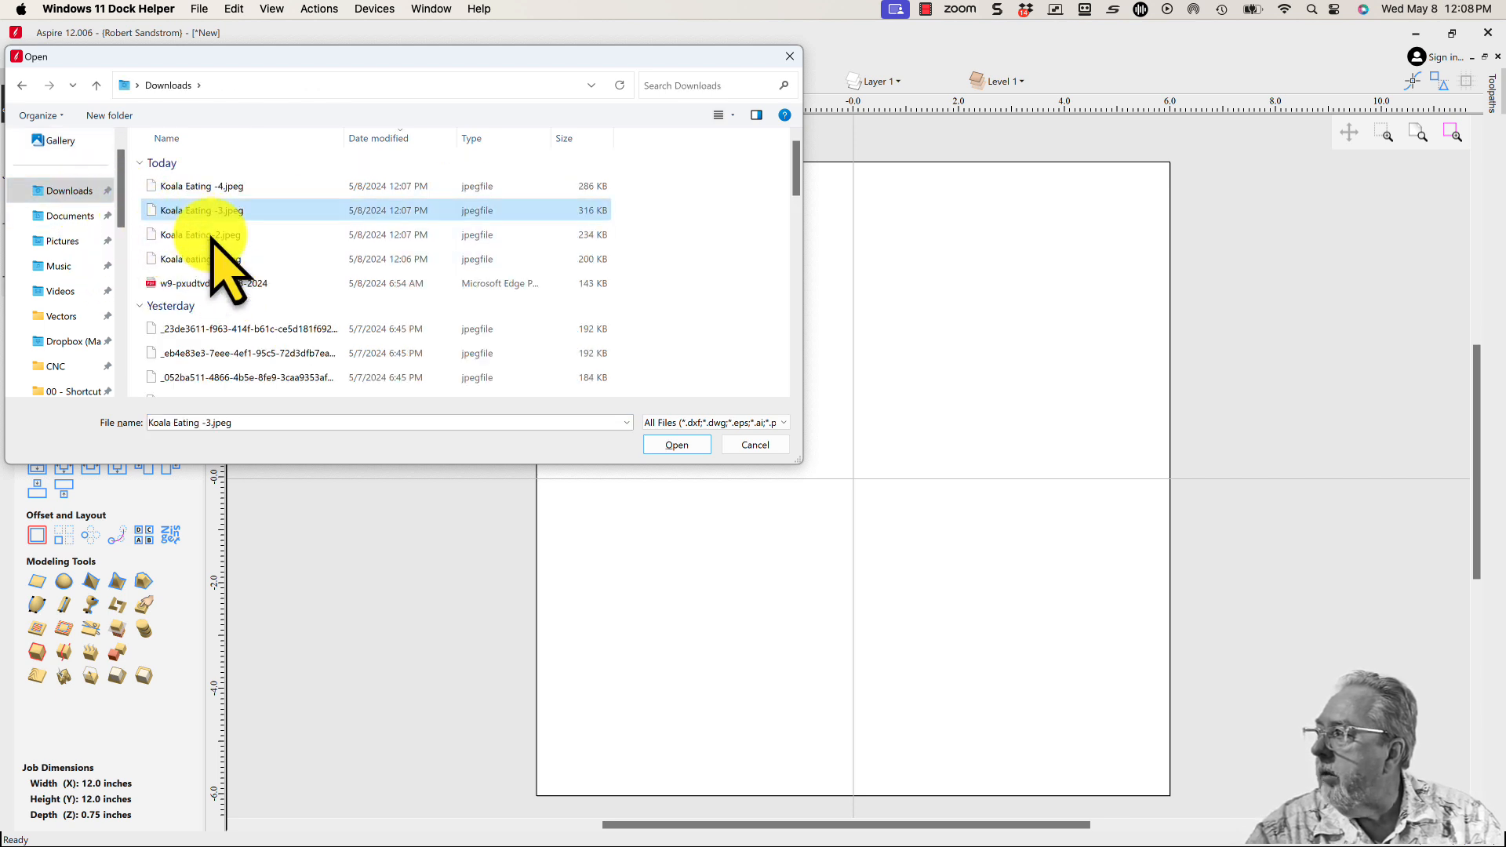
click(676, 444)
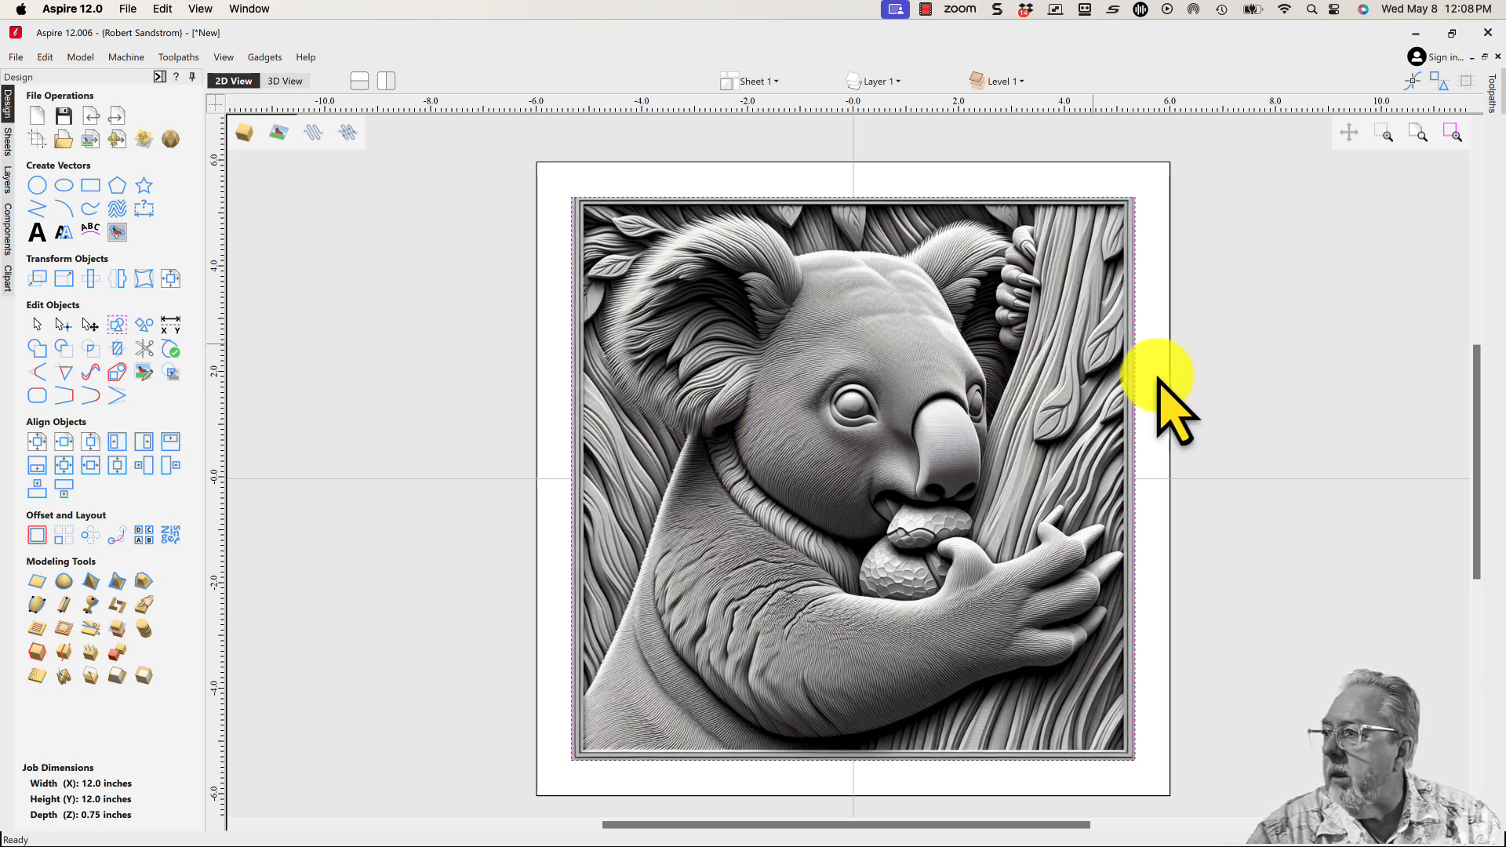
mouse_move(730, 375)
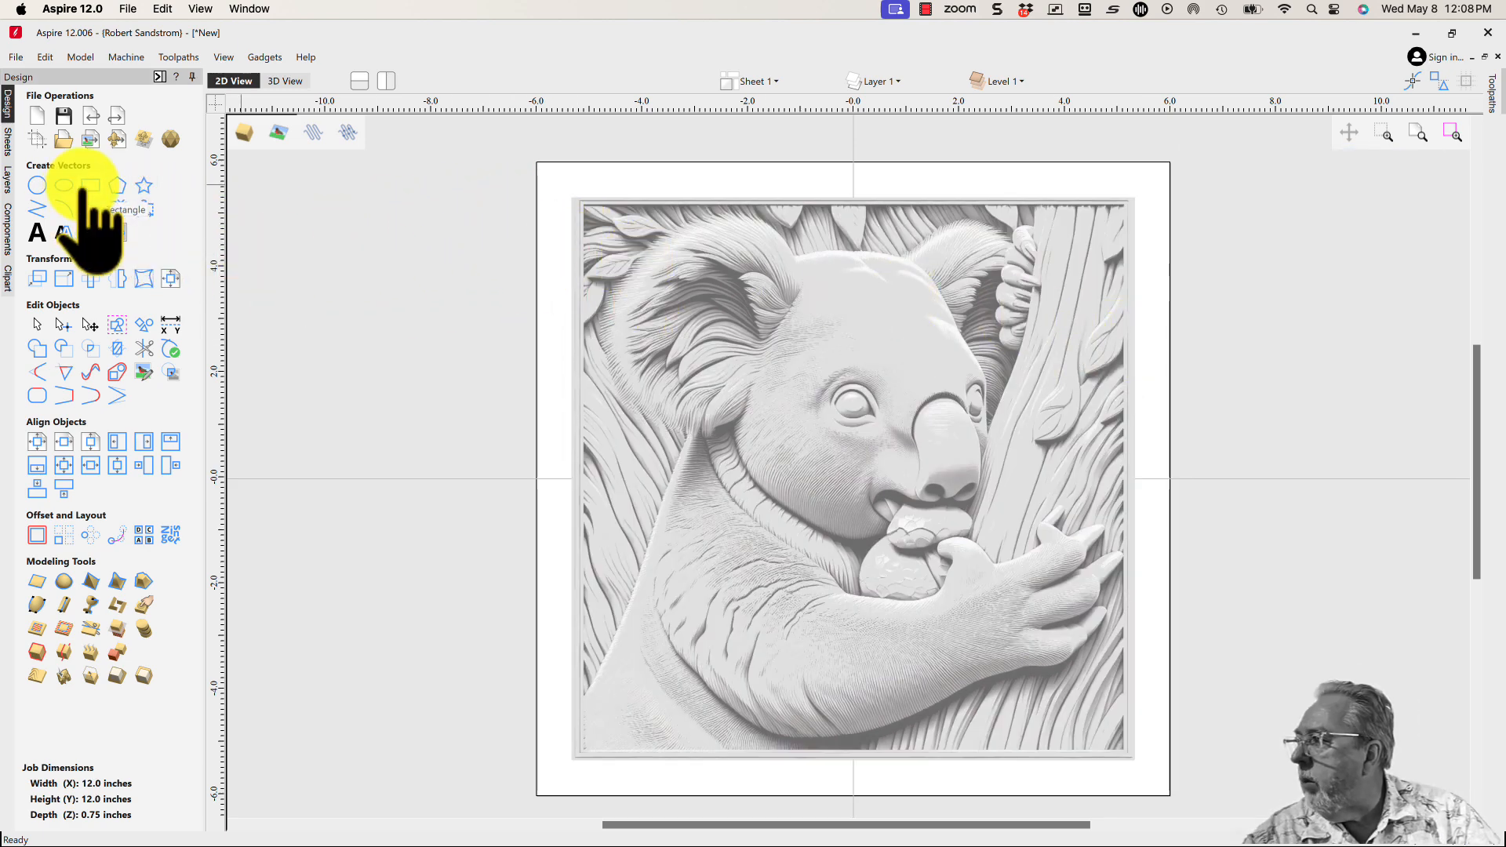
click(63, 185)
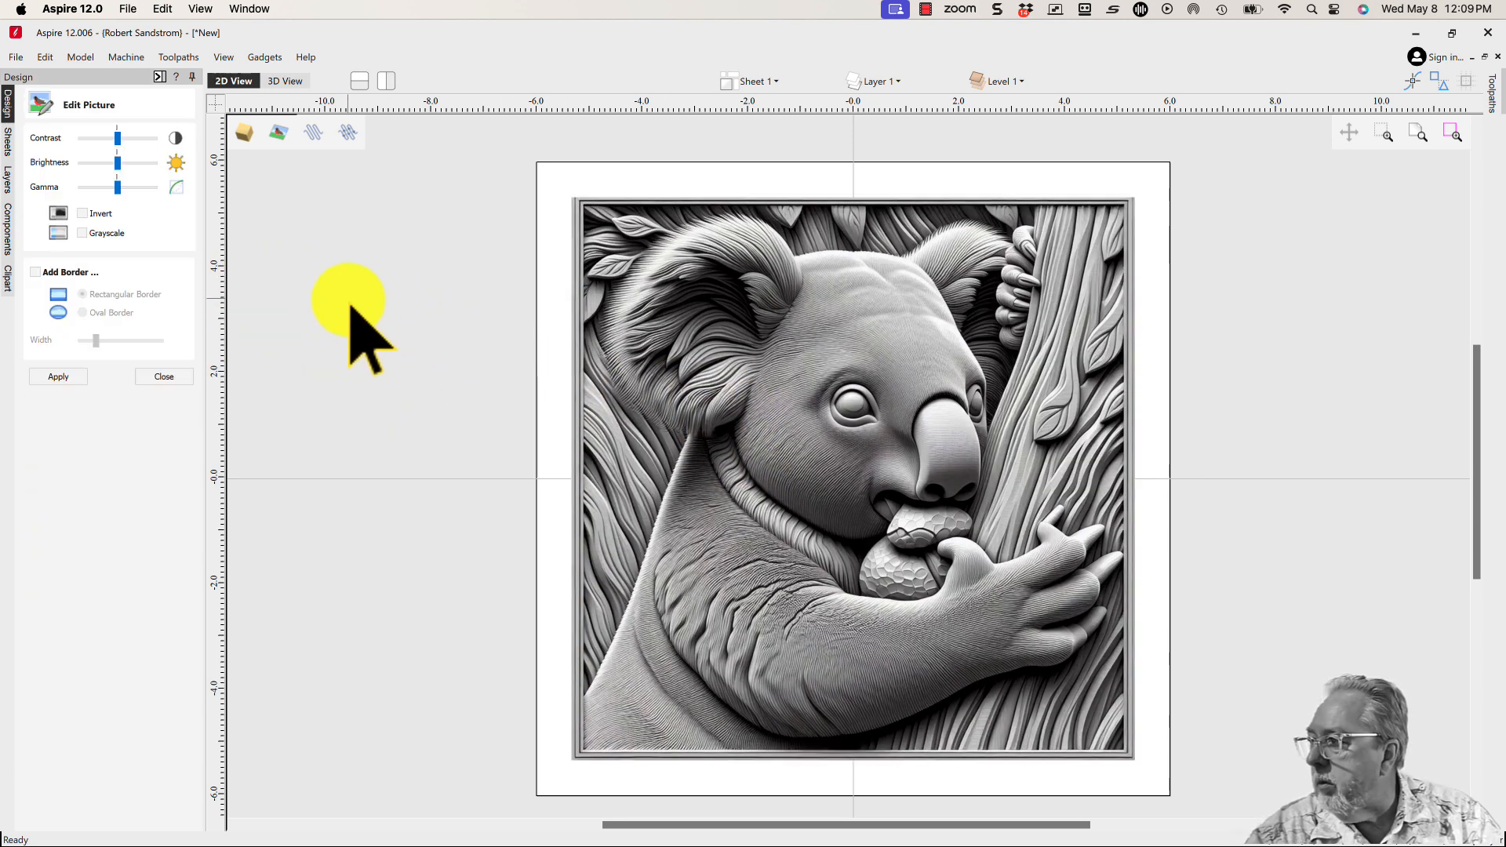
mouse_move(802, 422)
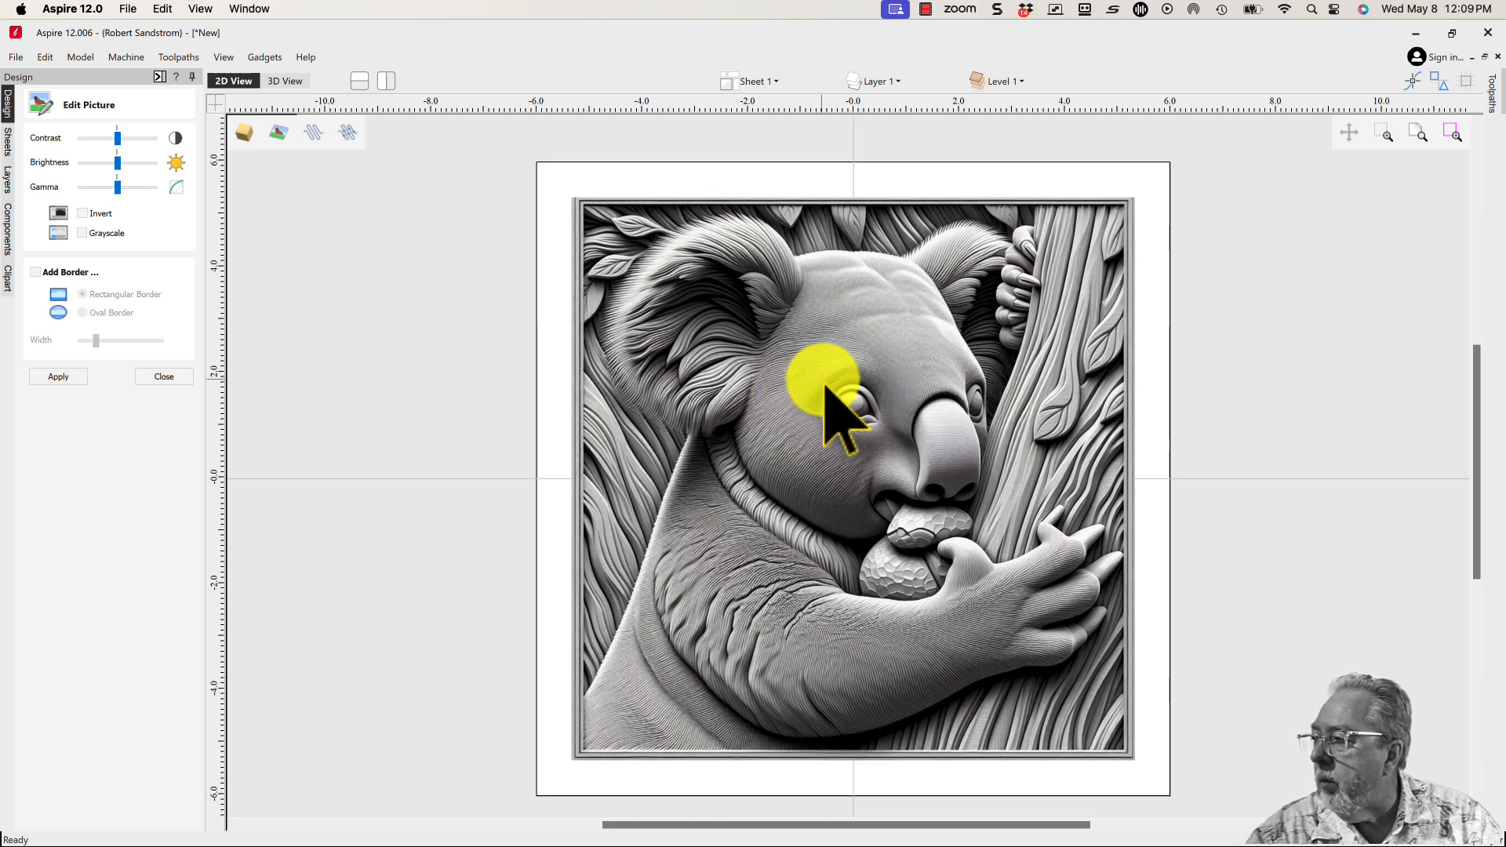
click(164, 375)
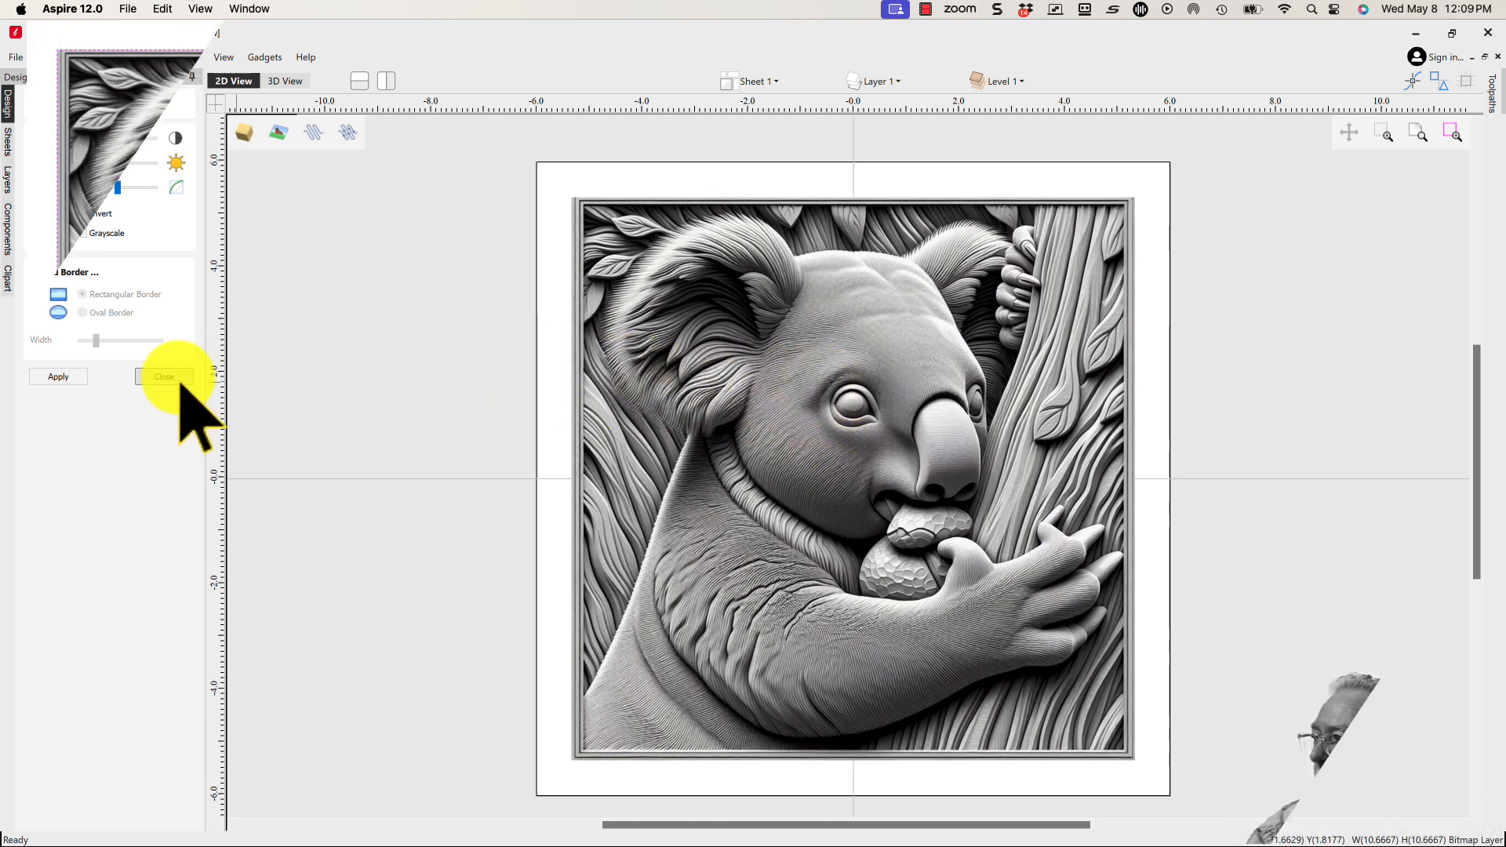
Step: Build a 3D relief model from the koala grayscale bitmap with Image to Relief
click(163, 376)
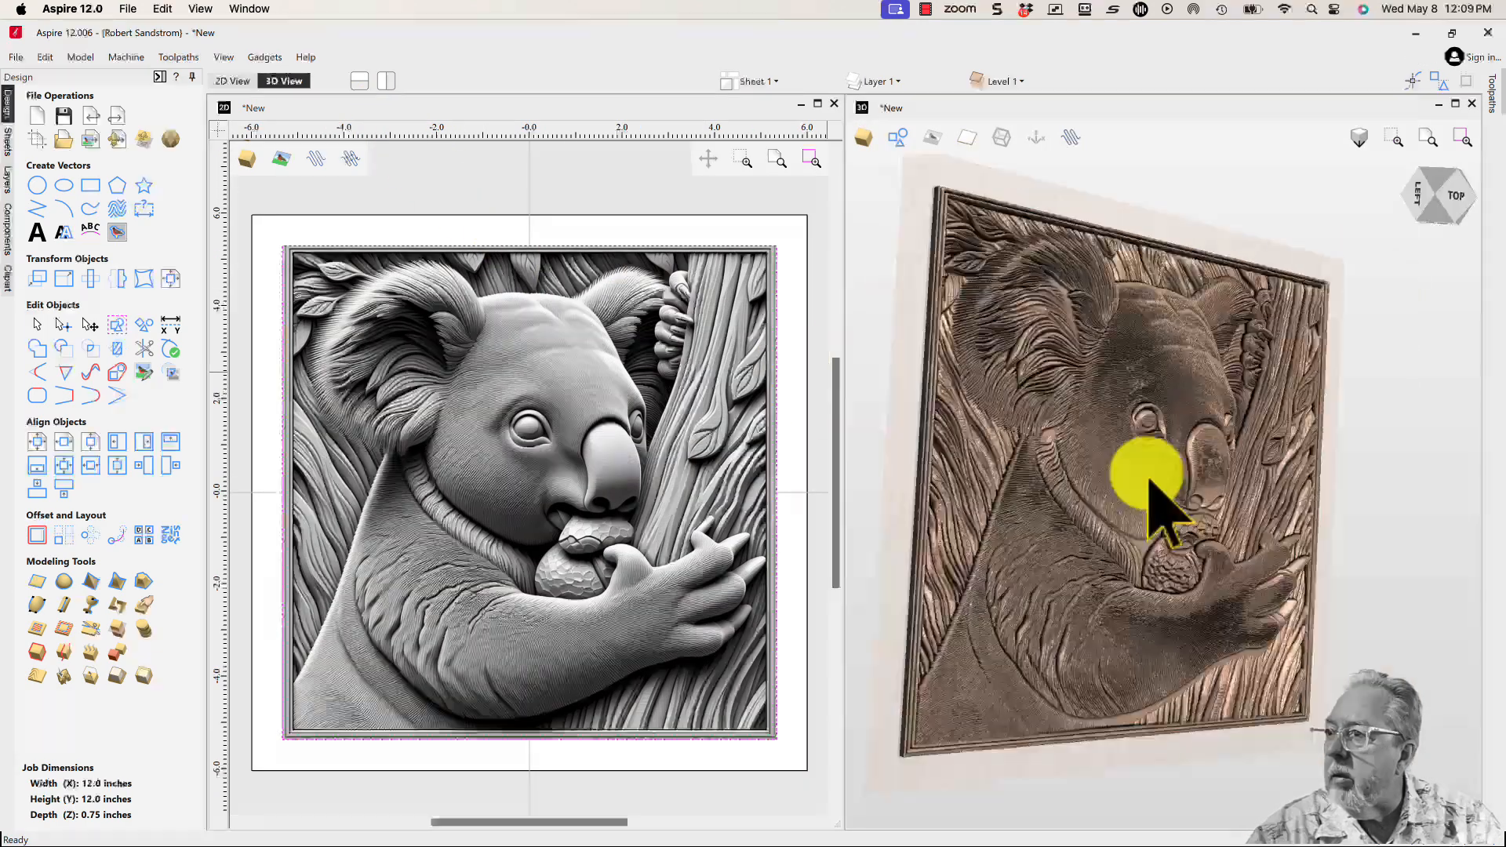
Step: Orbit the koala relief to judge its depth from the side, then back to top-down
drag(1154, 499, 1249, 596)
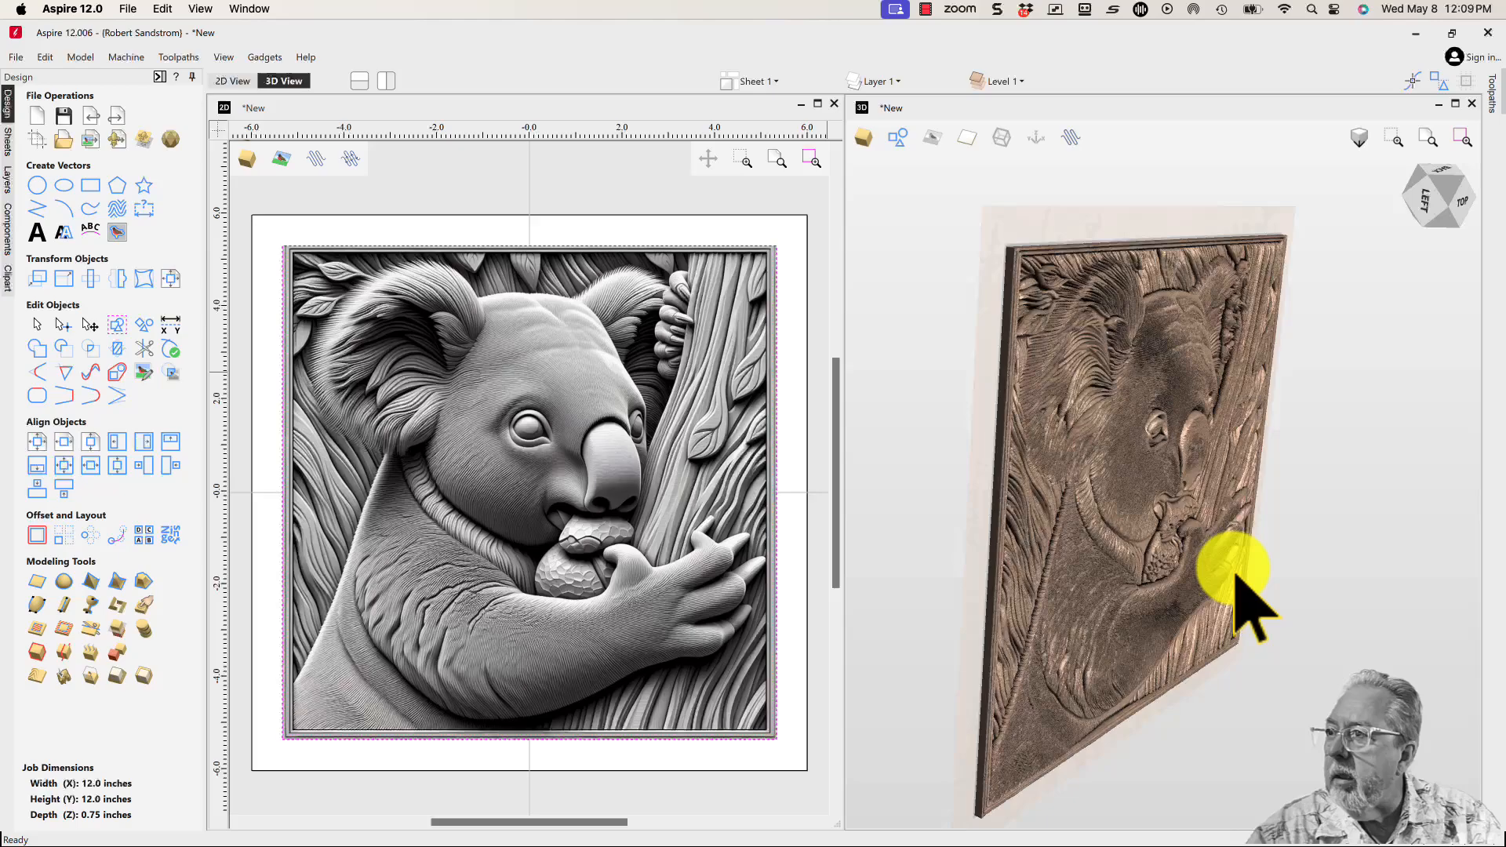
drag(1240, 576, 1144, 433)
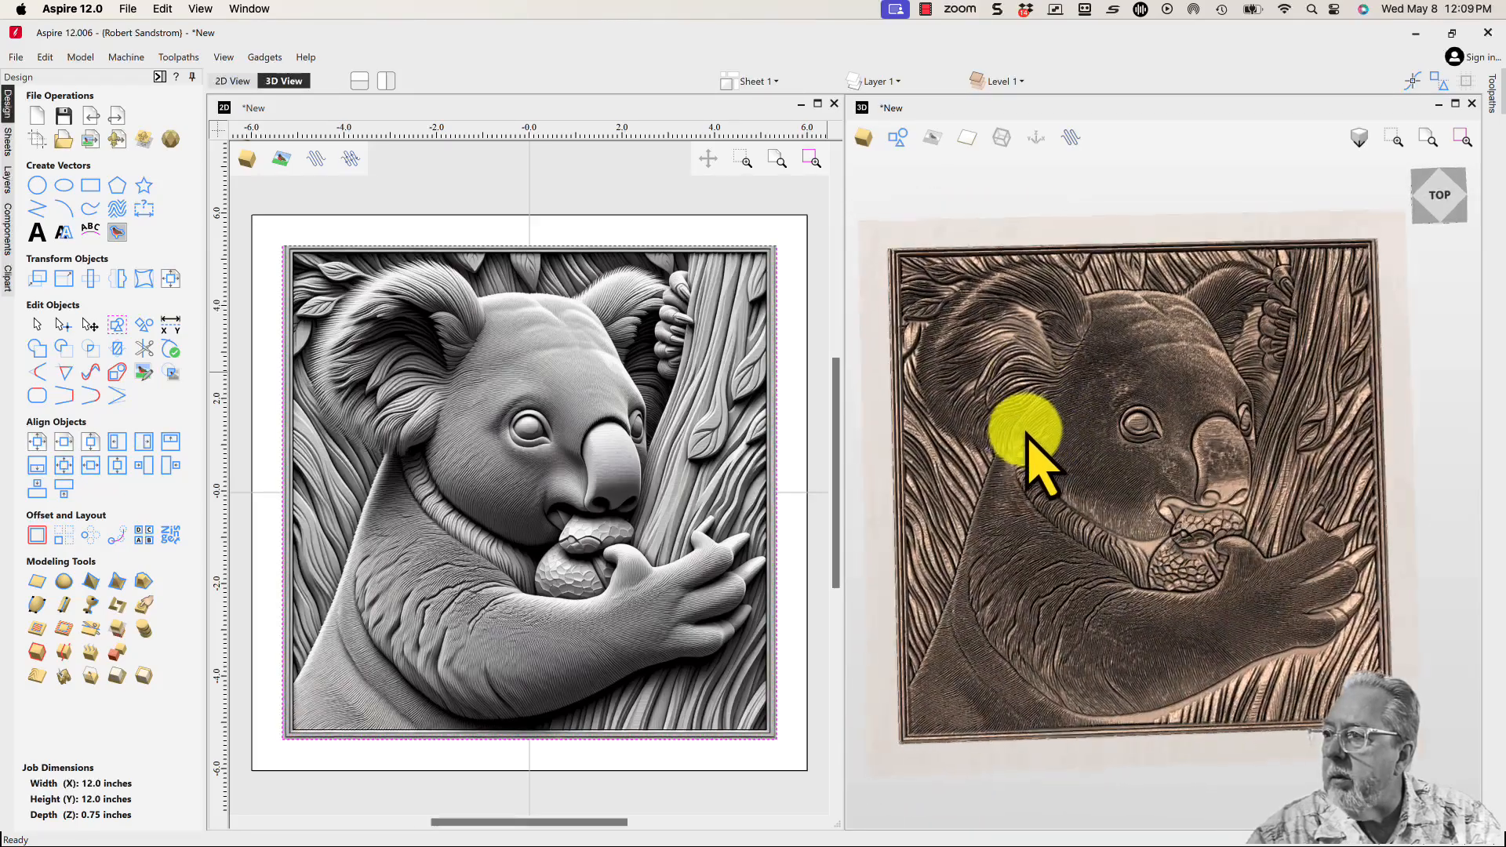
drag(1033, 442, 1153, 625)
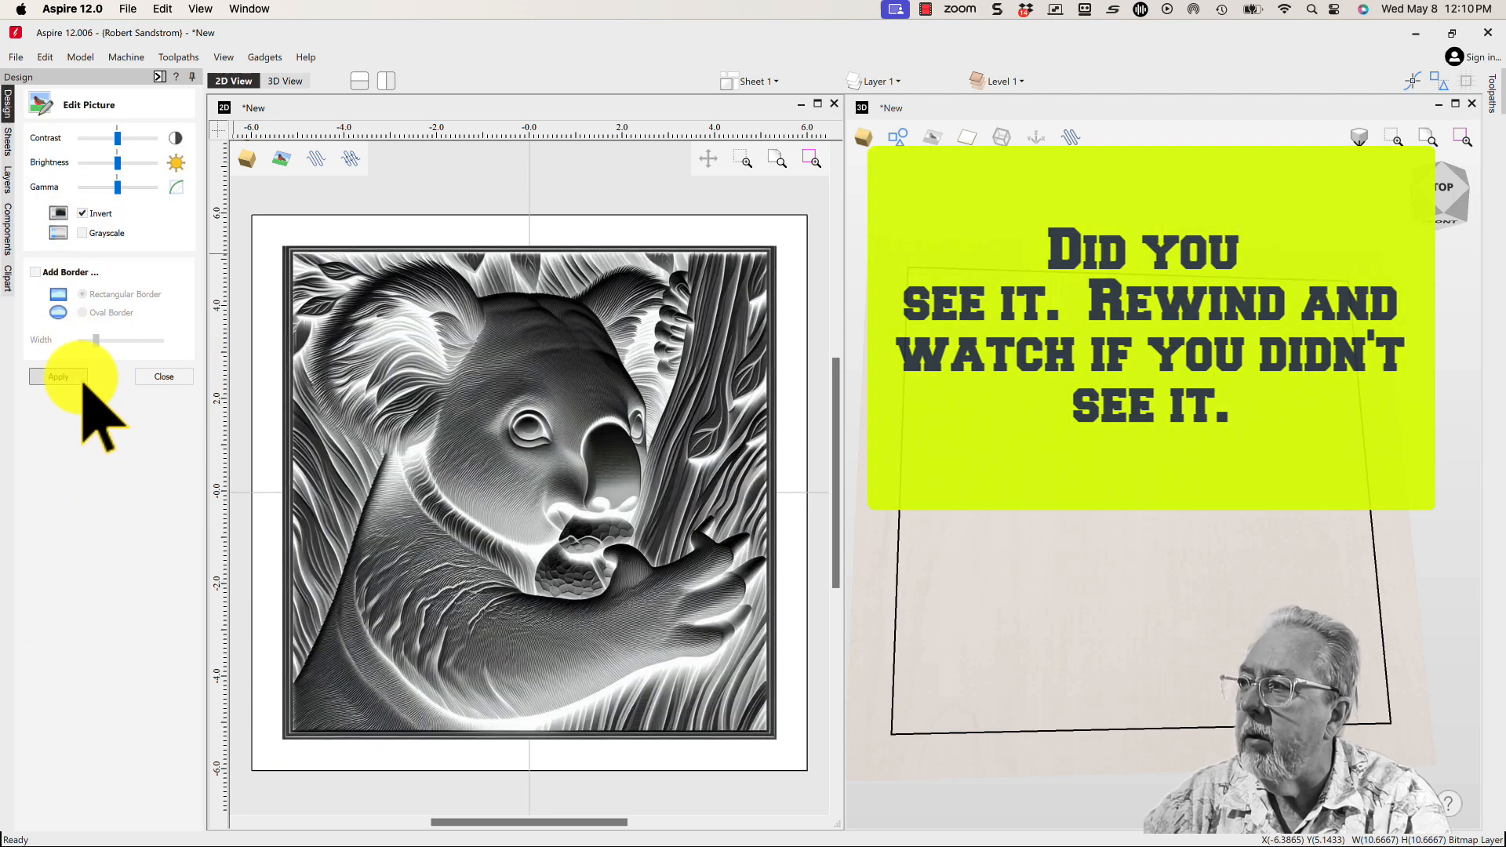
Step: Apply the inverted tones to the koala picture and tilt the resulting relief to inspect it
click(161, 375)
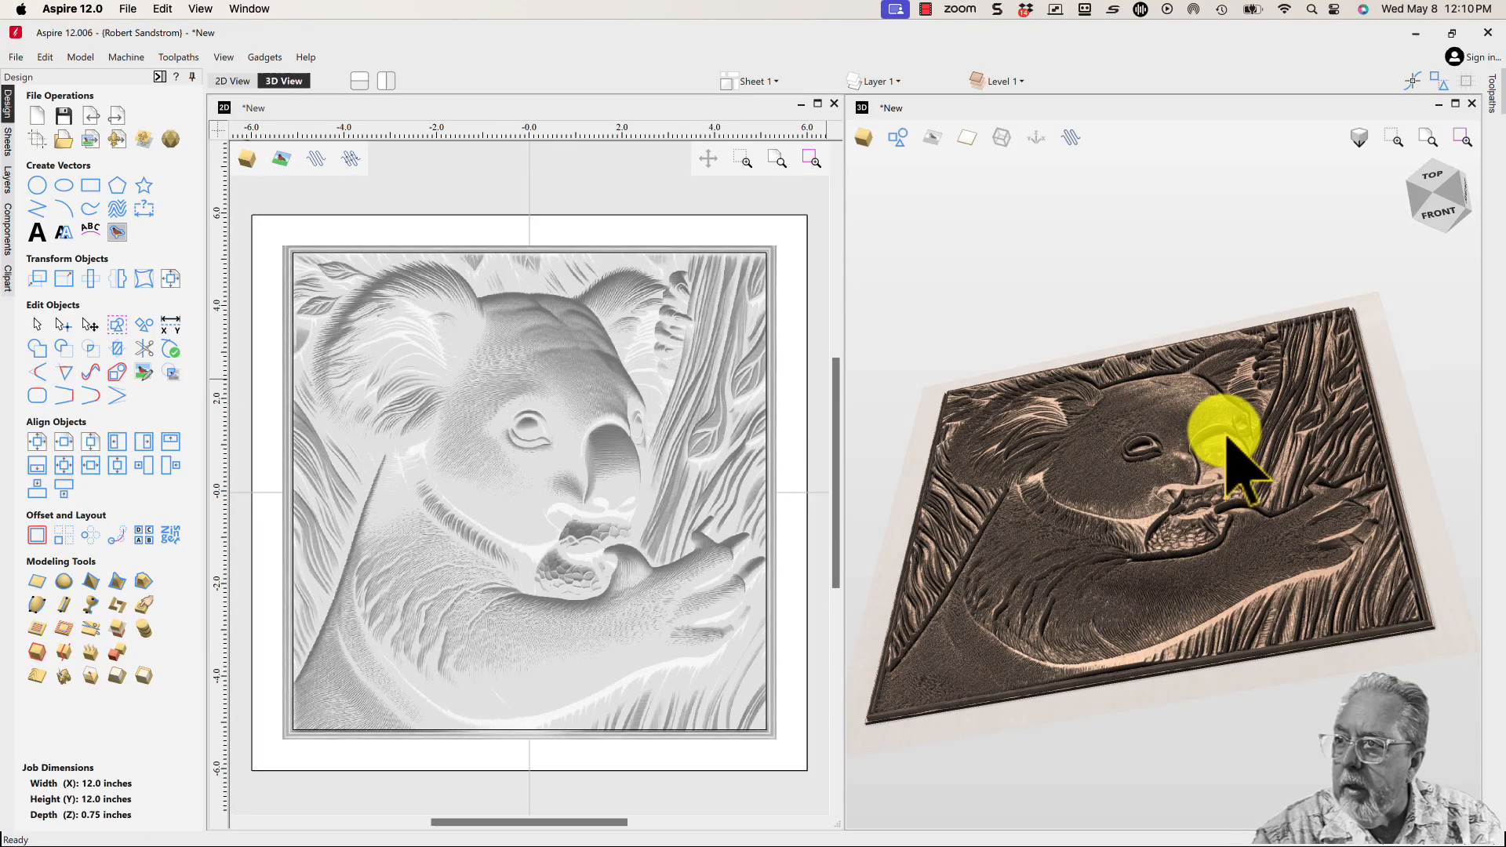
drag(1239, 452, 1249, 591)
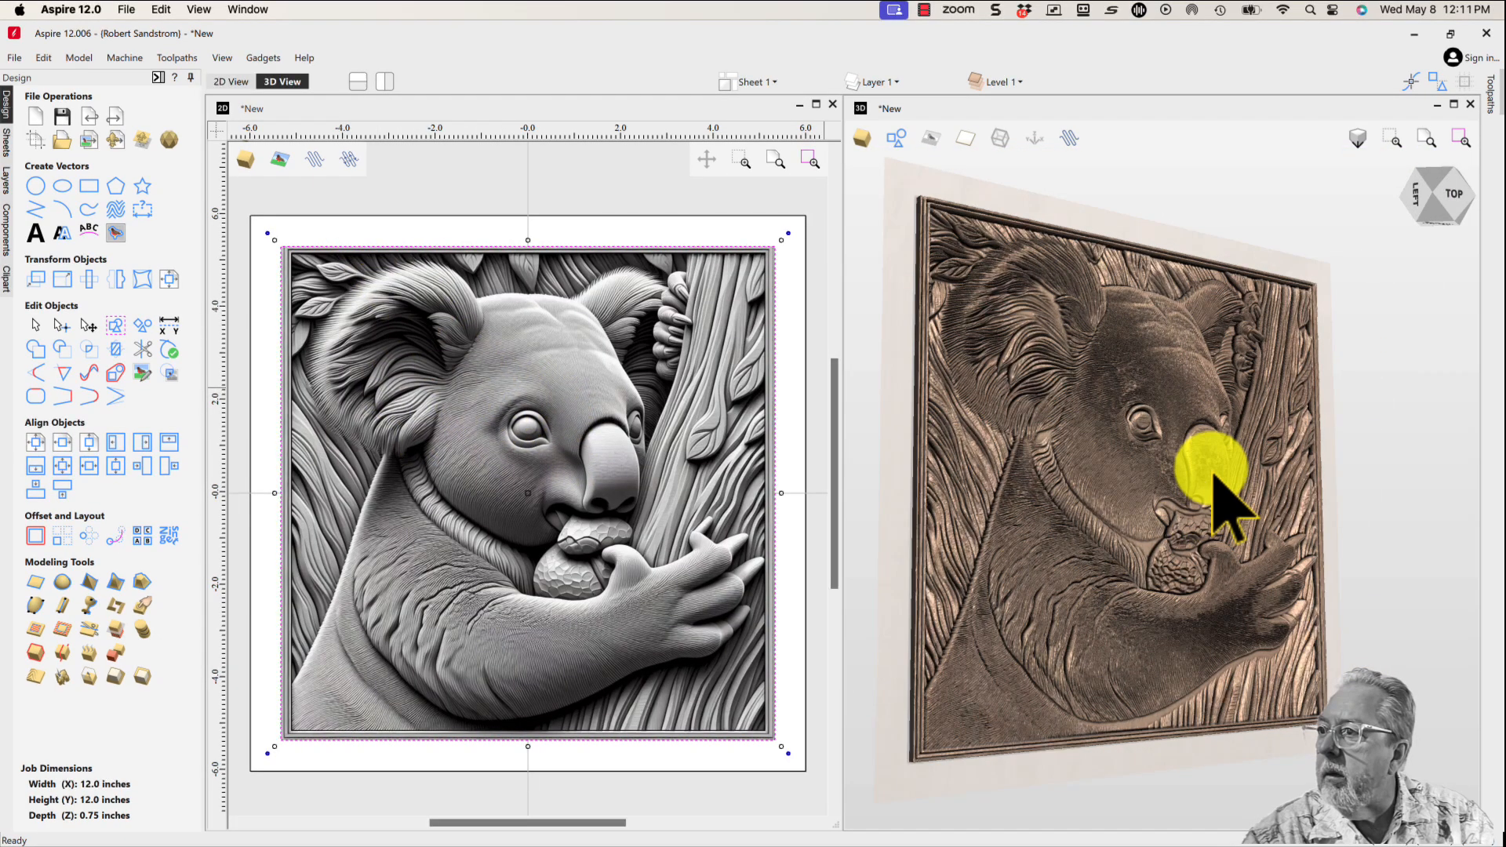
Step: Turn the koala relief toward a top-down view in the 3D preview
drag(1230, 508, 1077, 533)
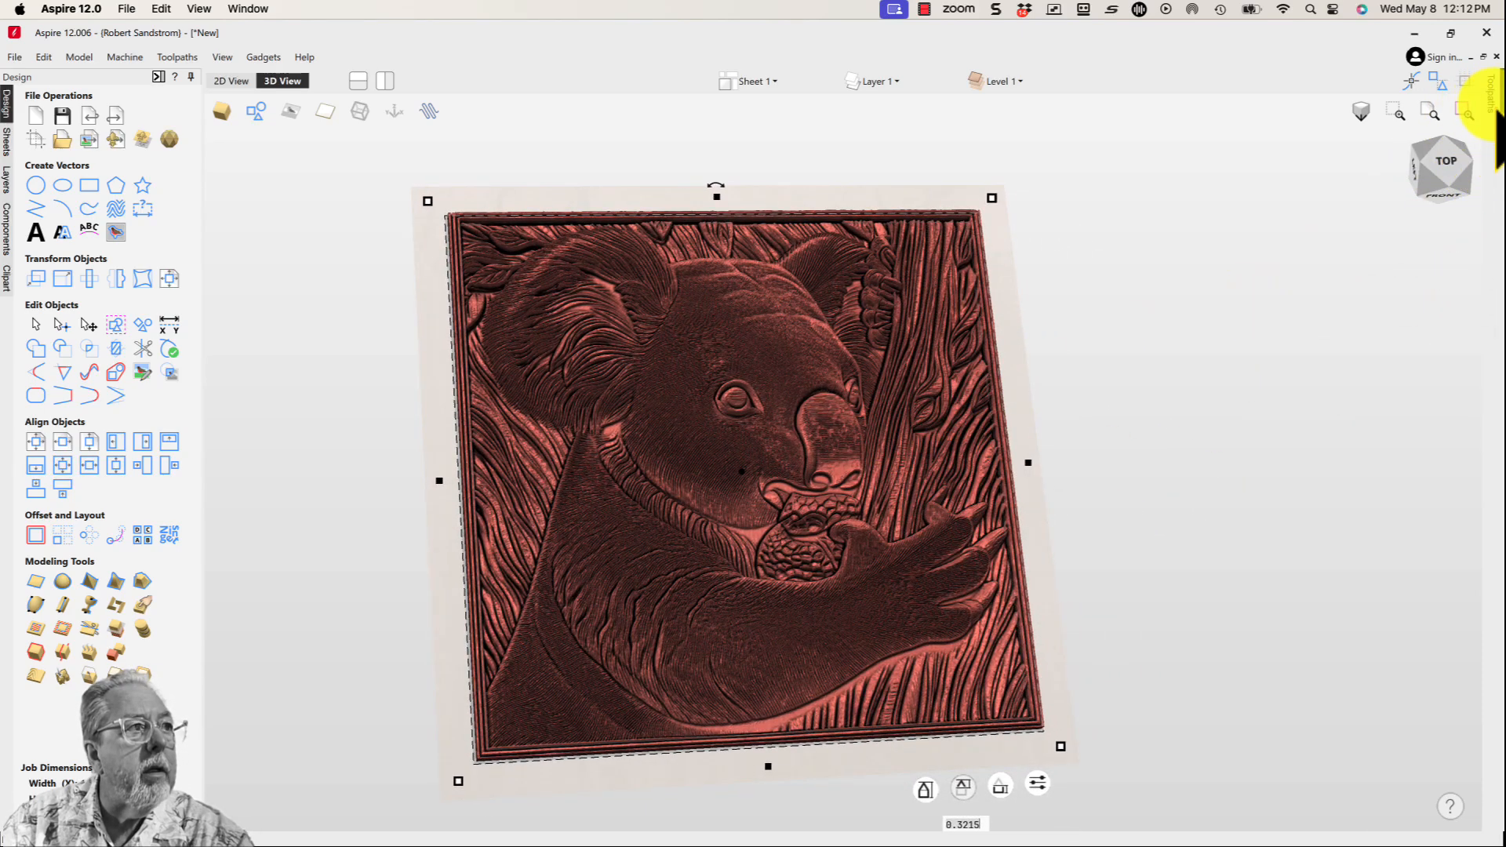
Step: Accept the 0.75-inch material setup in Job Setup
click(1496, 105)
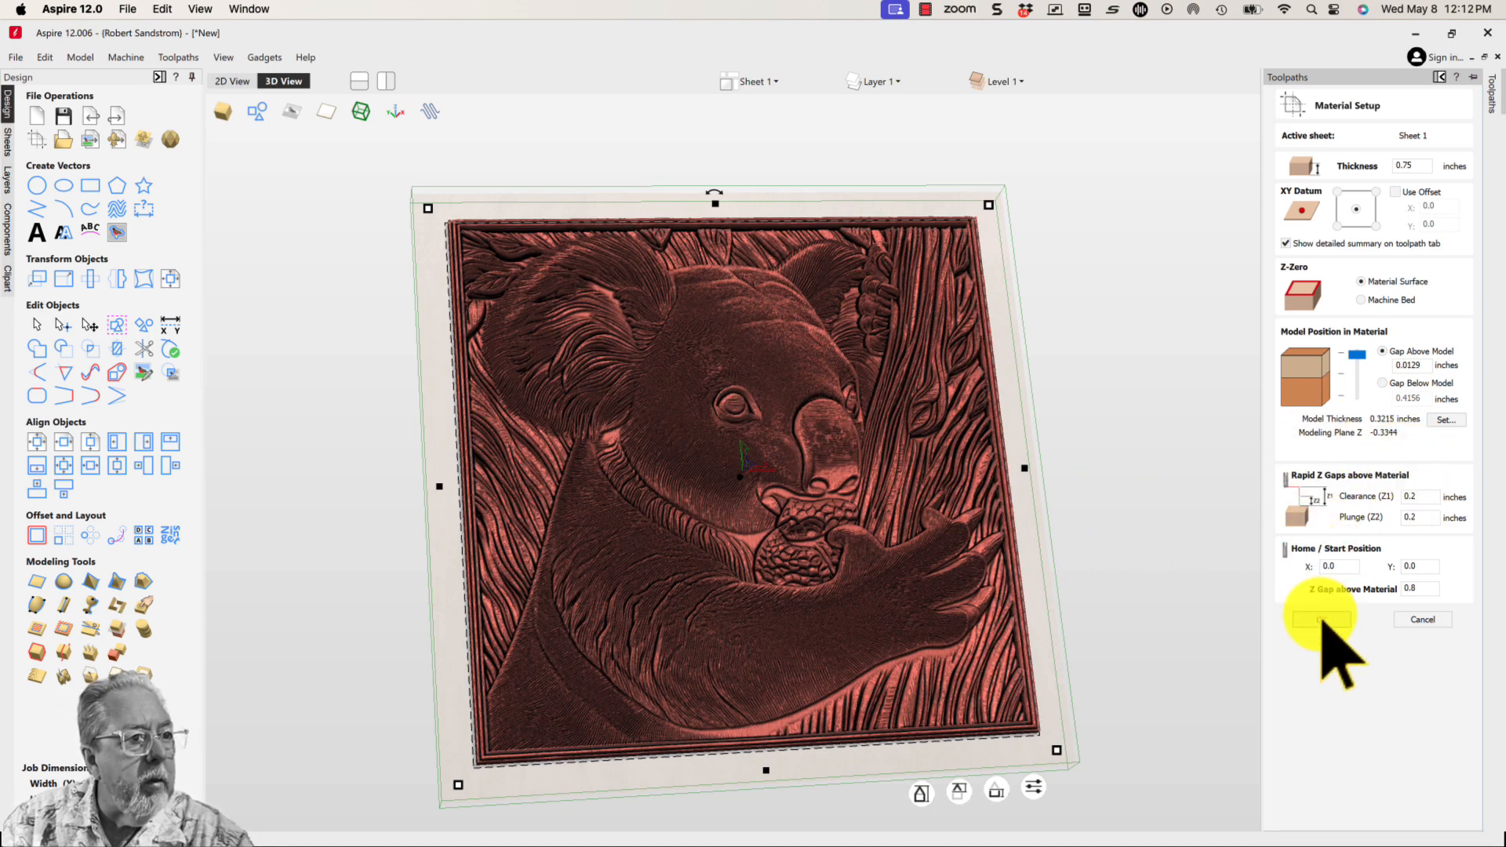
click(1322, 620)
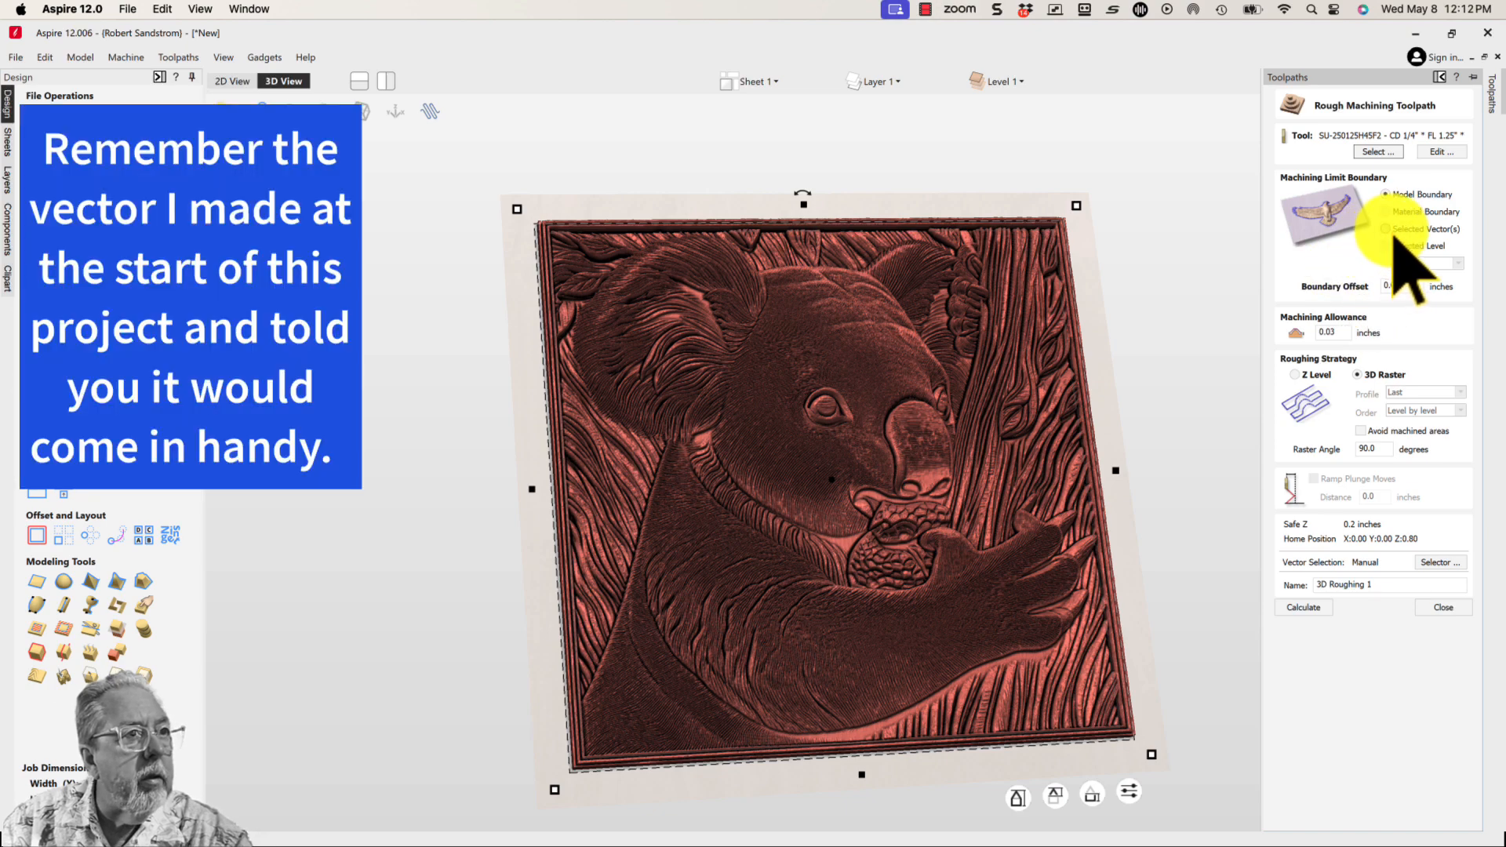
Step: Calculate 3D Roughing 1 limited to the selected border vector around the relief
click(1385, 229)
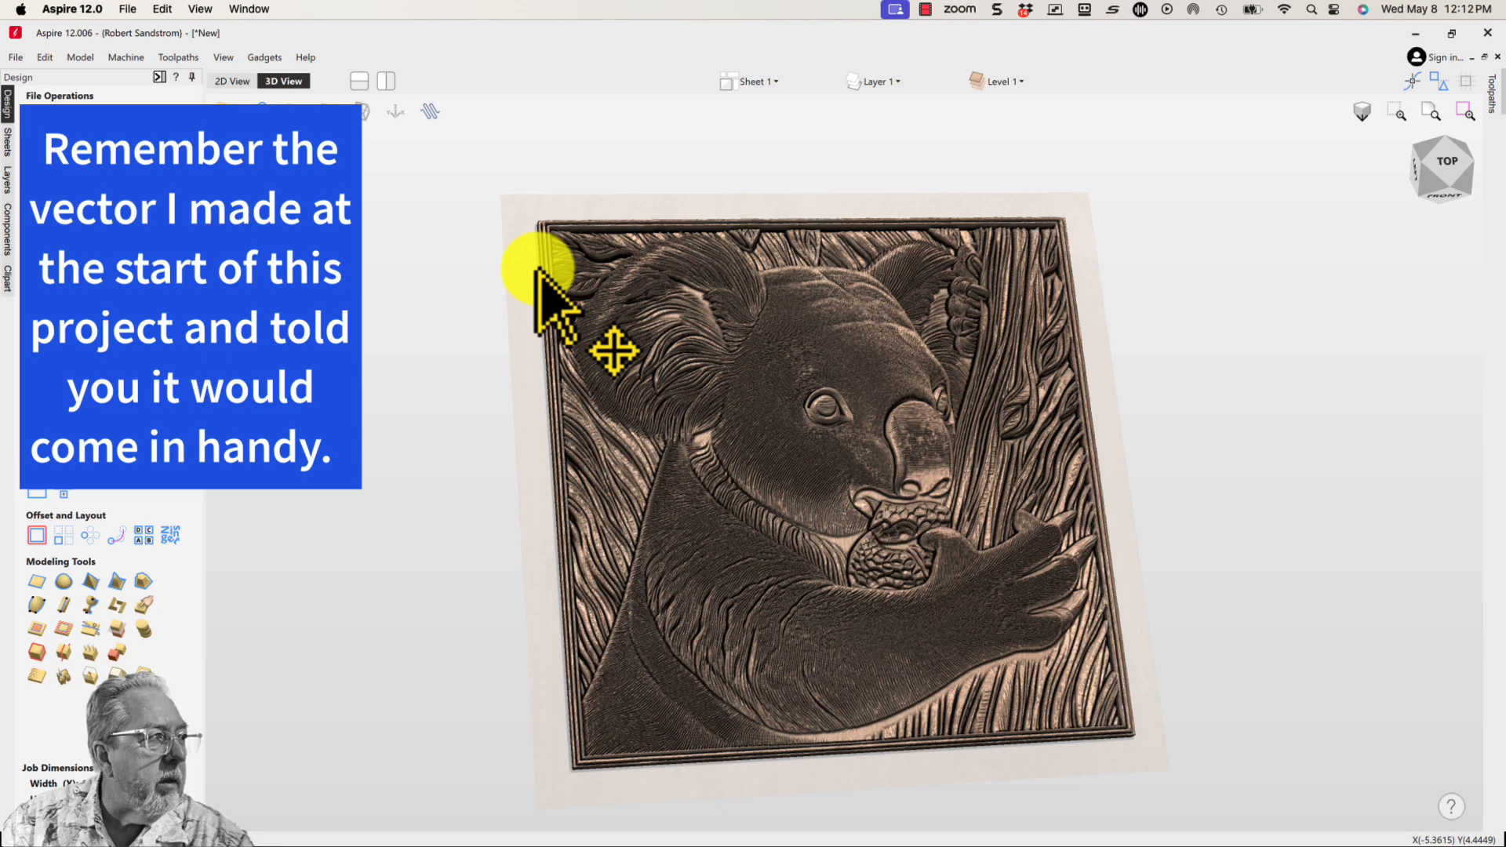
click(232, 80)
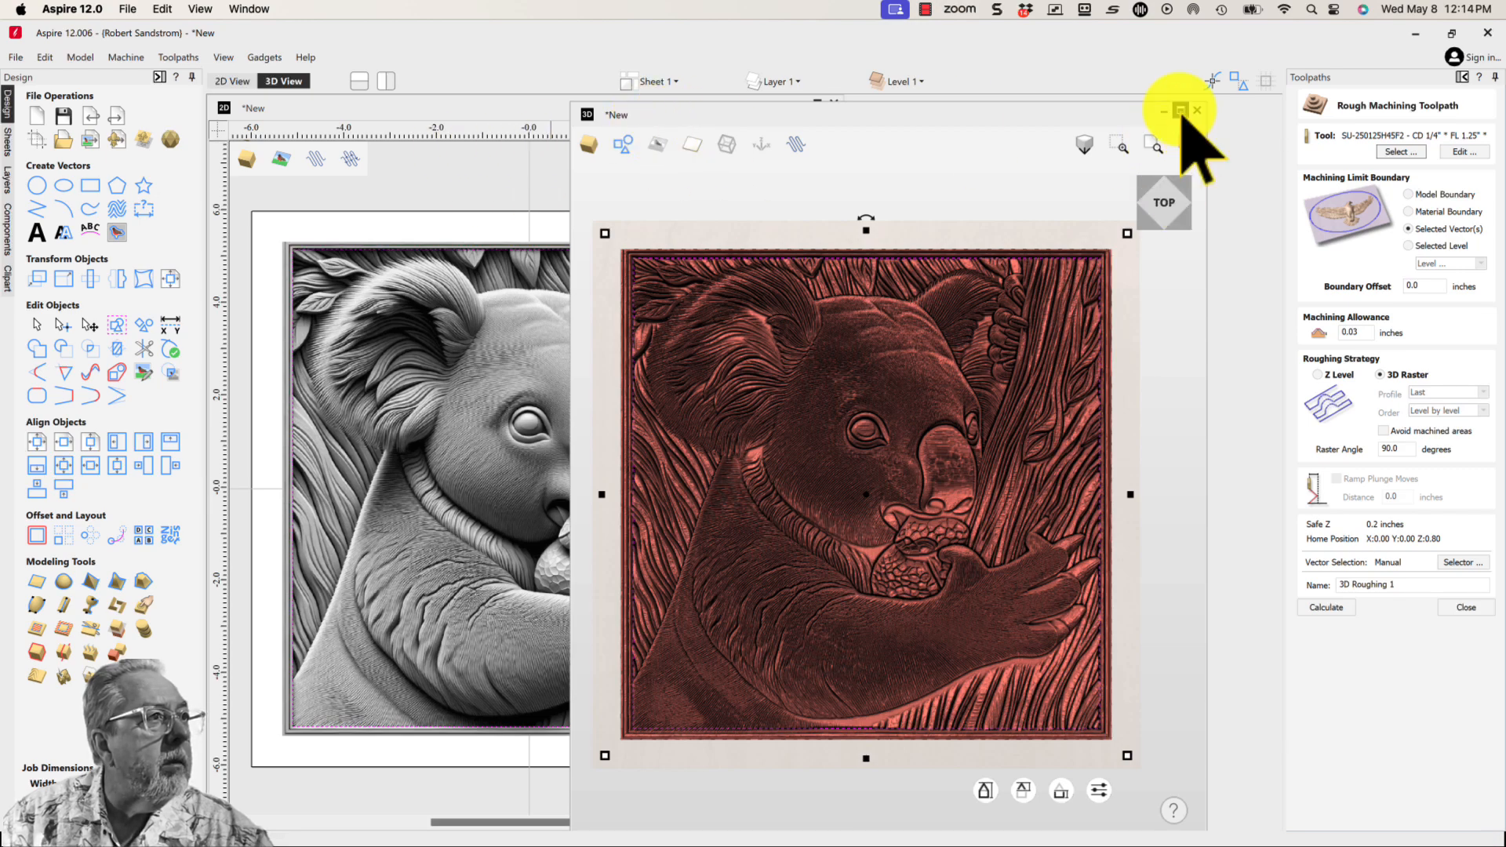
click(1180, 110)
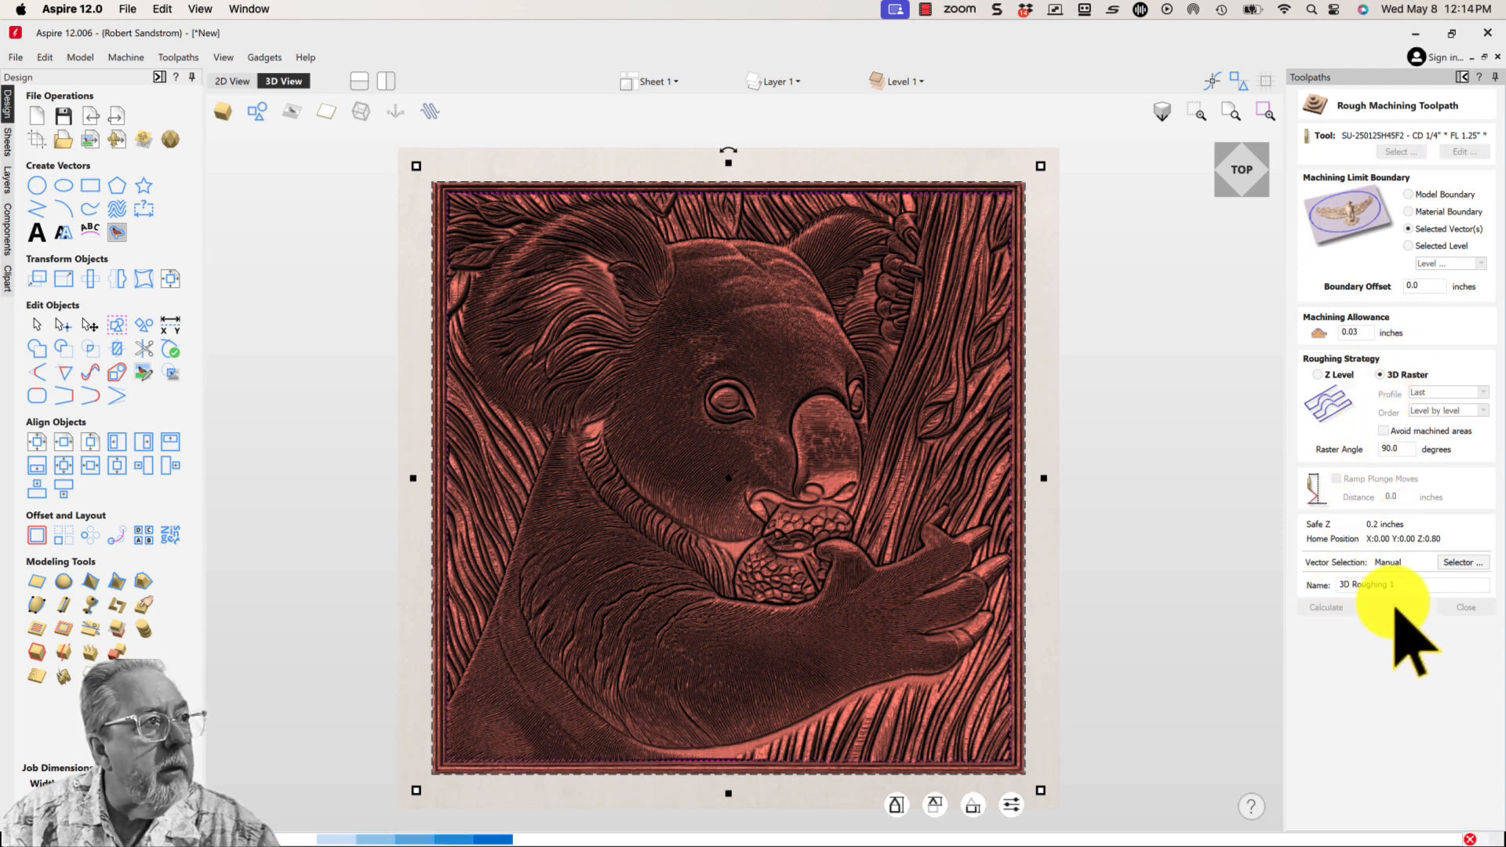
click(1325, 606)
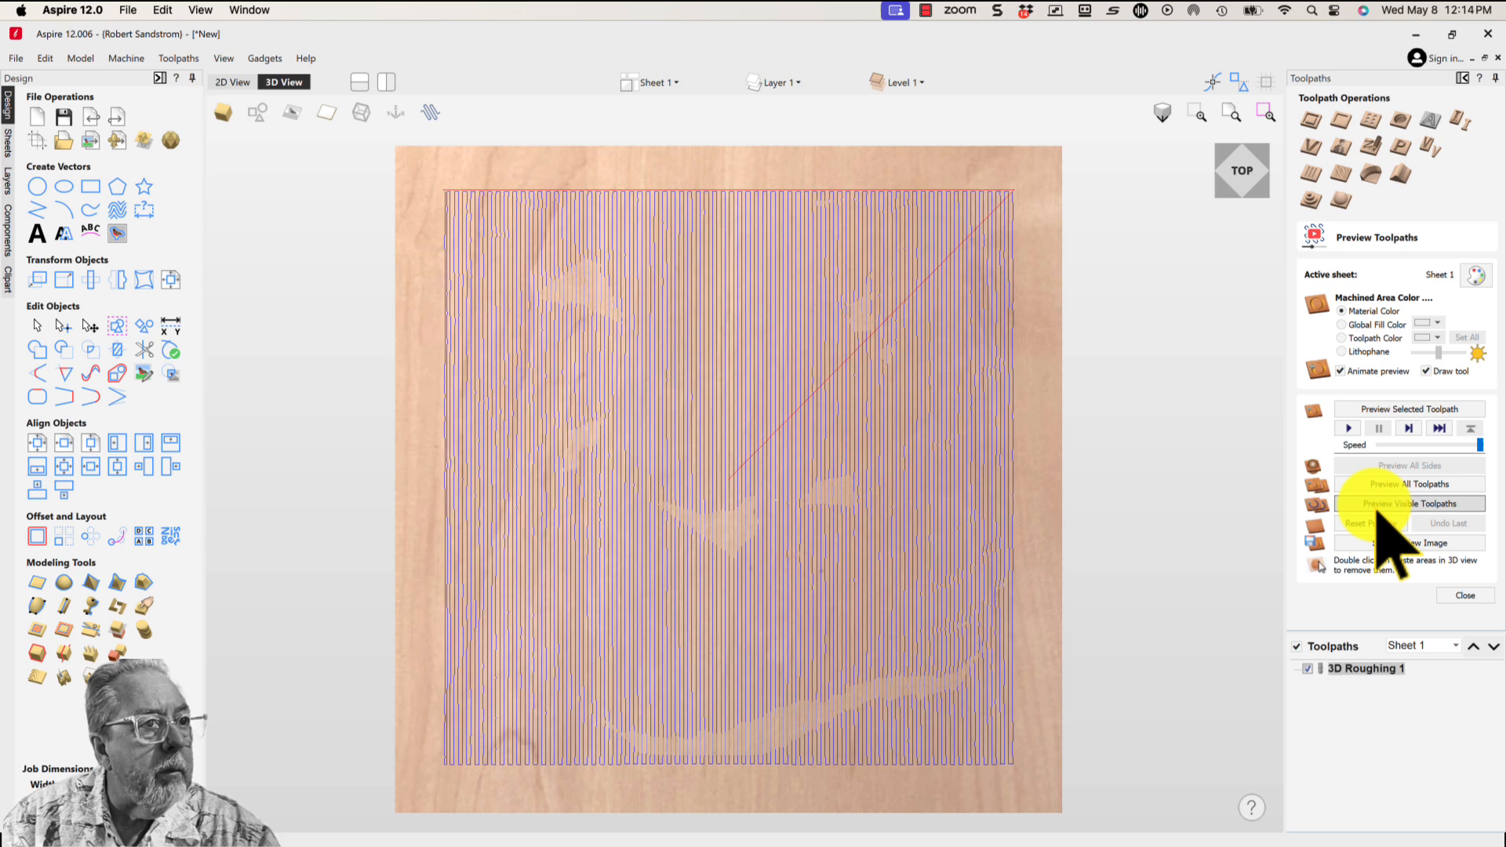
Step: Calculate the 3D Finish 2 raster toolpath with its Clear 1 pass inside the boundary vector
click(1409, 504)
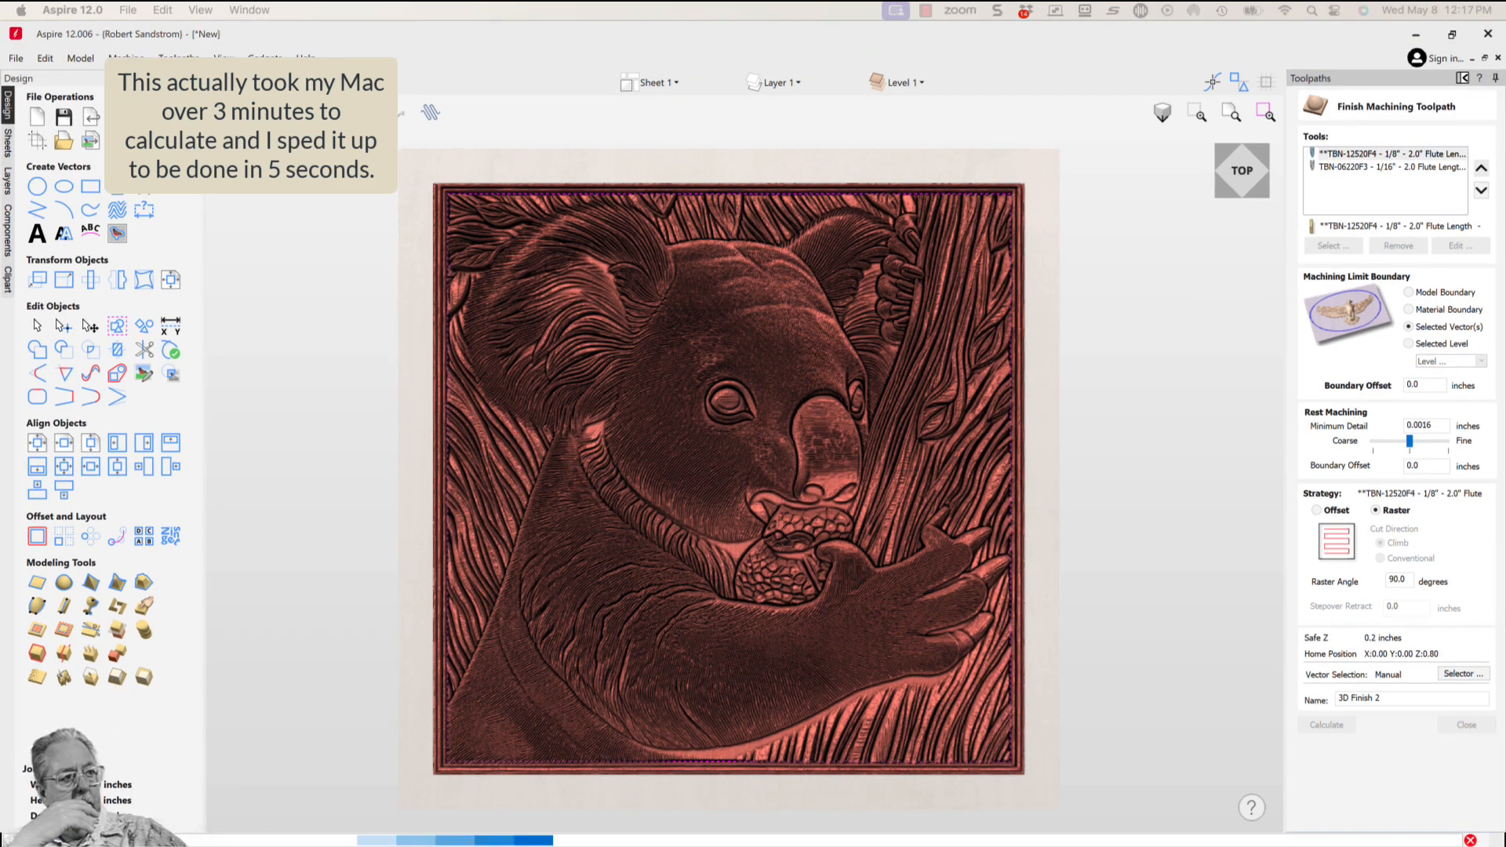
click(1326, 725)
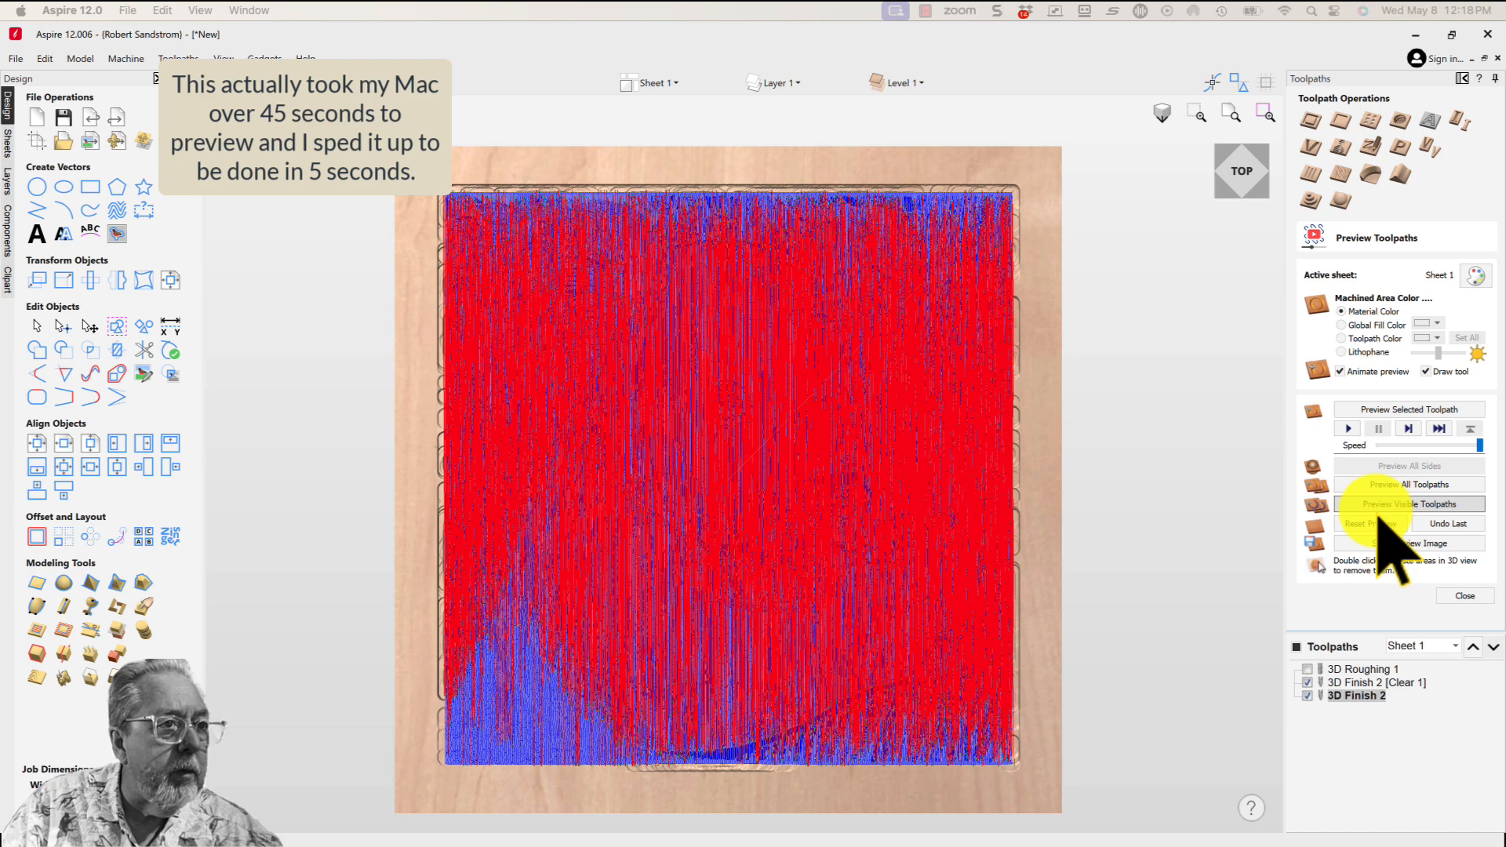
Step: Hide the toolpath lines over the carved koala preview and tilt it to inspect the wood carving
click(1409, 504)
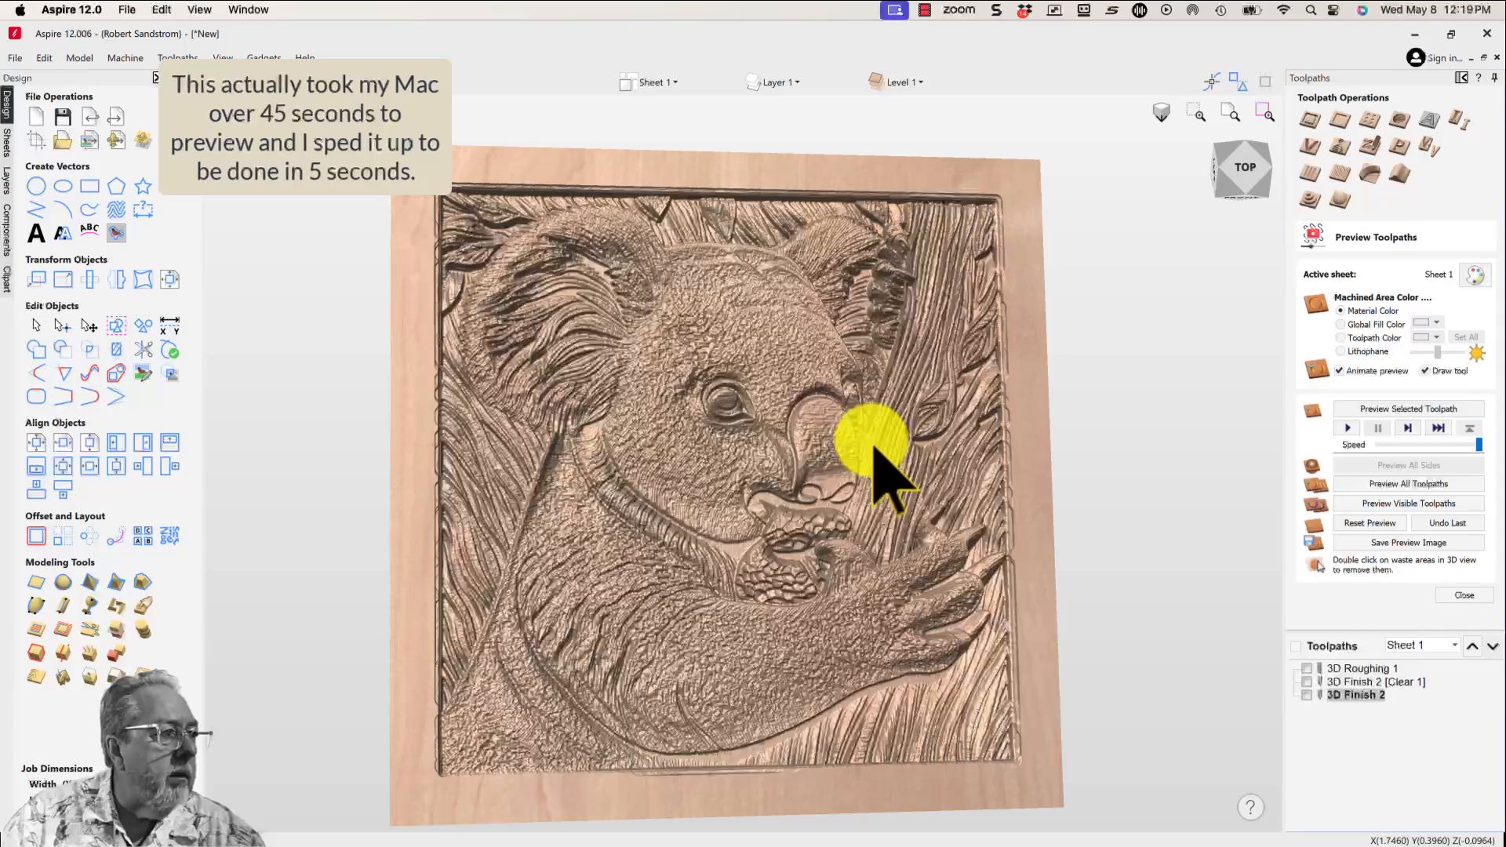
drag(870, 457, 1000, 520)
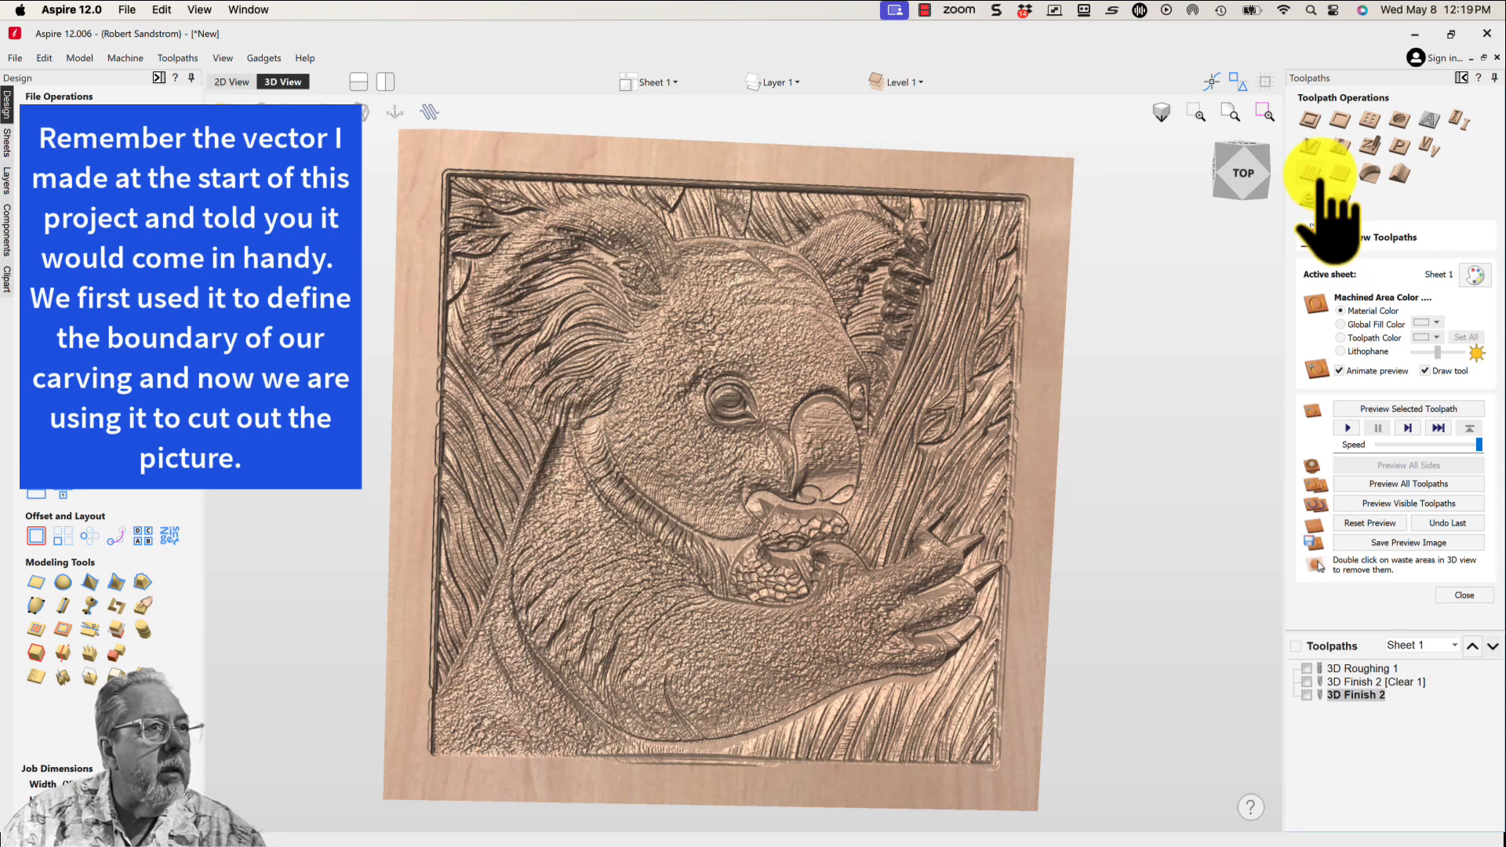
Step: Create and calculate a Profile 1 cut-out toolpath and preview it with the koala carving
click(1322, 171)
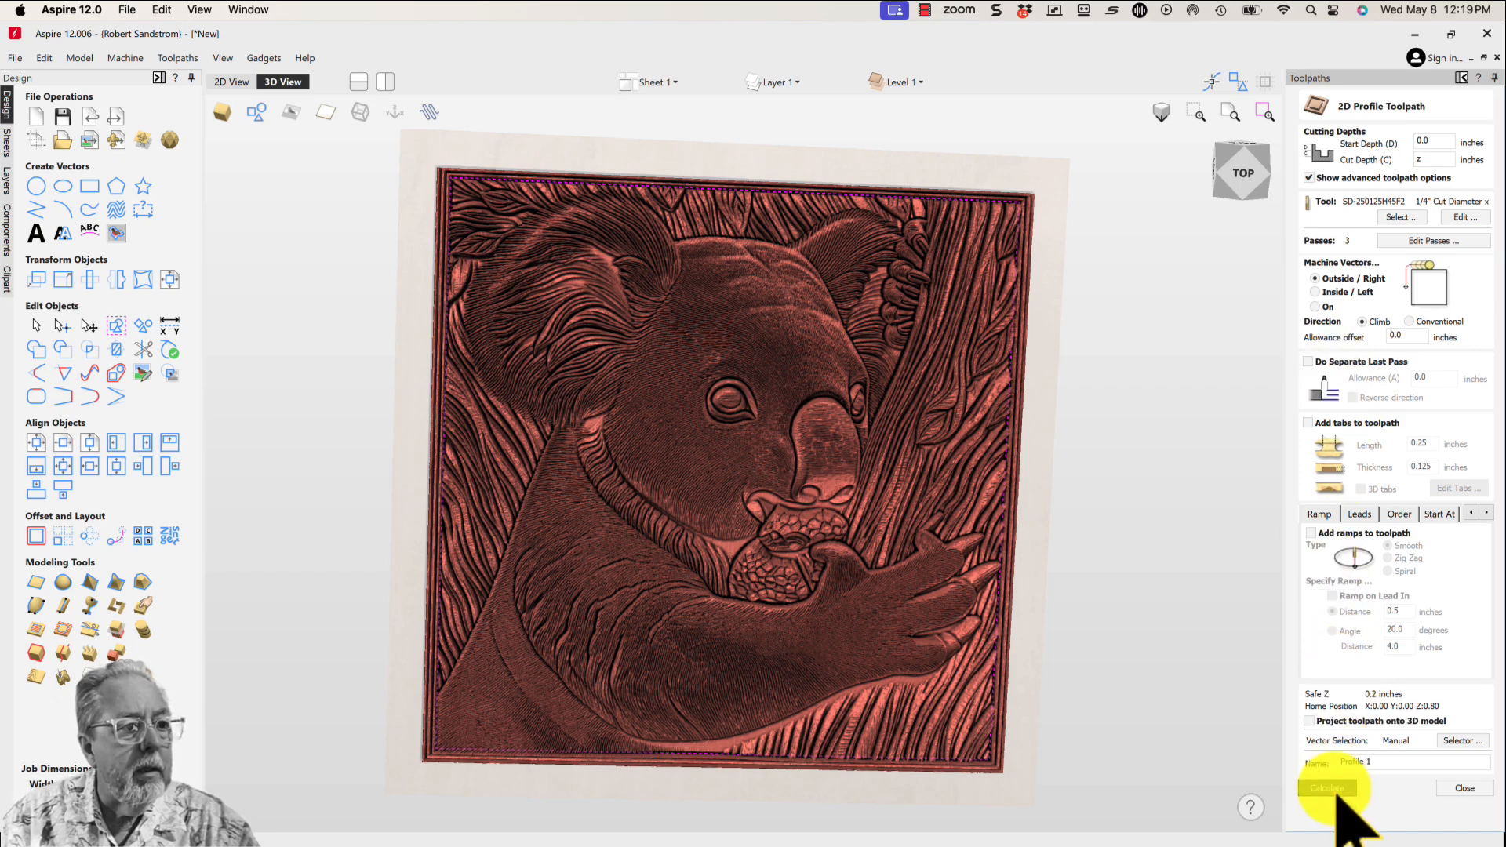
click(1329, 788)
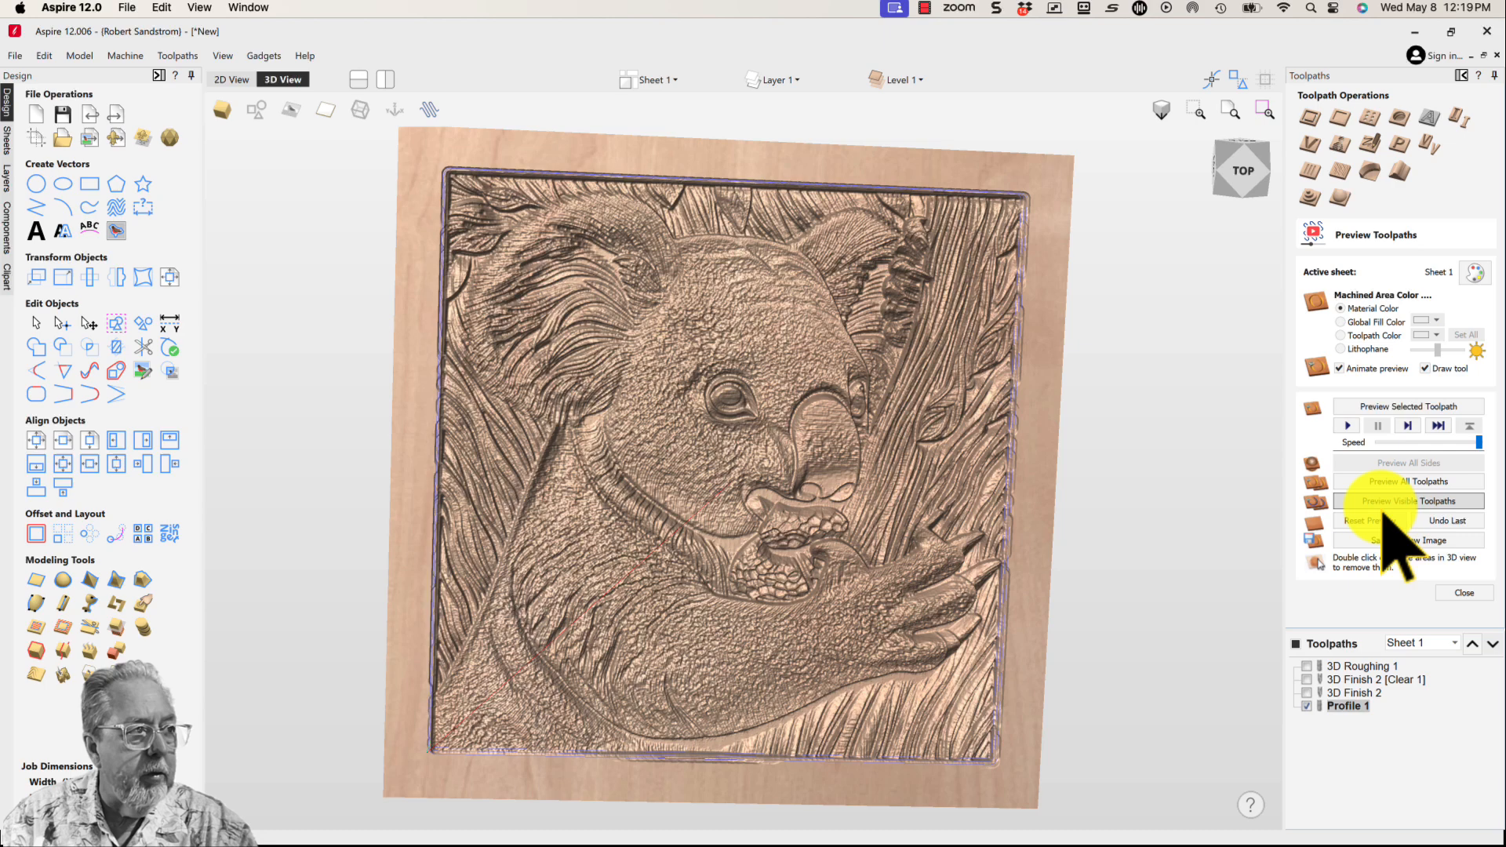
click(1409, 501)
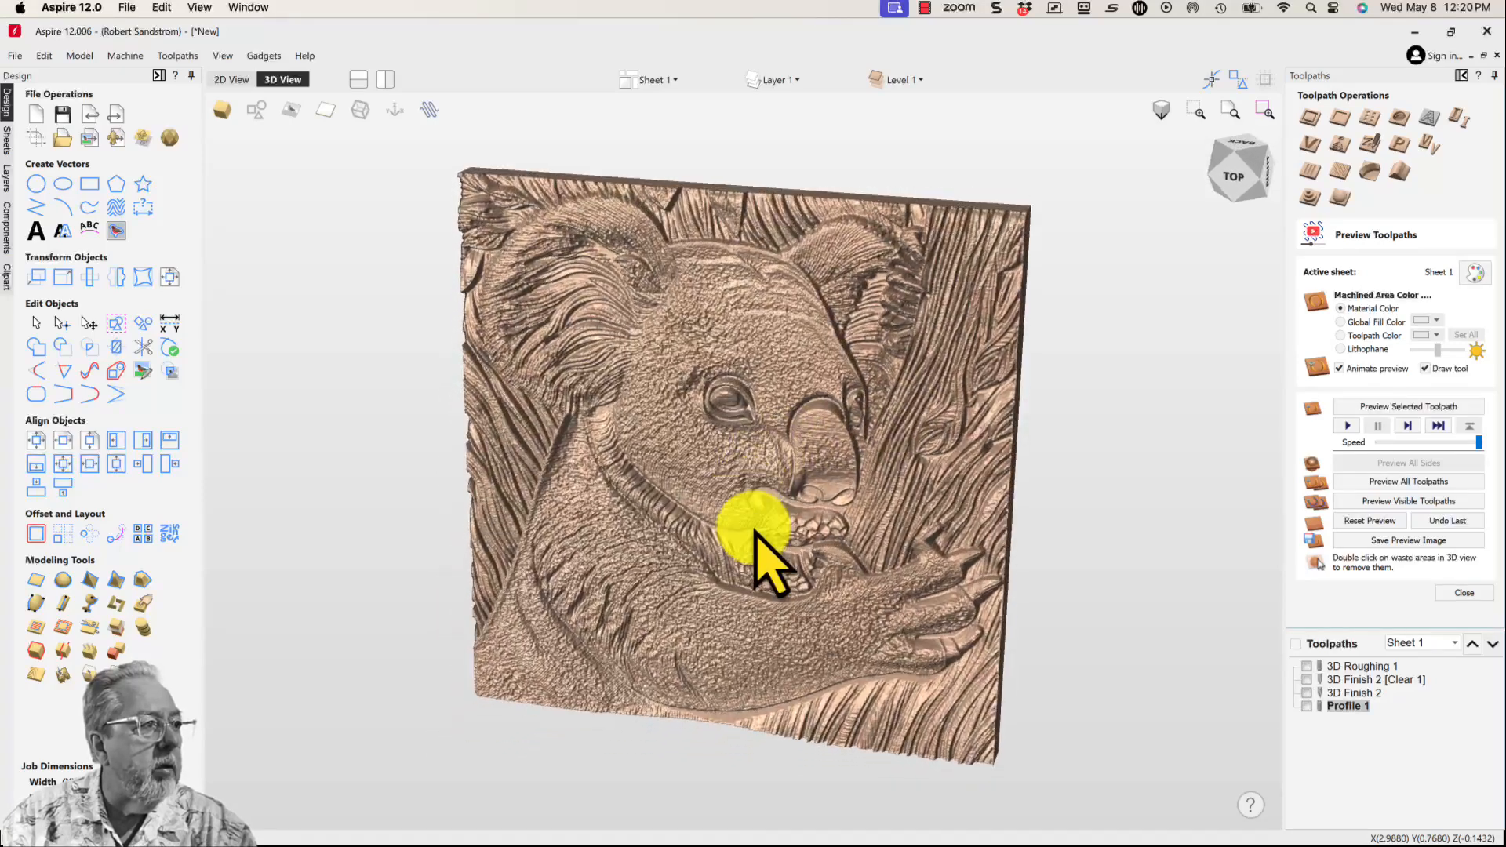
Step: Return the preview to a straight-down view and bring up smoothing for the relief components
drag(760, 538, 615, 471)
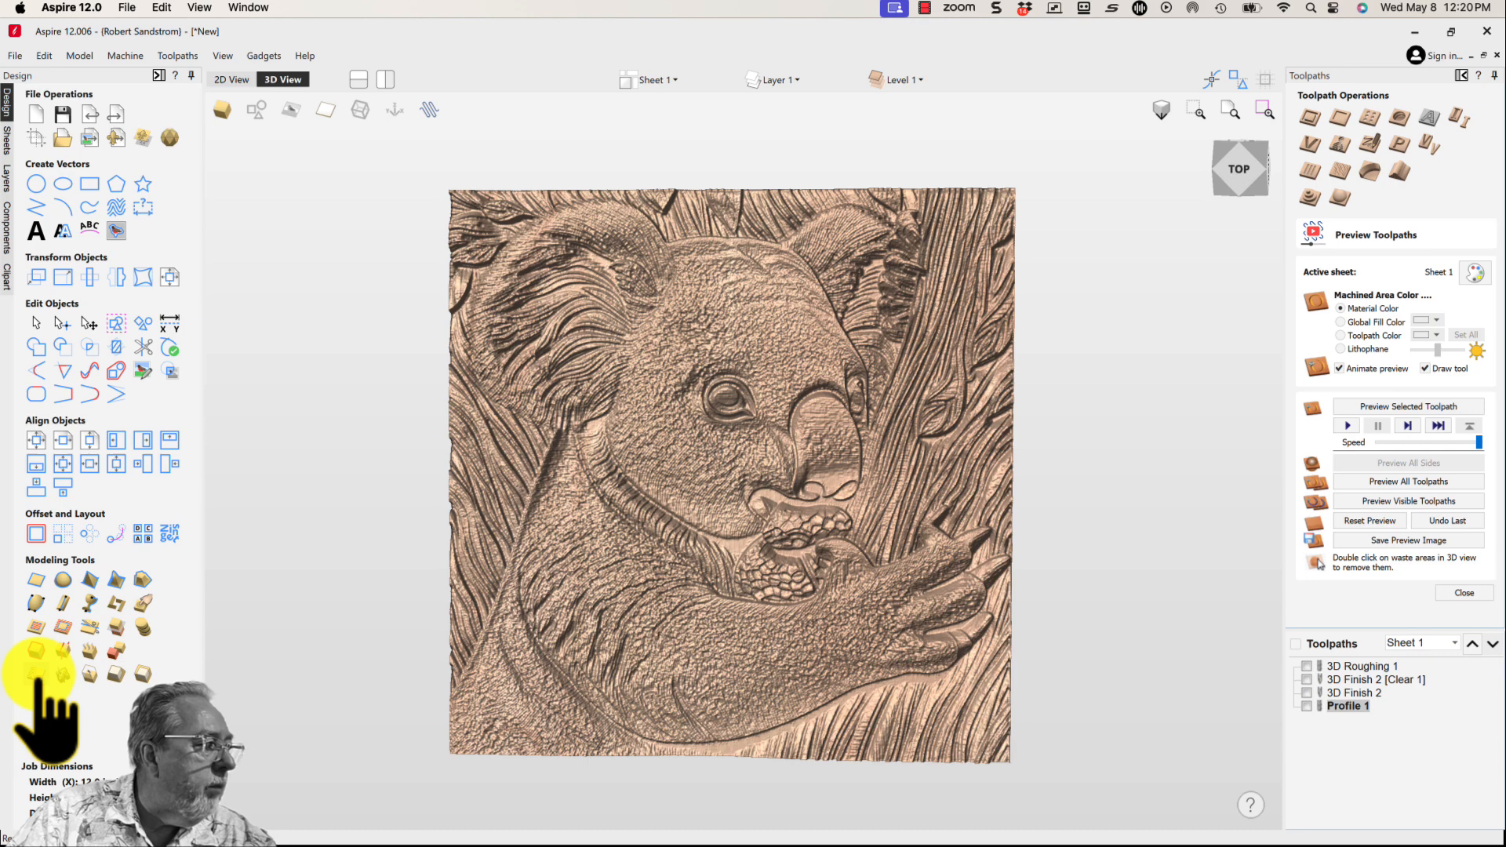
click(36, 648)
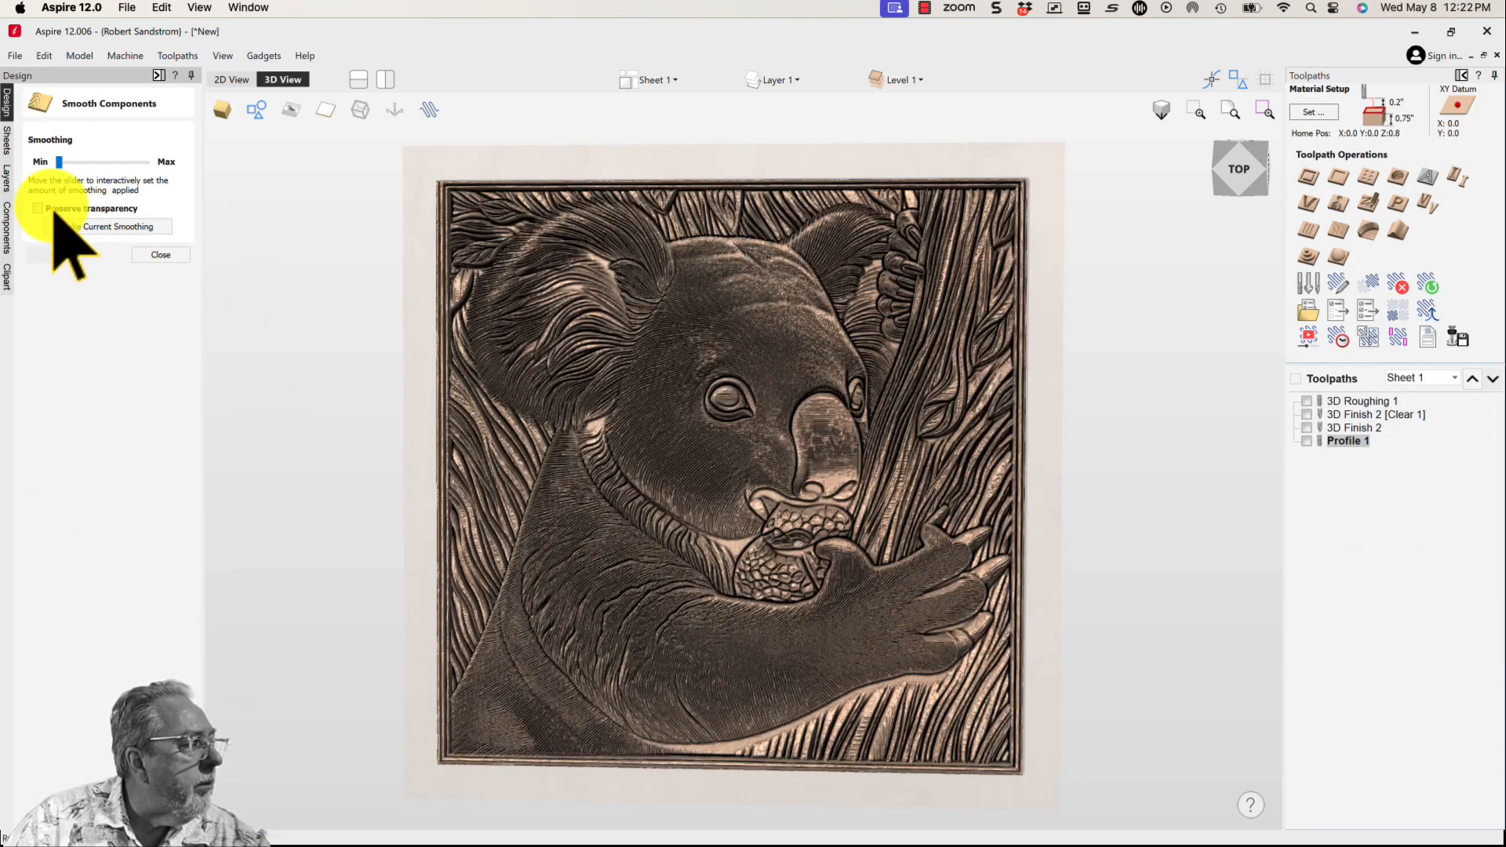
Step: Keep transparency and nudge the smoothing amount slightly toward Max for the koala relief
click(38, 209)
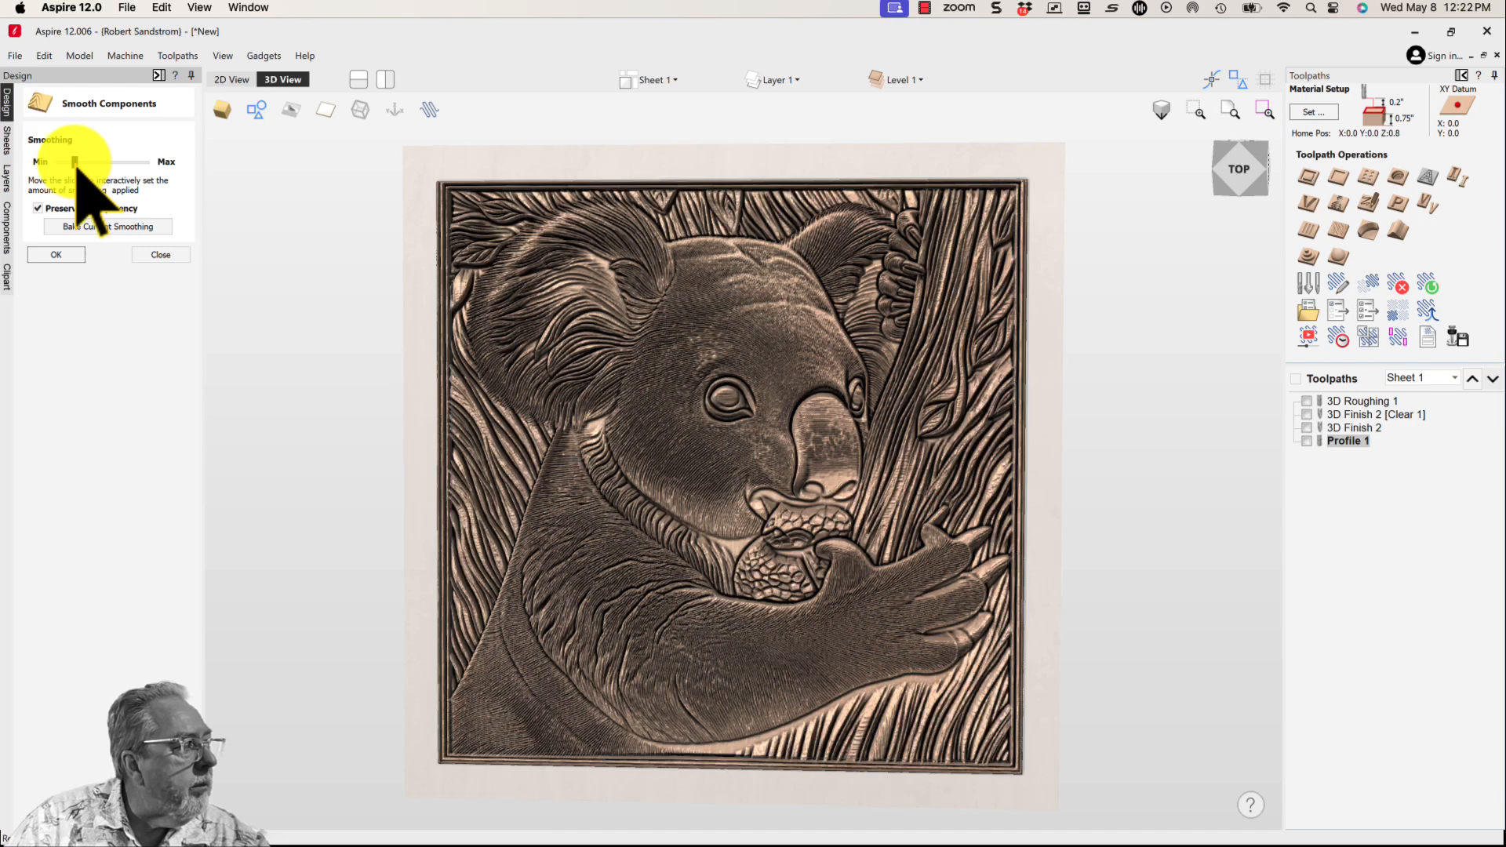
drag(66, 162, 74, 162)
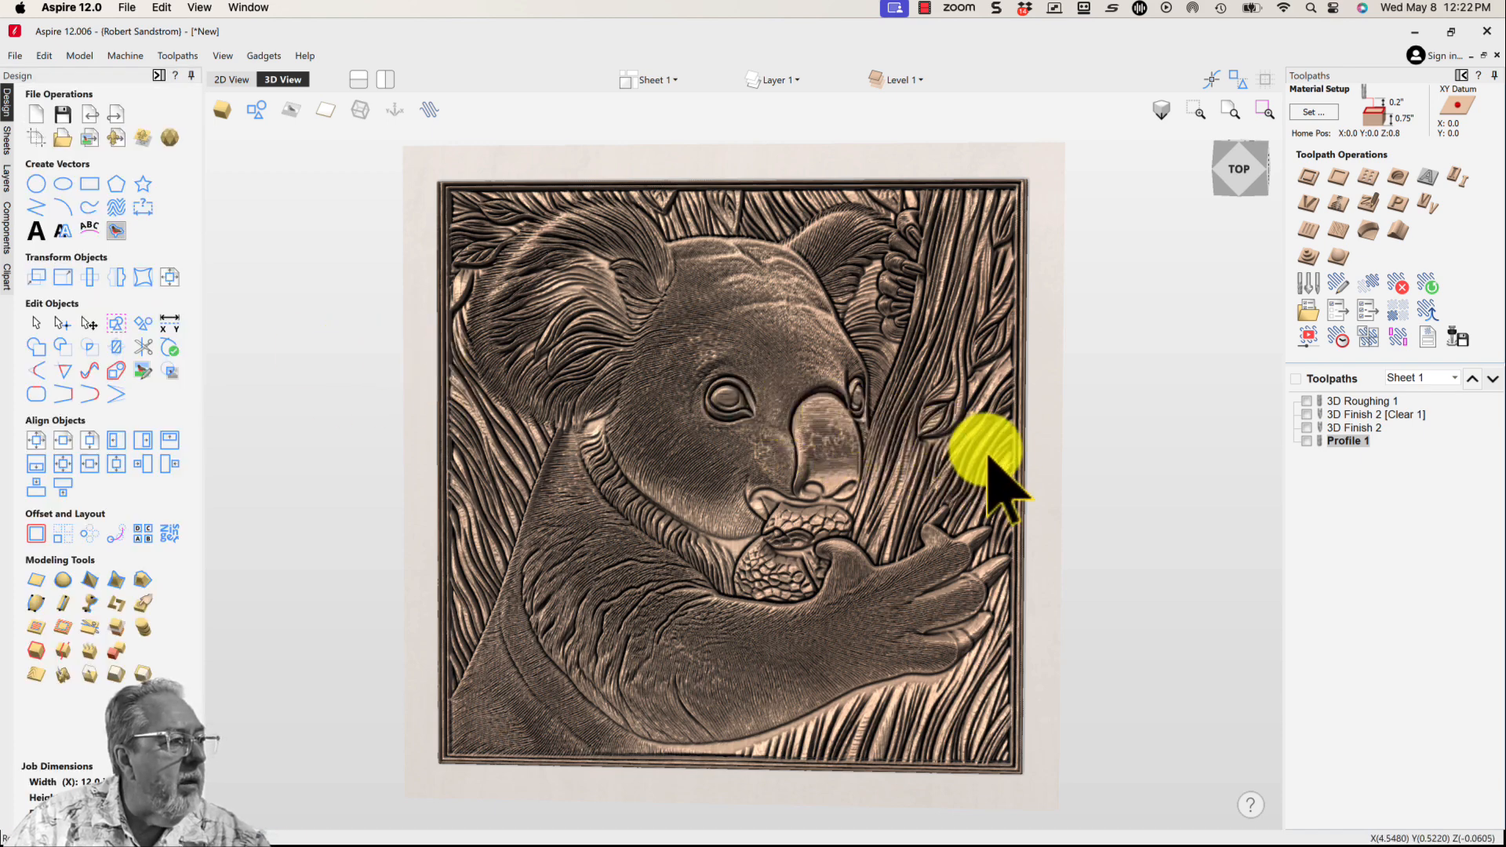
mouse_move(1081, 471)
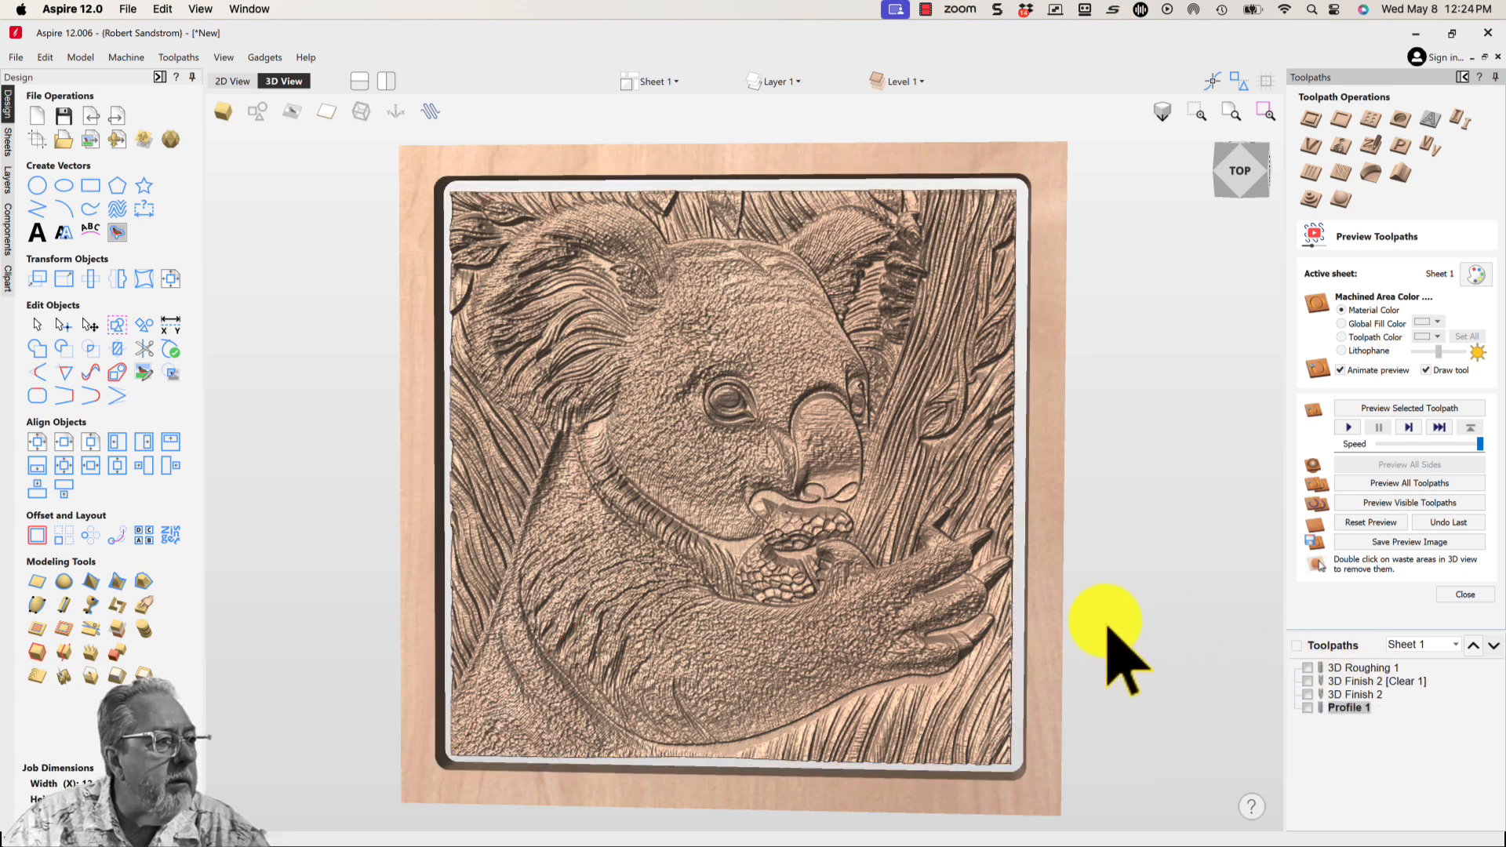
Step: Tilt the maple preview to inspect the smoothed koala carving cut free of the panel
drag(1105, 643, 692, 557)
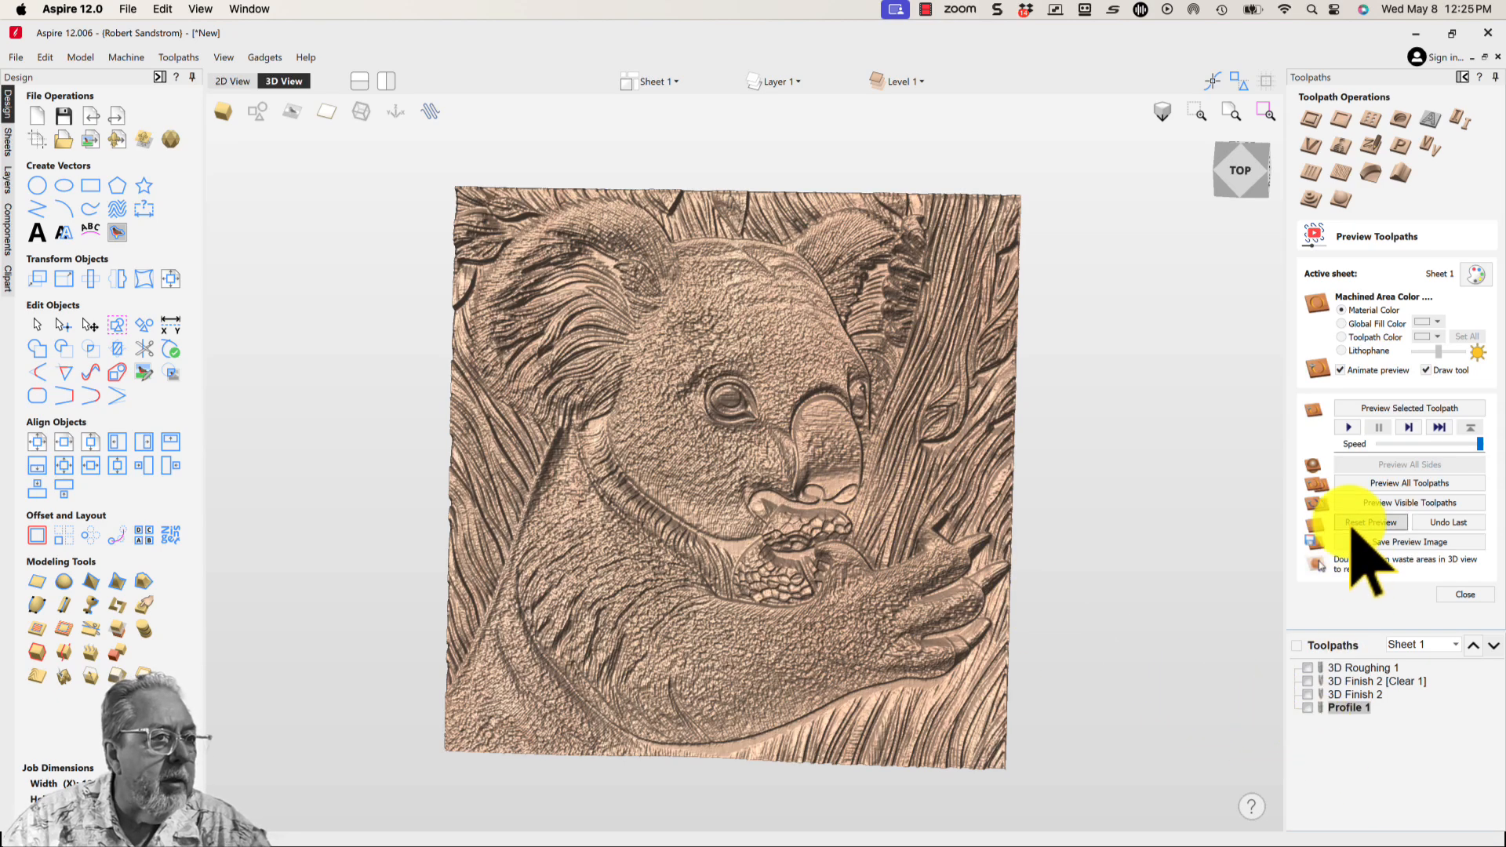
Step: Clear the toolpath preview and browse the Moulding Profiles folder in the clipart library
click(232, 80)
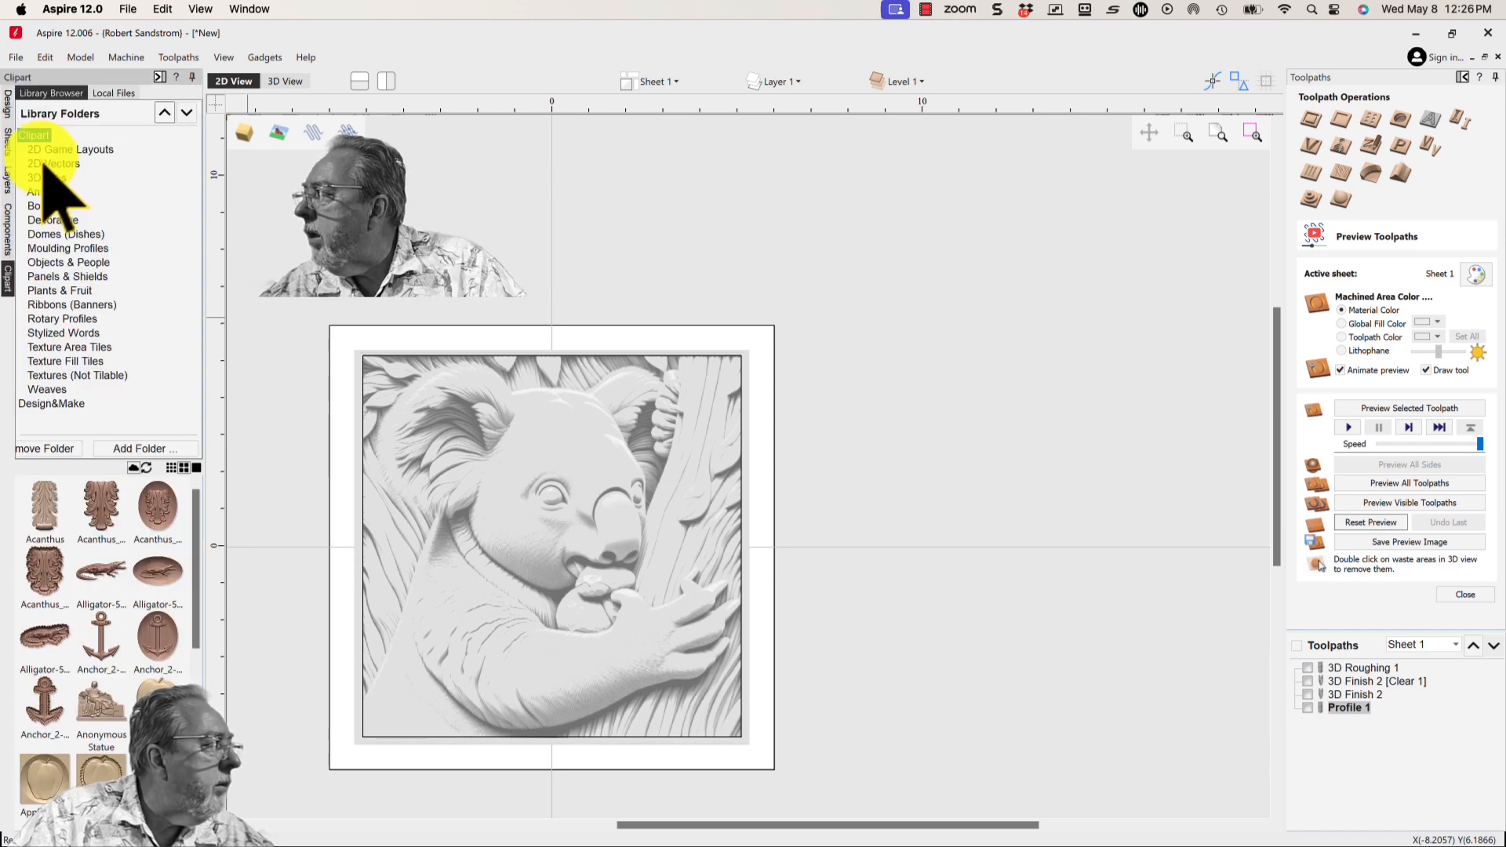
click(33, 135)
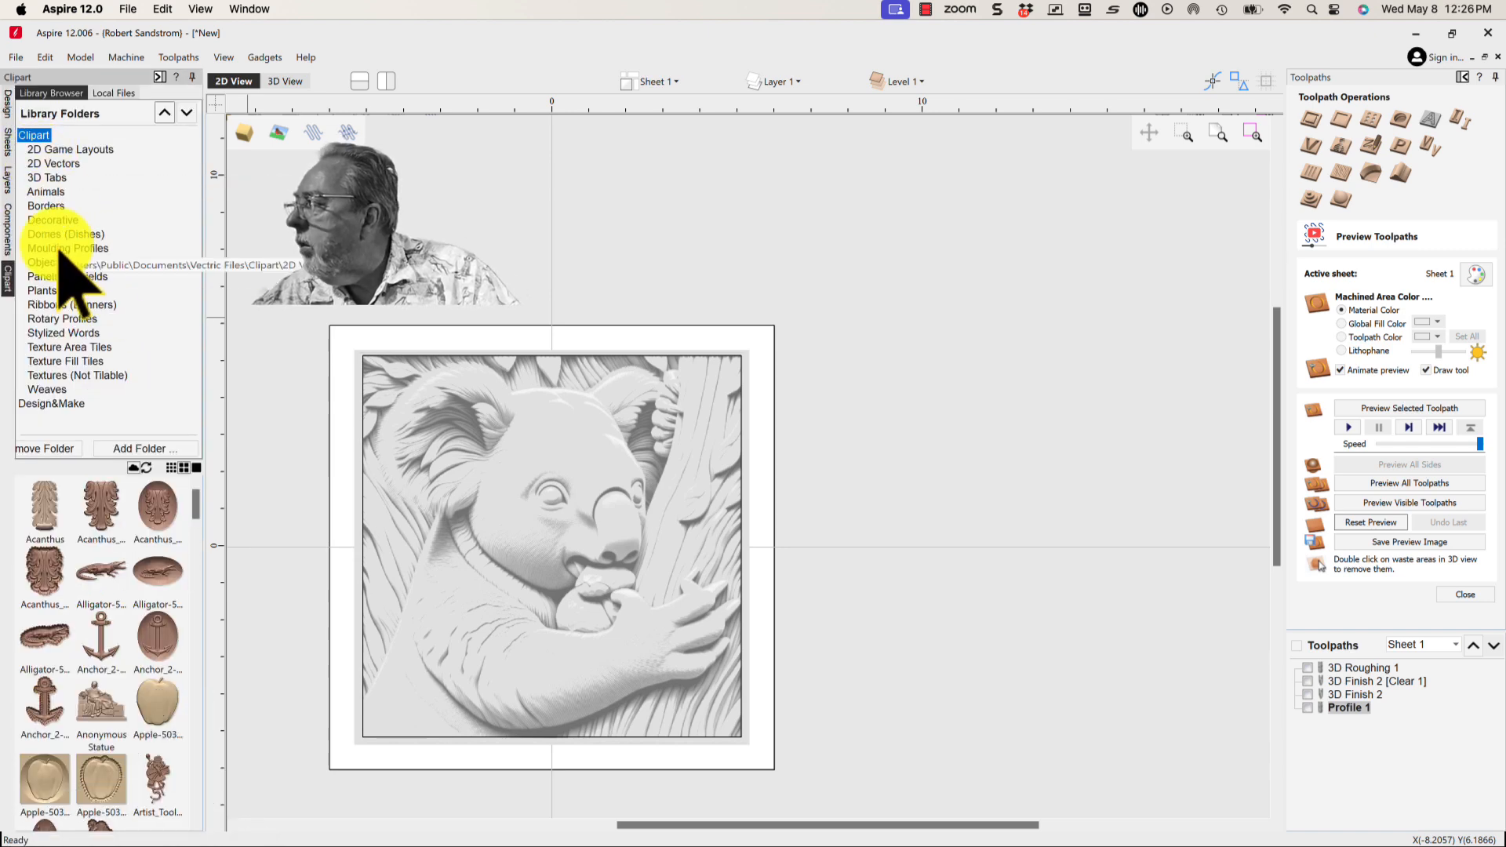
click(67, 247)
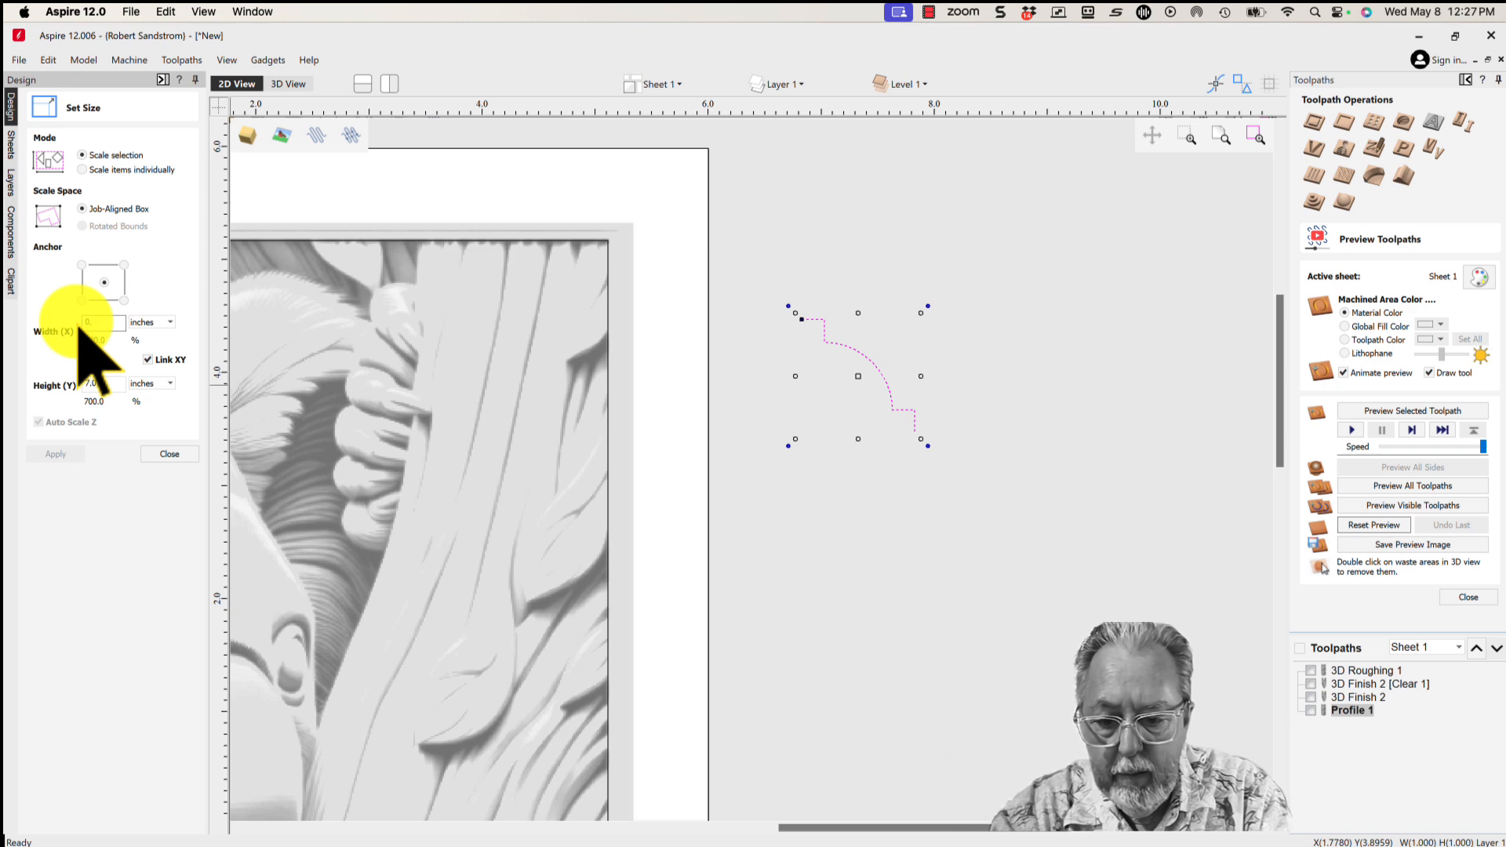
Step: Resize the moulding profile curve to 0.75 inches wide with Link XY on
text(0.75)
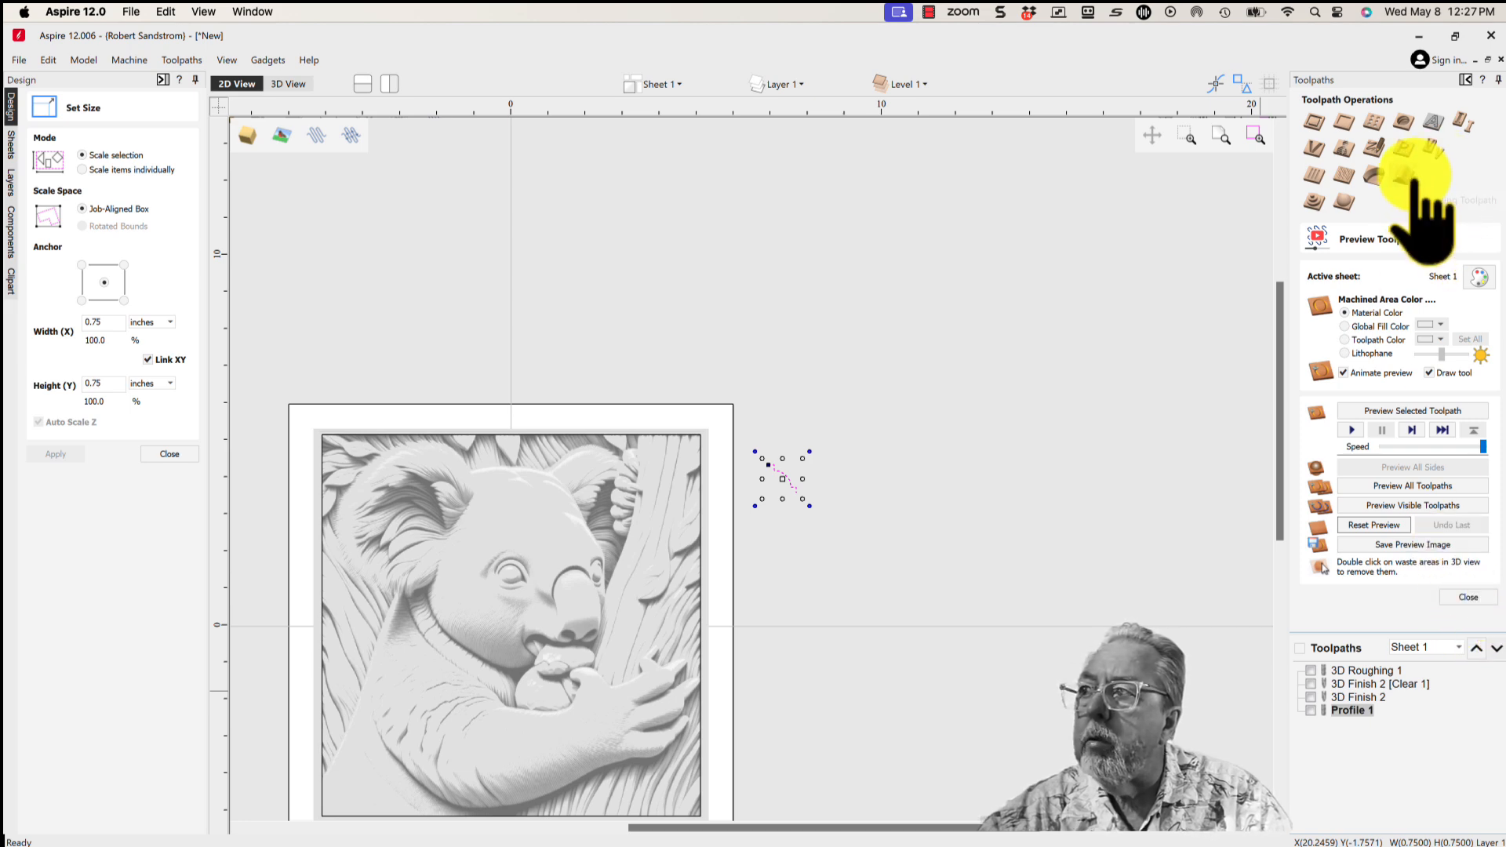
Step: Sweep the profile around the koala frame rail with sharp corners and calculate Swept Profile 1
click(1432, 176)
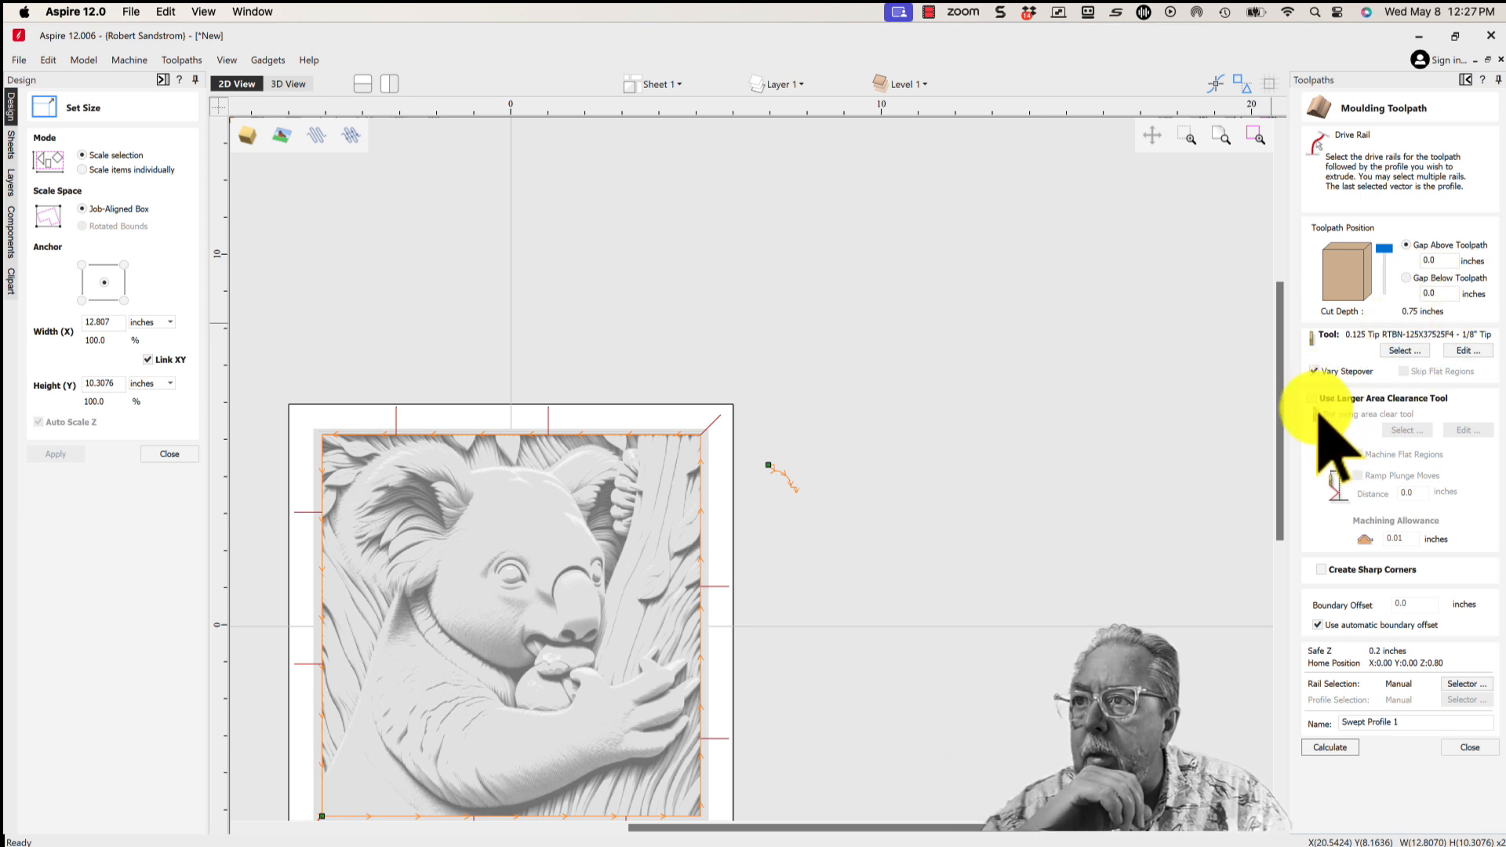
click(1315, 397)
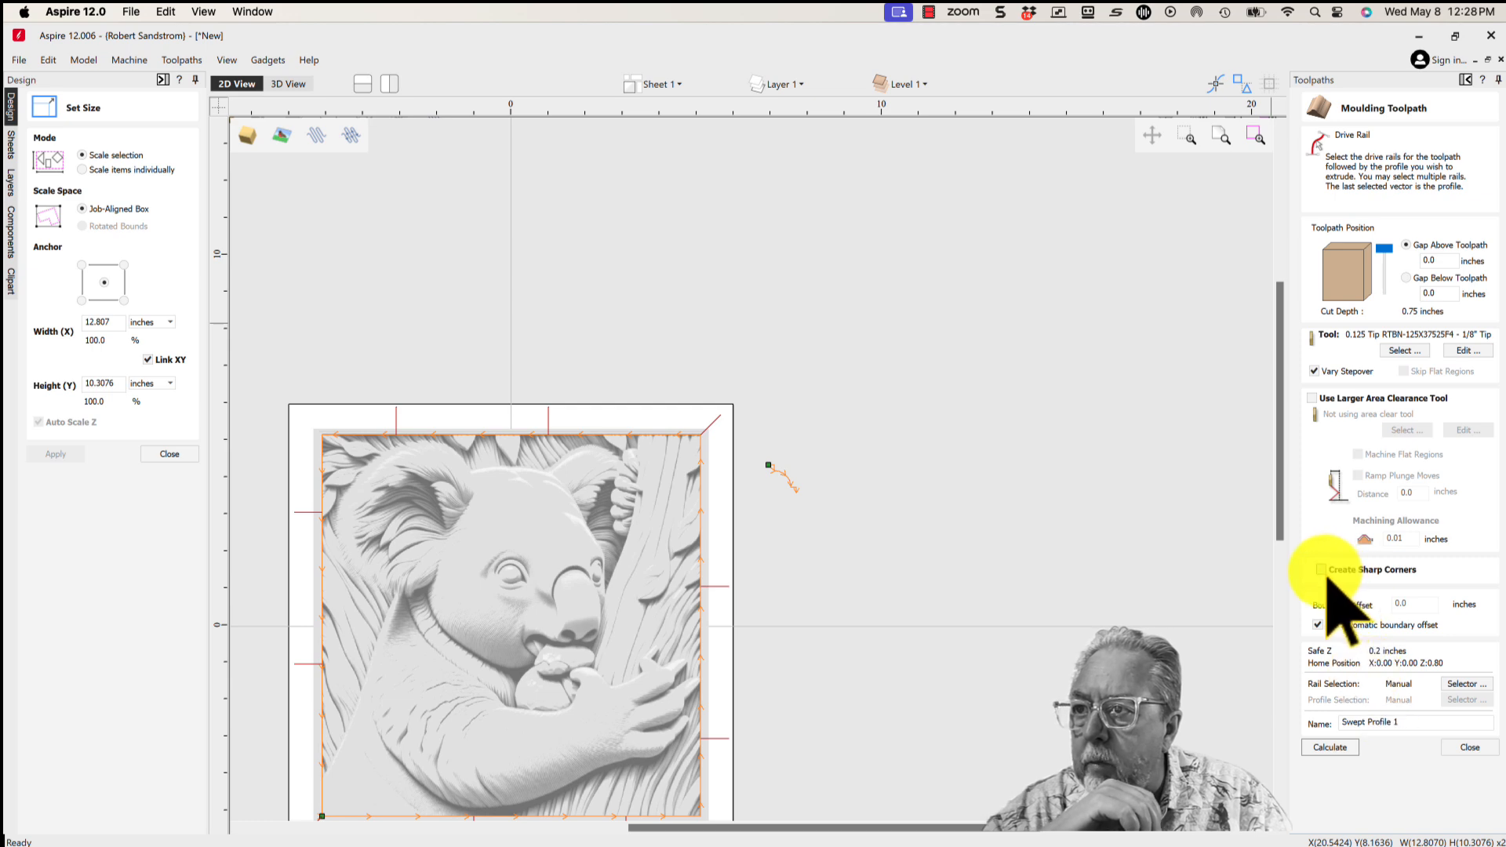
click(1322, 568)
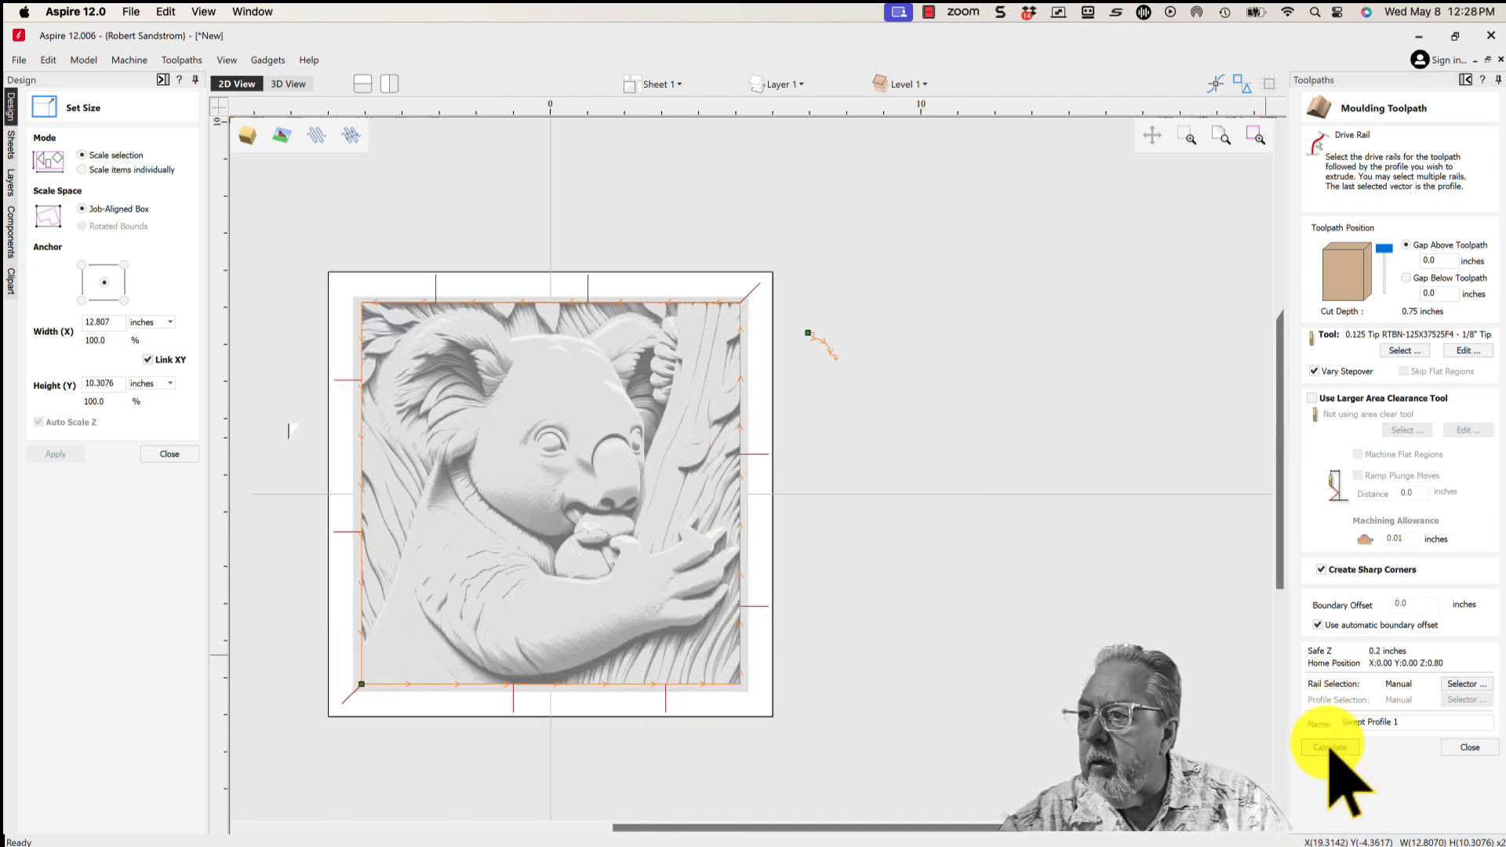
click(1329, 747)
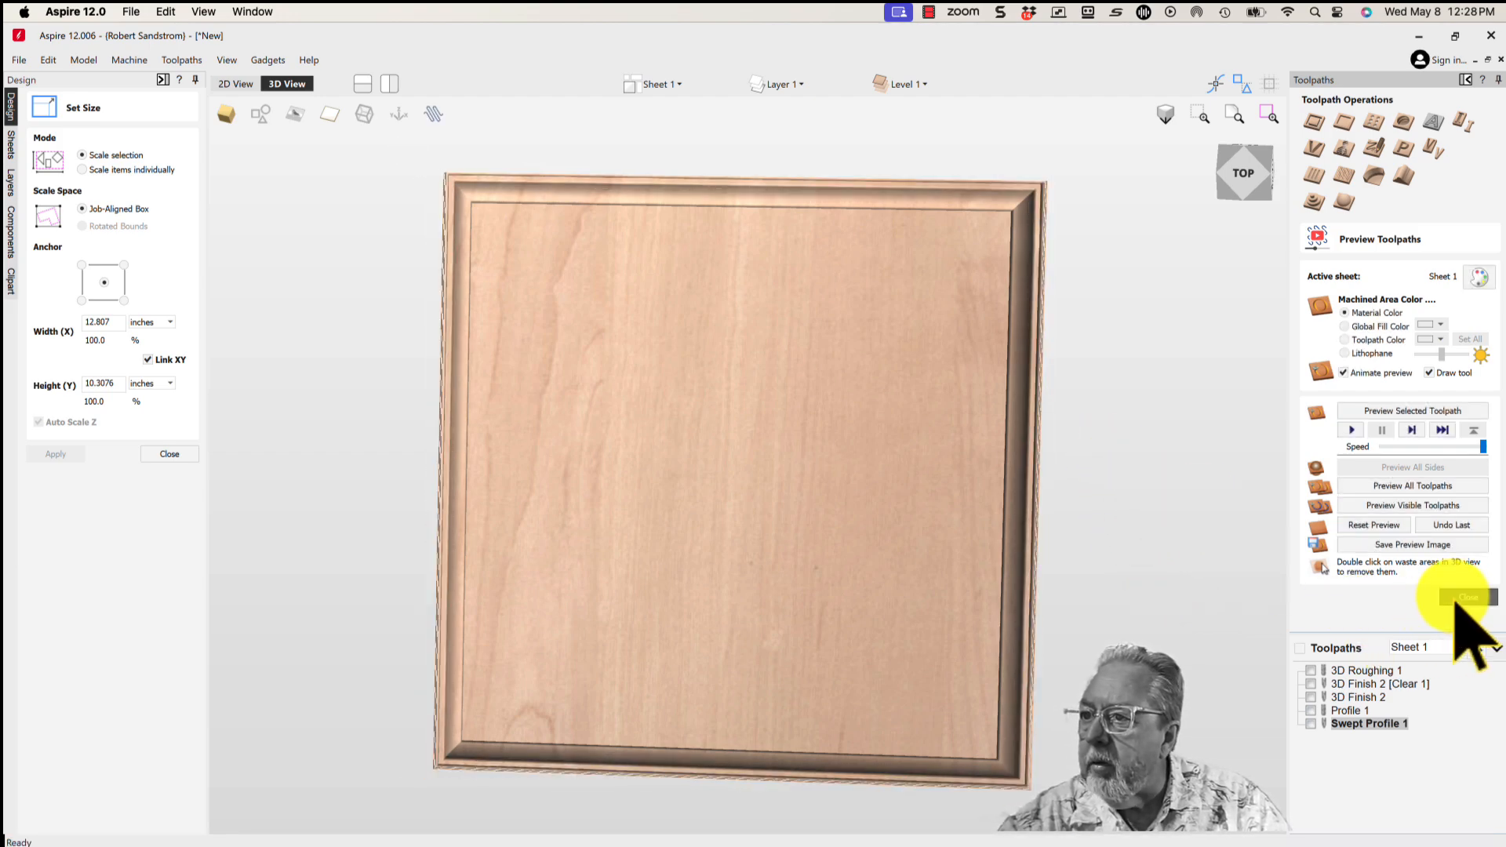
Step: Reset the preview and simulate all visible toolpaths showing the koala inside its moulded frame
click(1464, 596)
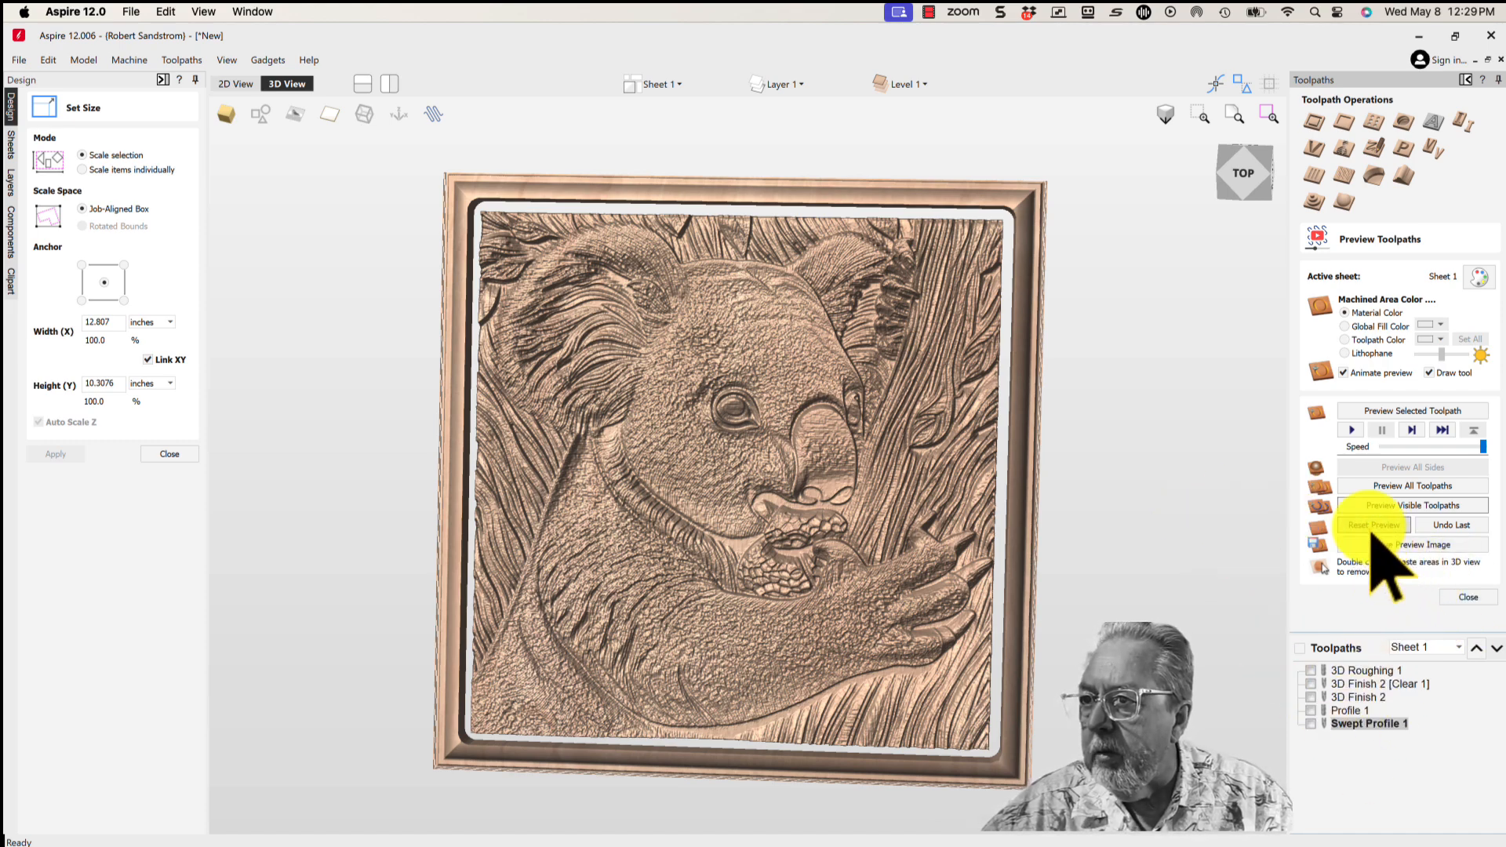
click(1371, 525)
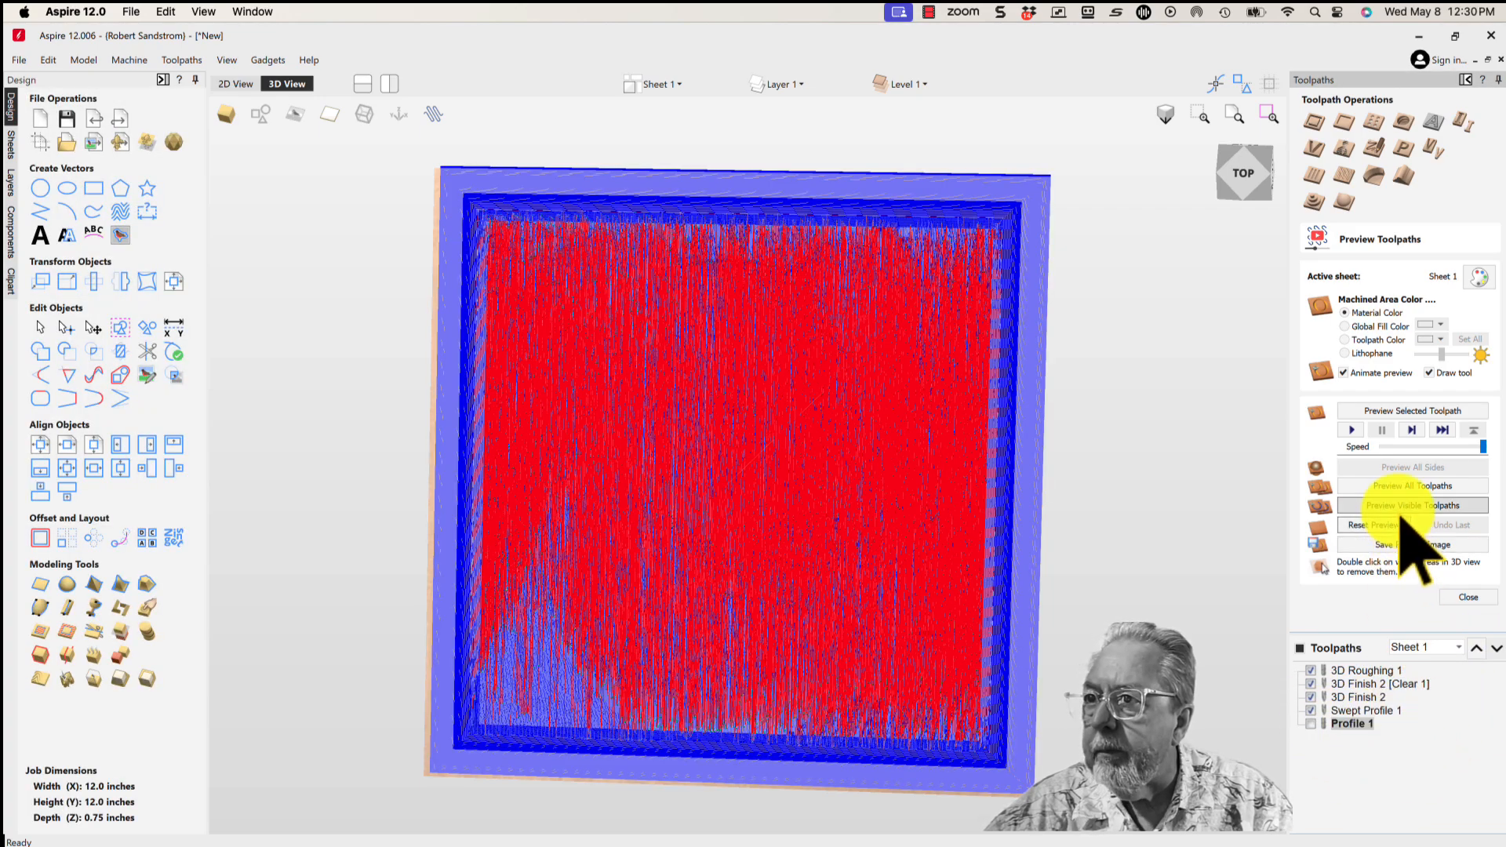
click(1412, 506)
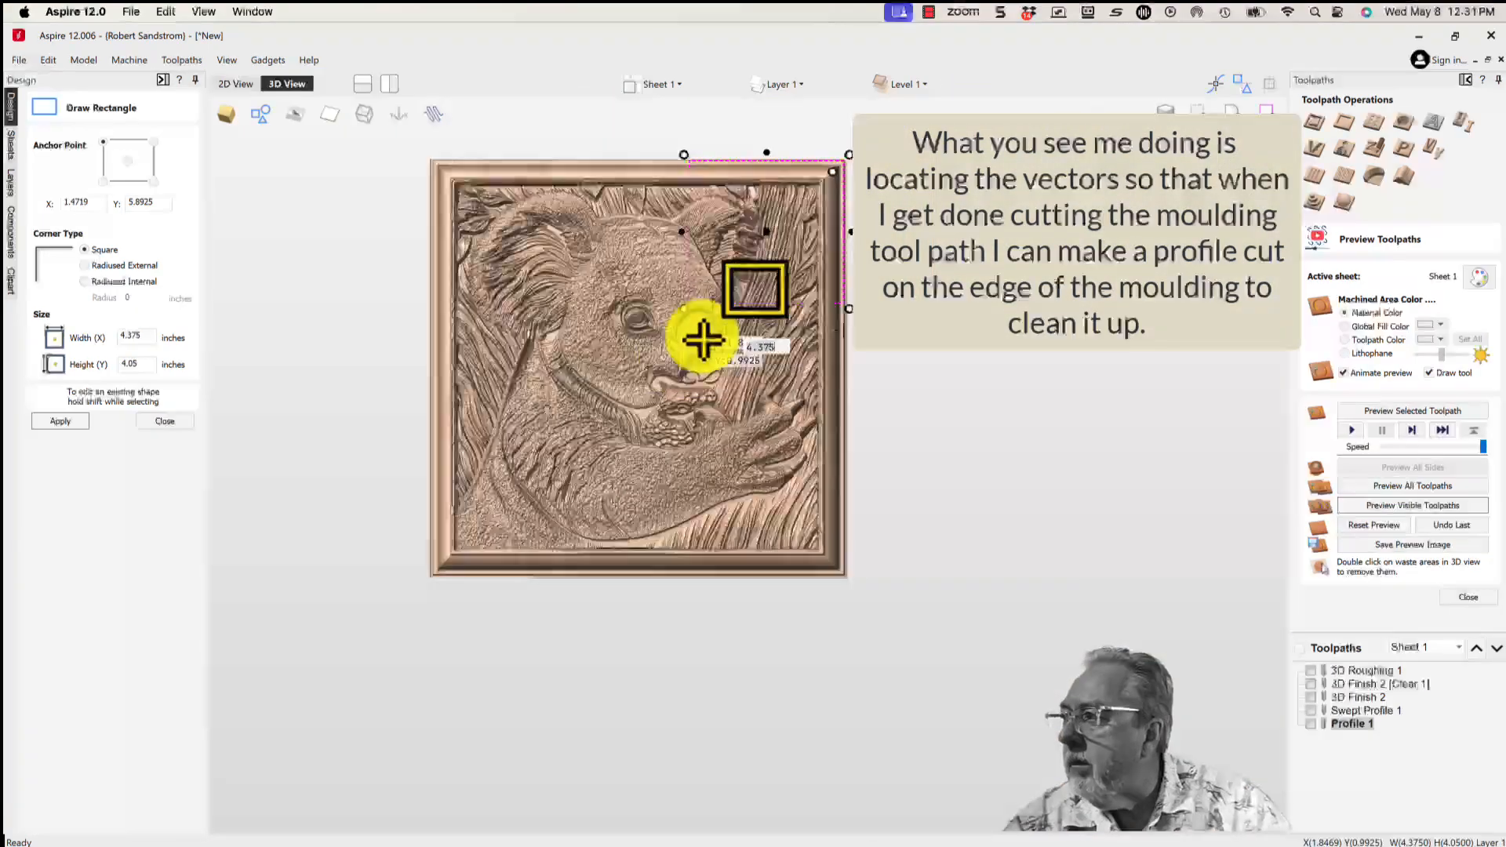
Step: Place the new rectangle vector and set it down beside the board
click(165, 421)
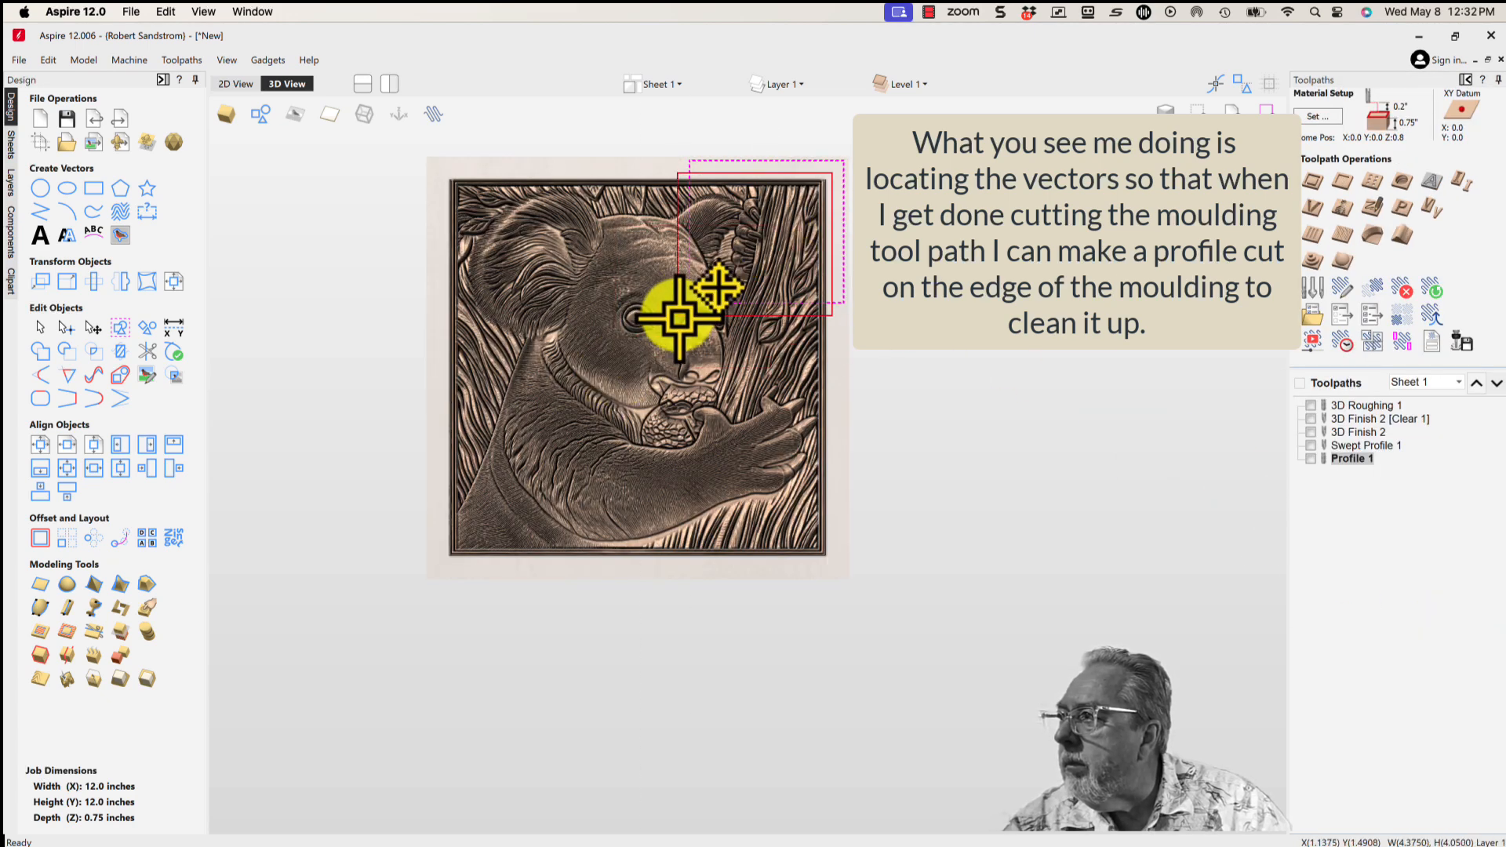
click(235, 83)
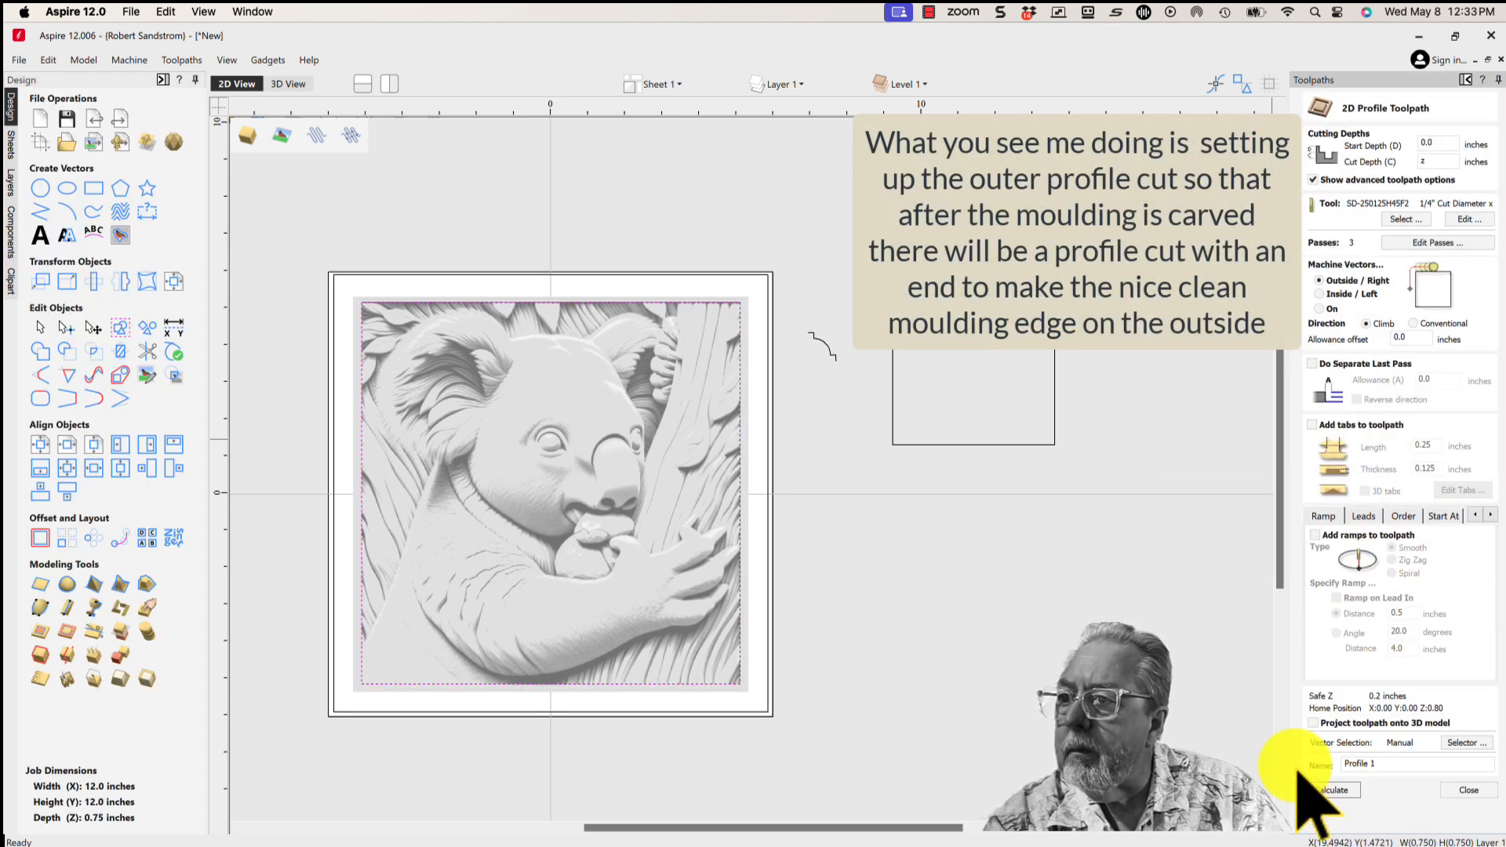
mouse_move(773, 350)
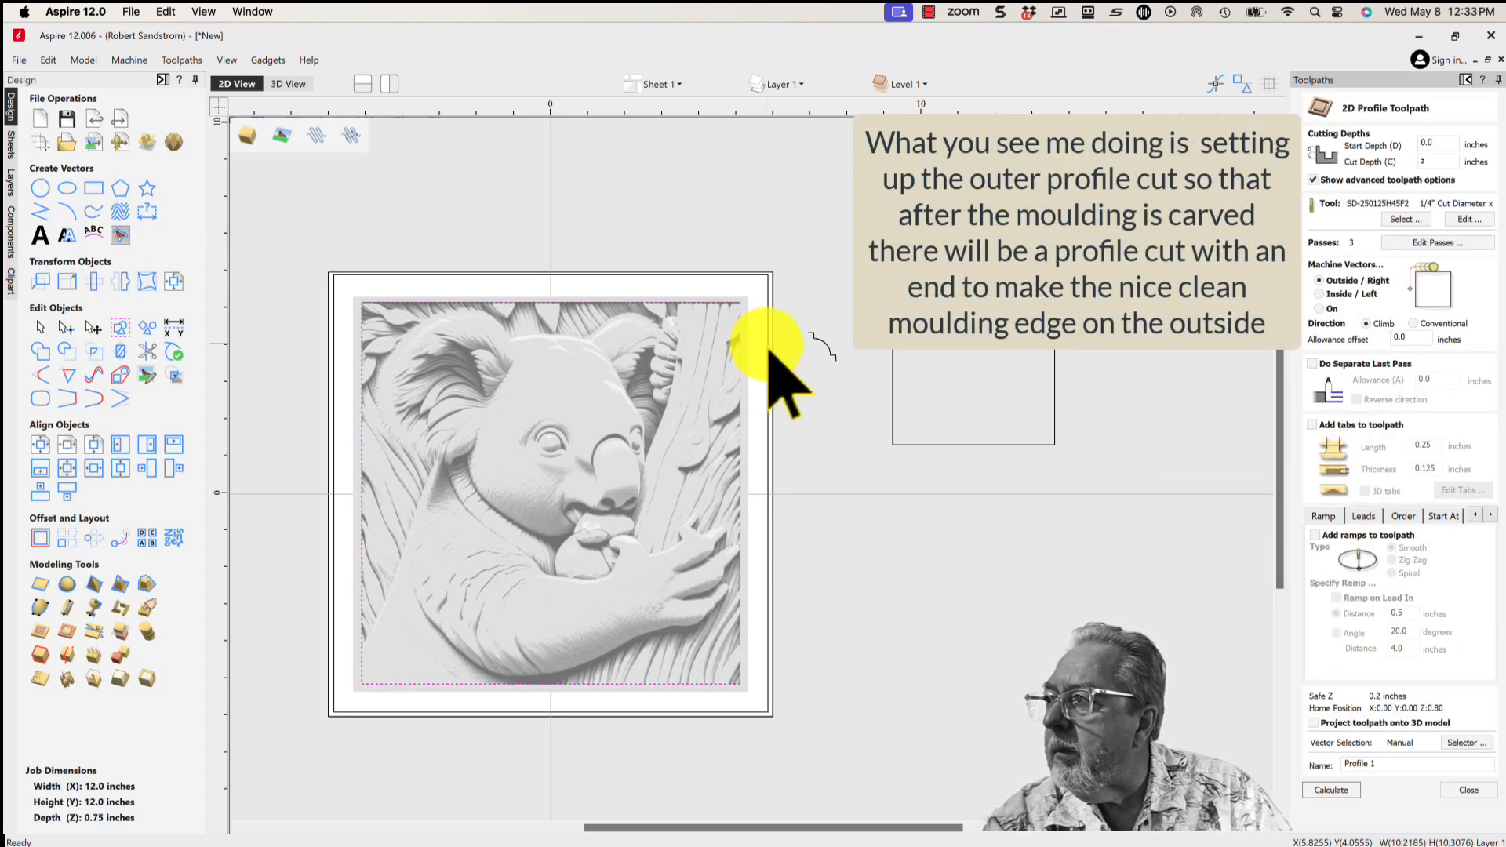
Step: Calculate a profile toolpath around the outer boundary of the moulding frame
click(1331, 789)
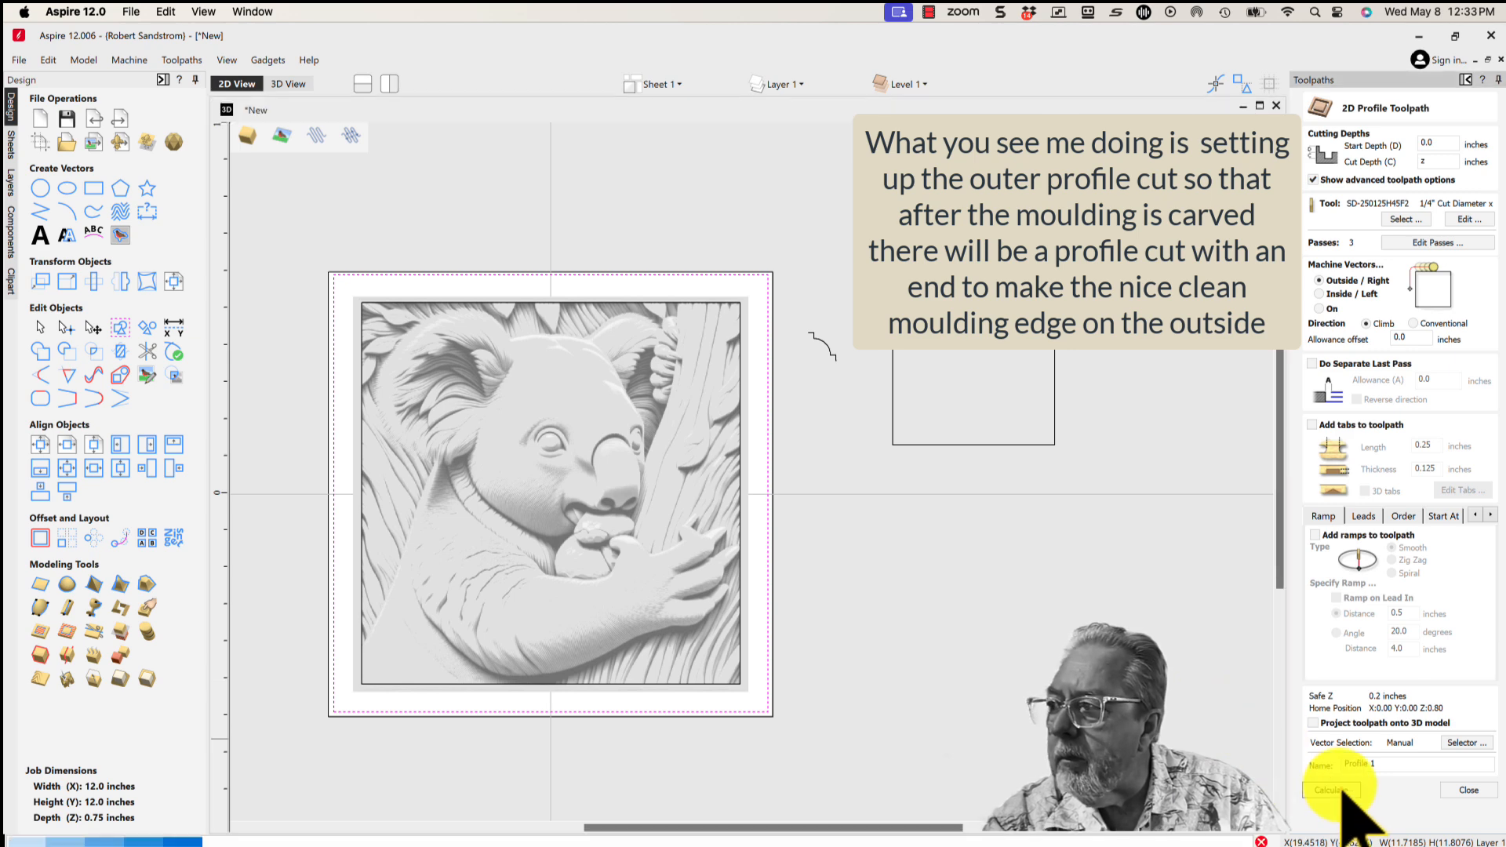
click(1335, 789)
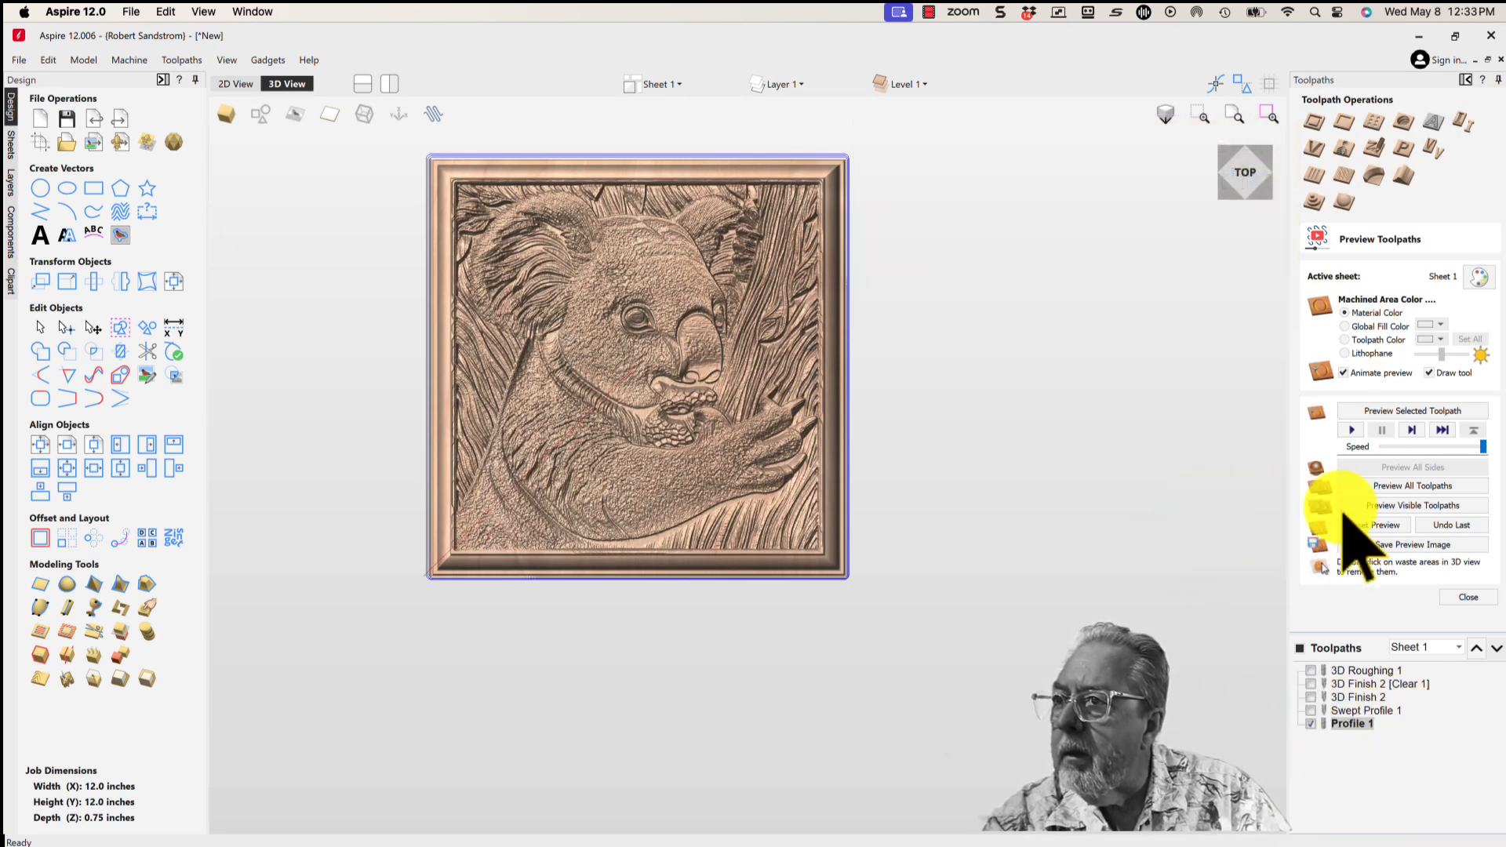
Step: Preview the profile cut, remove the cut-away waste and rotate to view the freed koala panel
click(1373, 524)
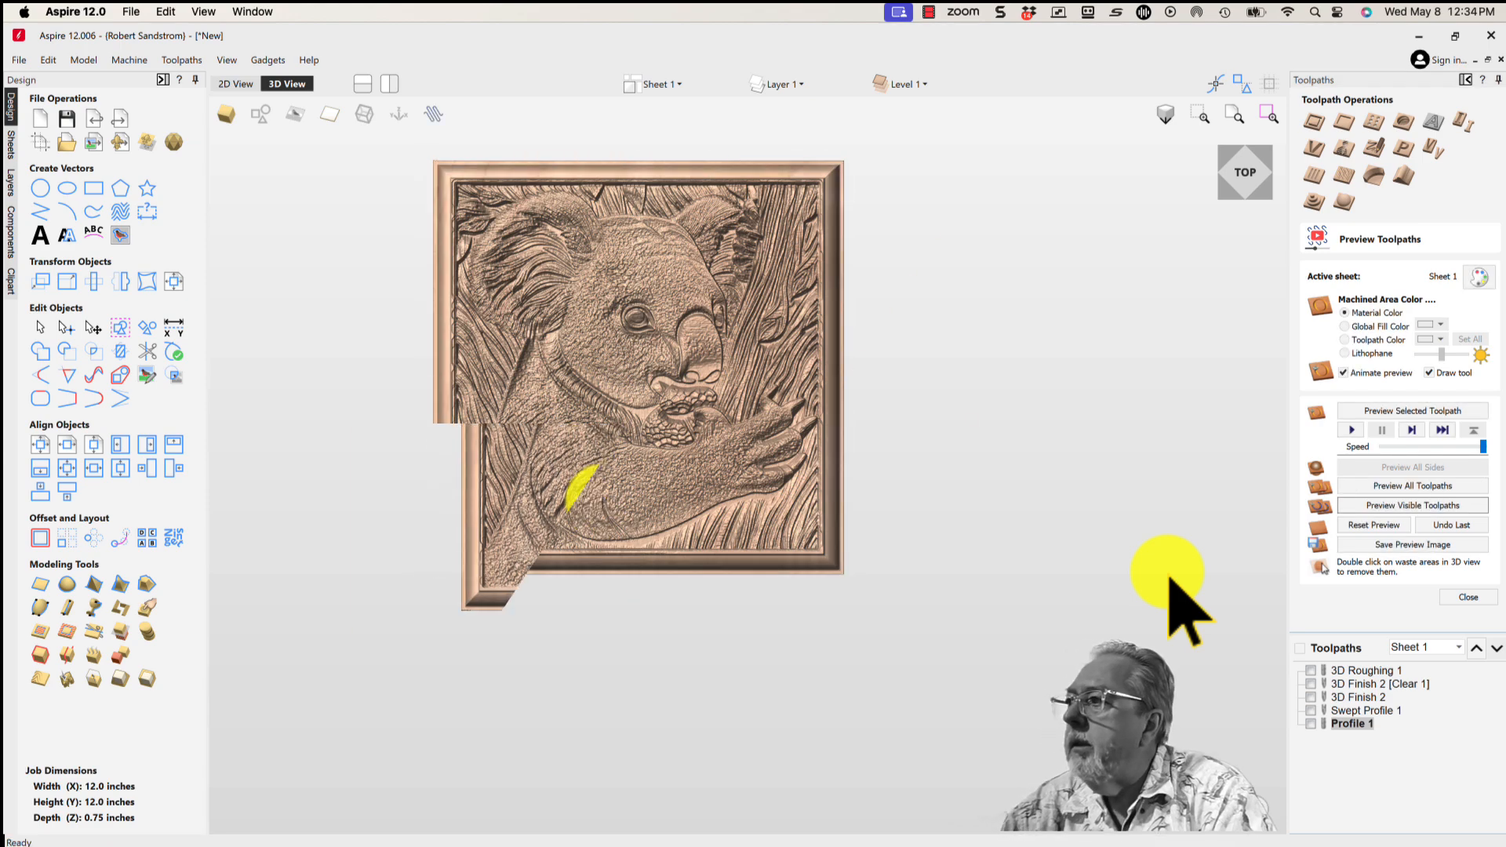
double_click(533, 534)
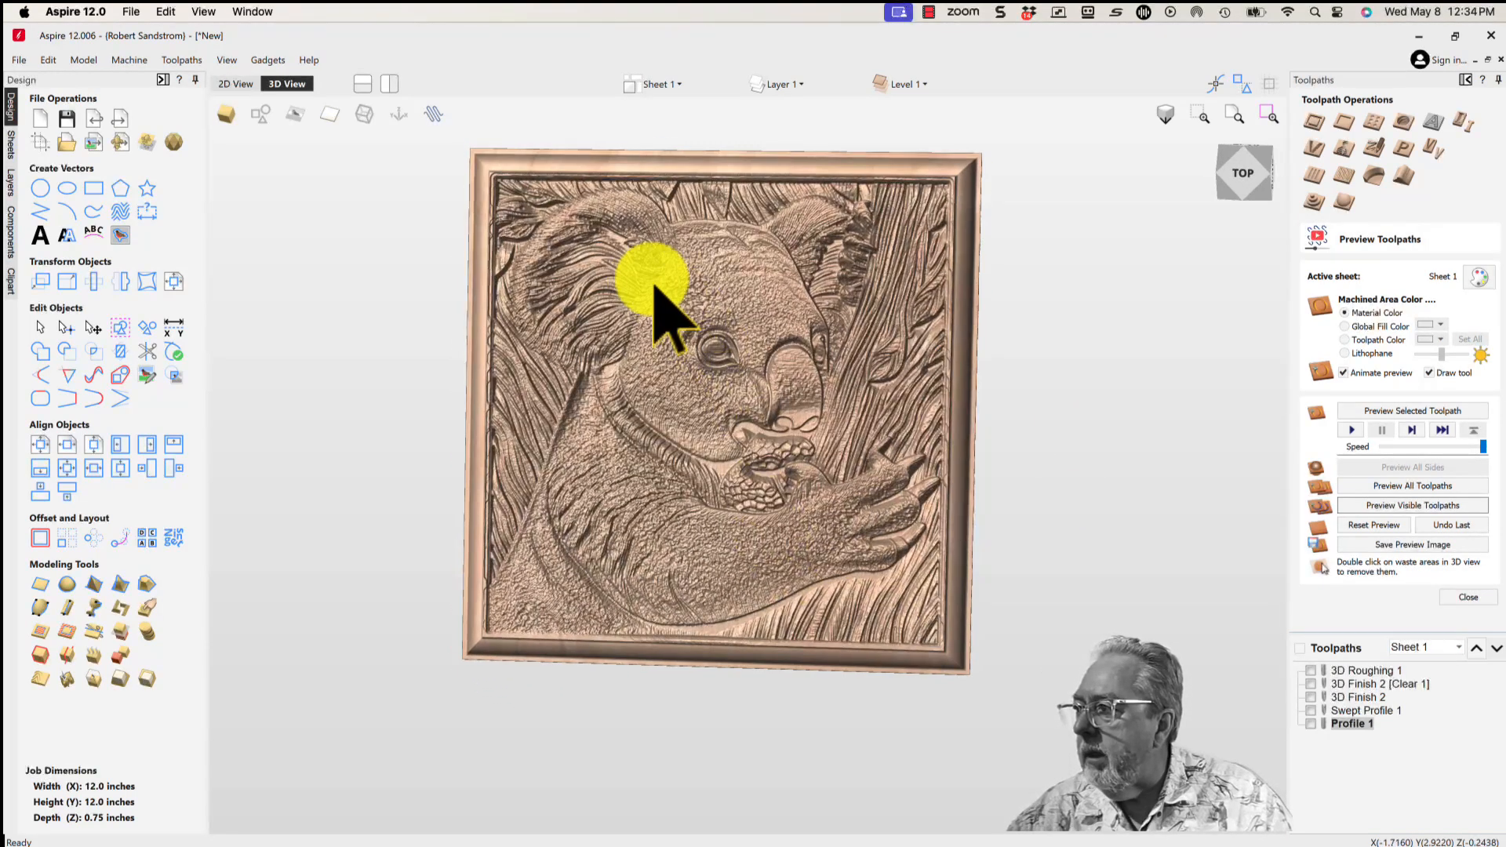
drag(662, 307, 923, 317)
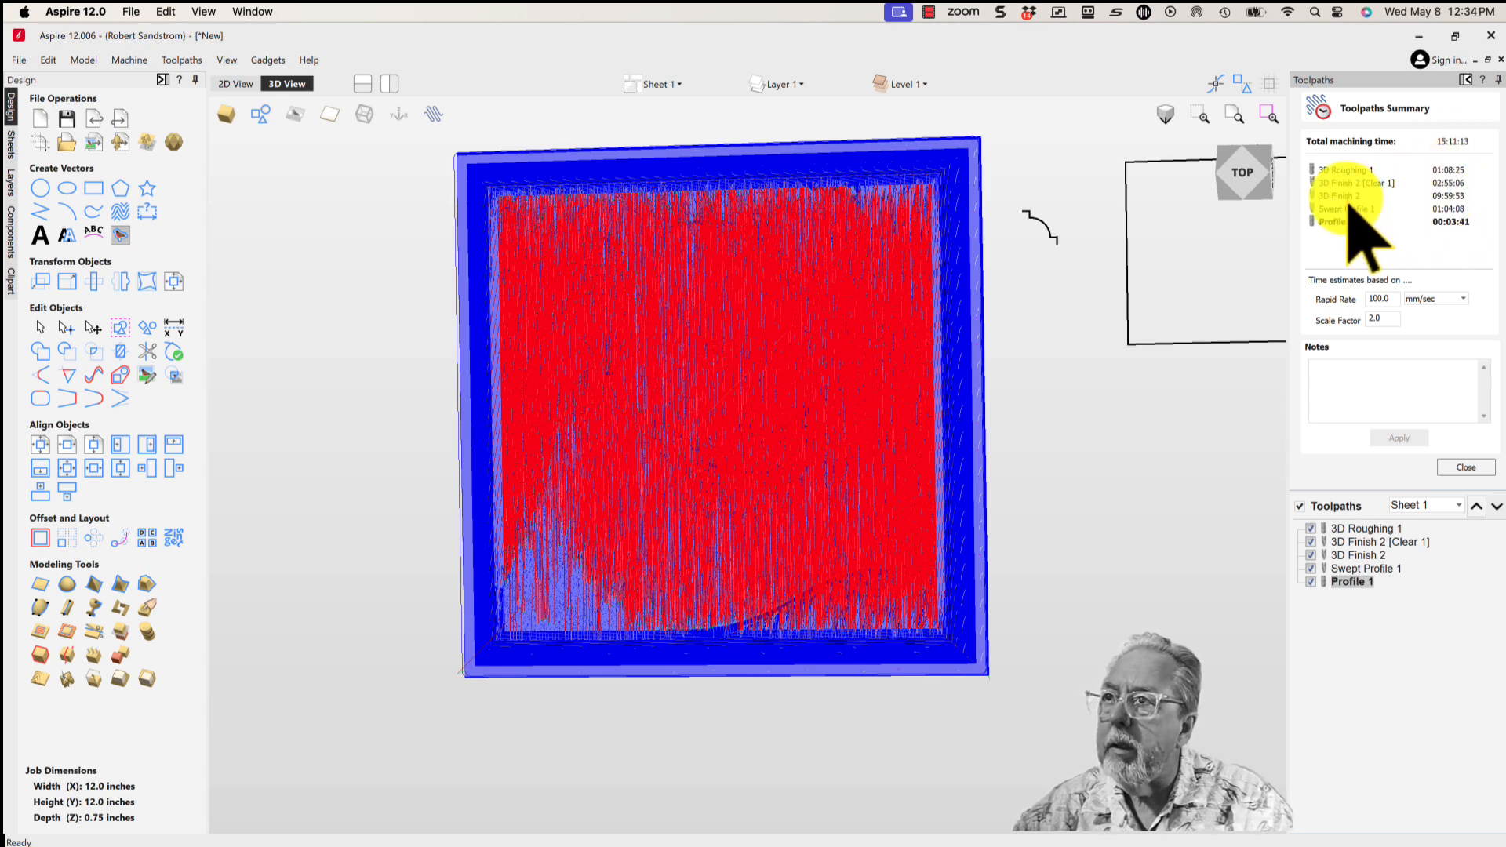
mouse_move(1345, 196)
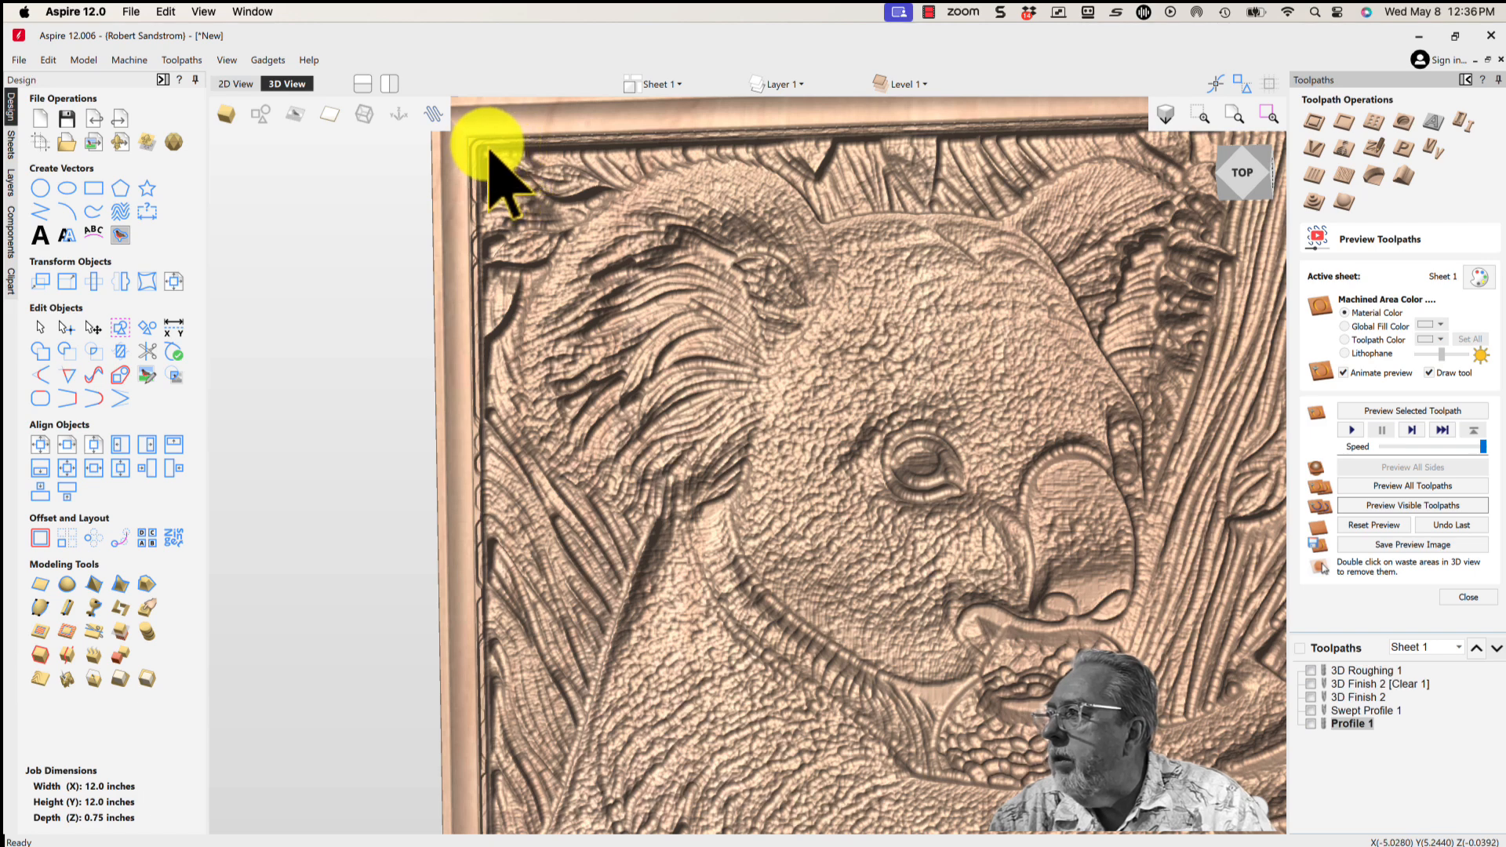
mouse_move(754, 504)
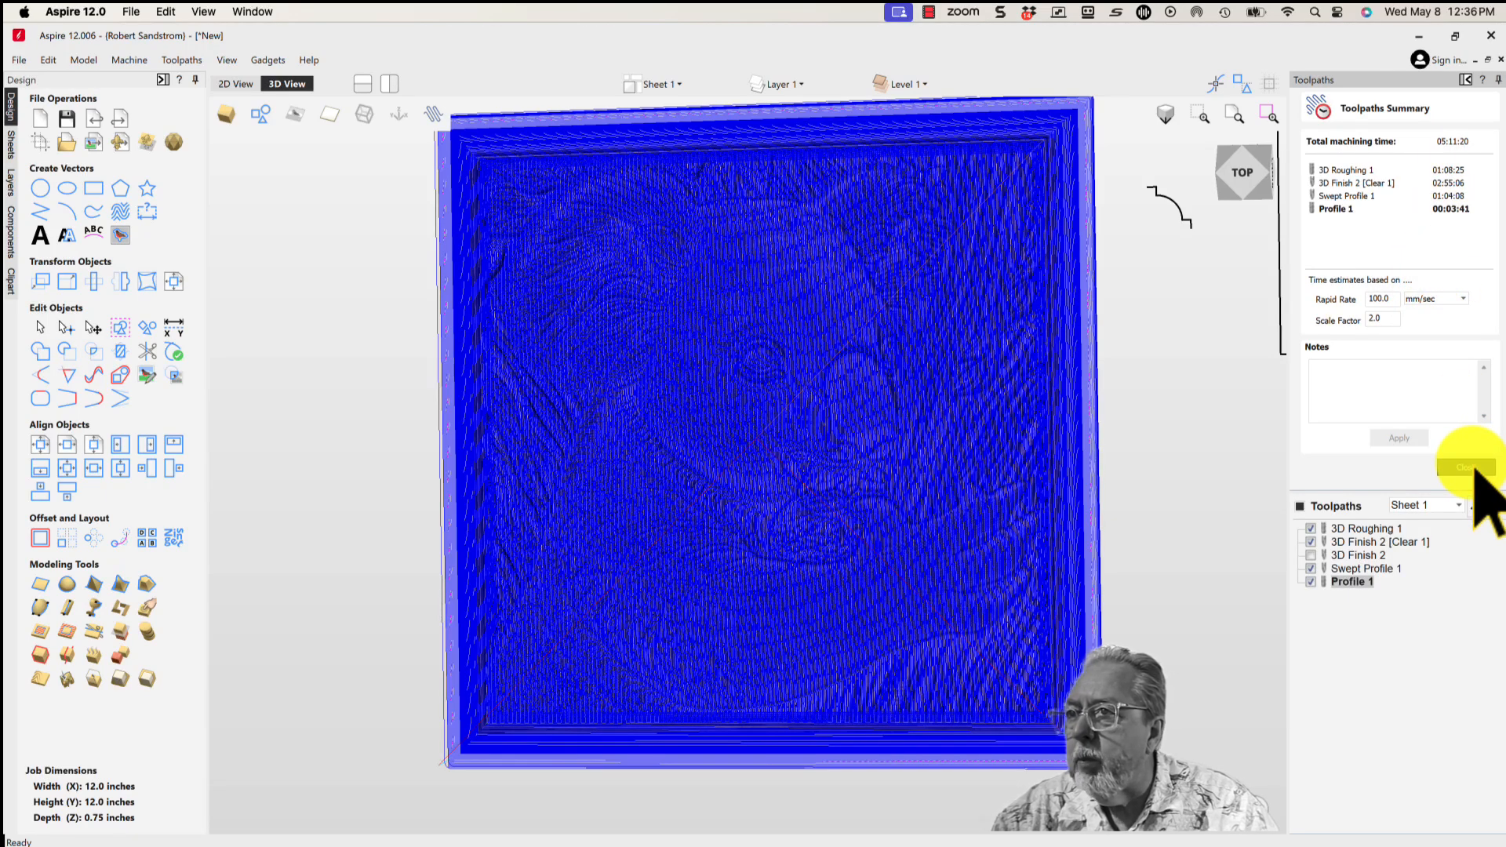
Step: Close the machining time summary showing about 5 hours 11 minutes without 3D Finish 2
click(1465, 470)
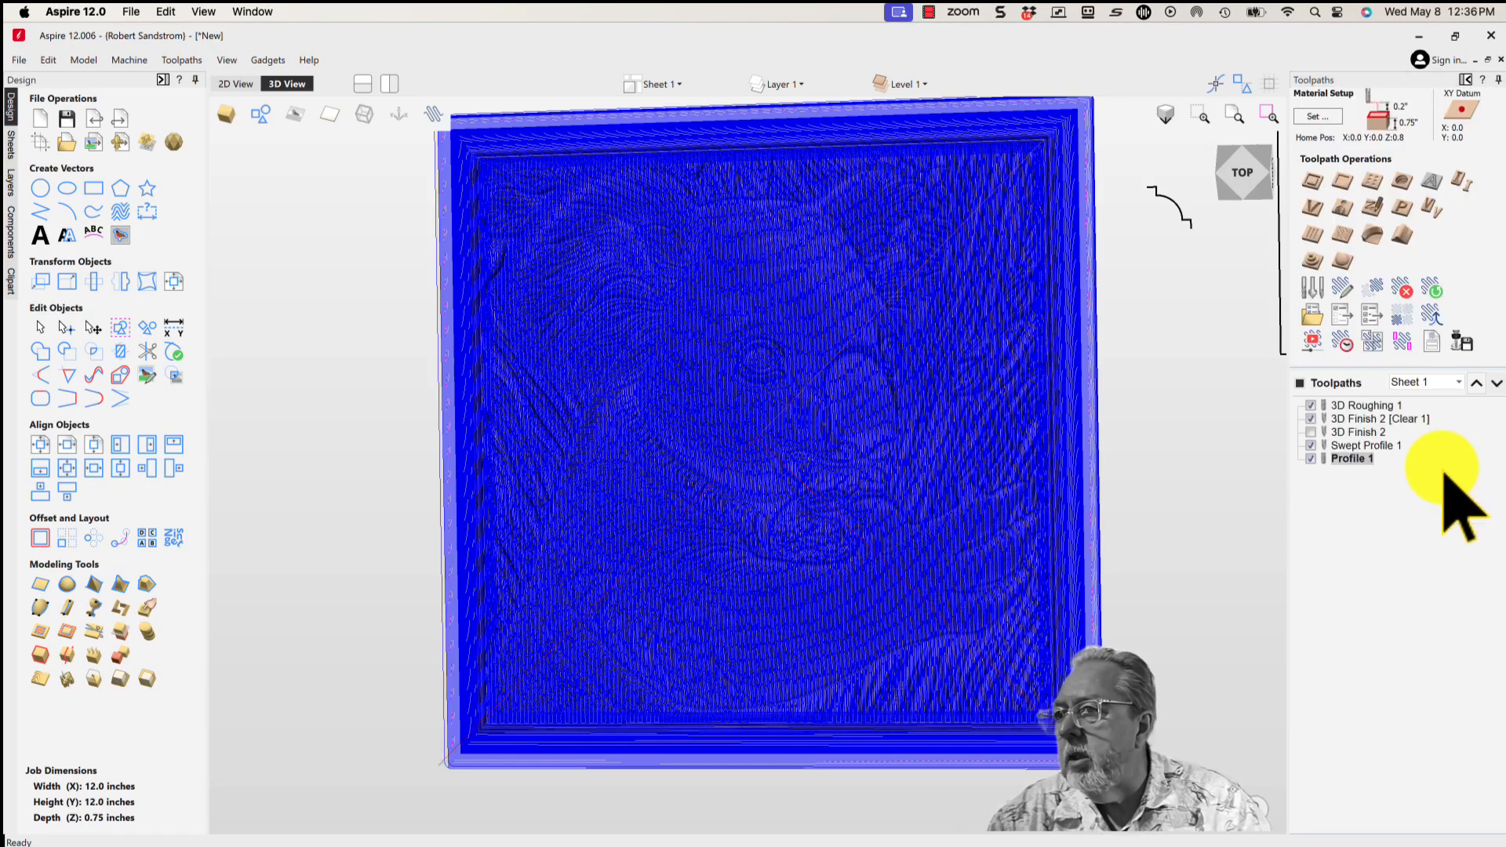